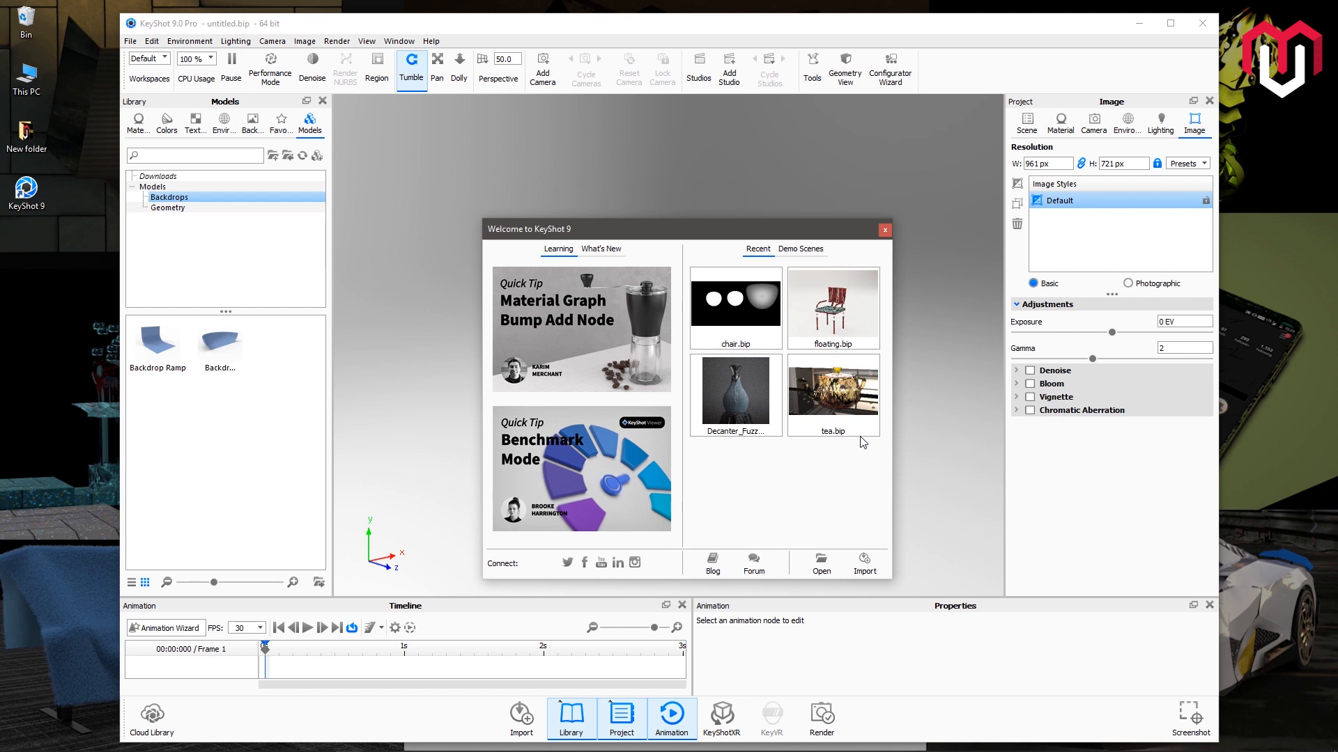
mouse_move(764, 420)
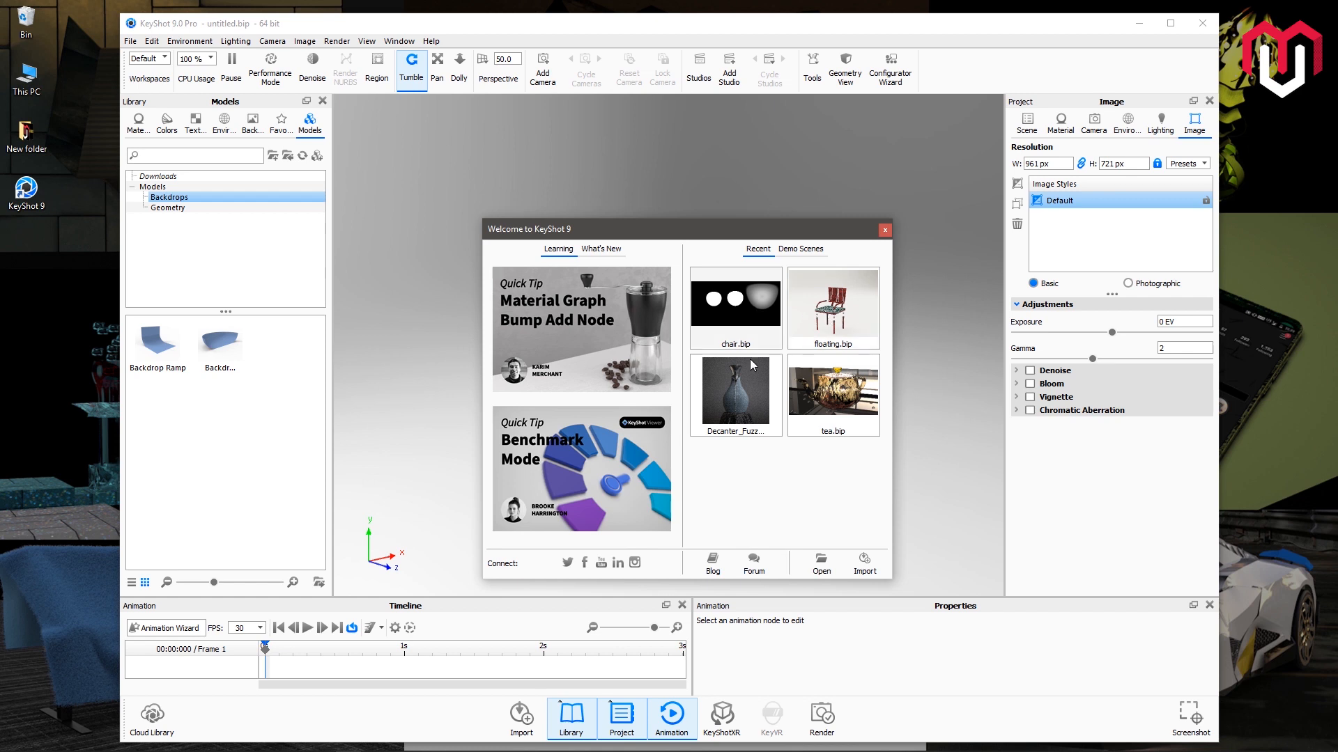
- Show the Demo Scenes list in the Welcome to KeyShot 9 window
click(800, 248)
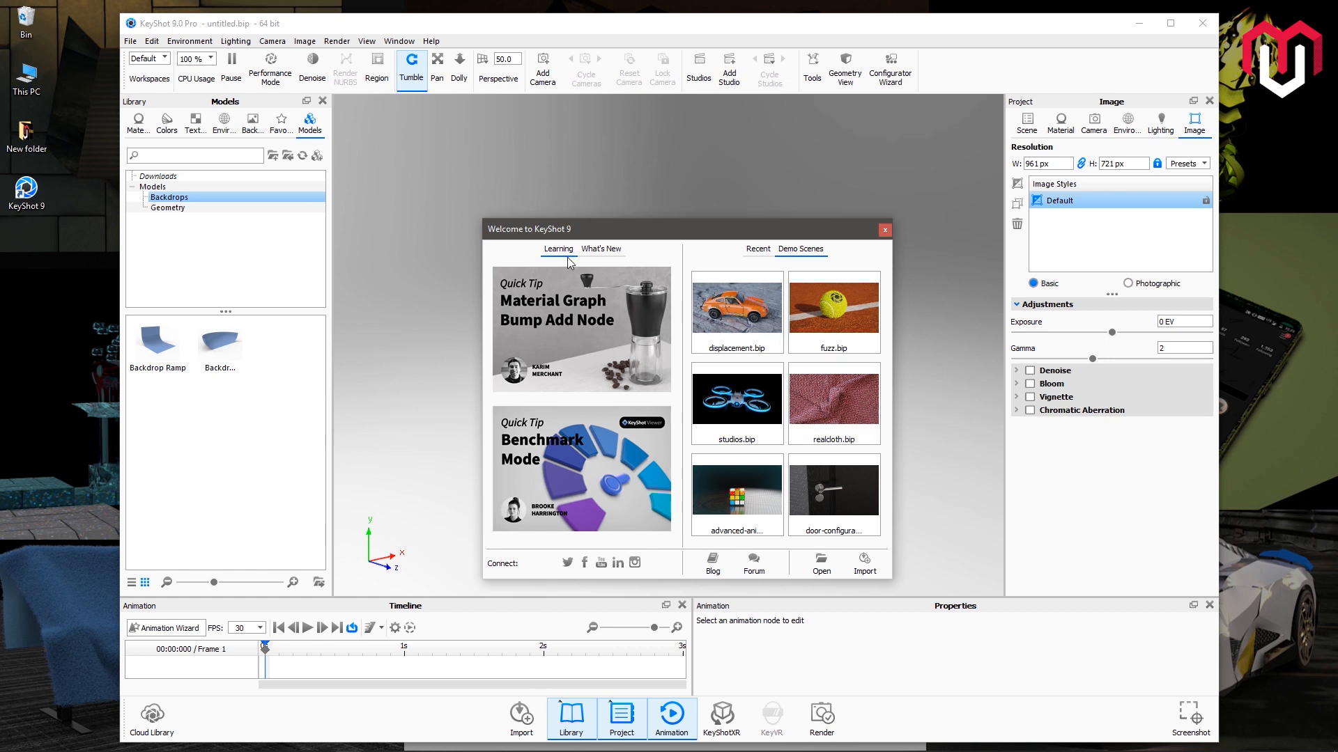
mouse_move(603, 255)
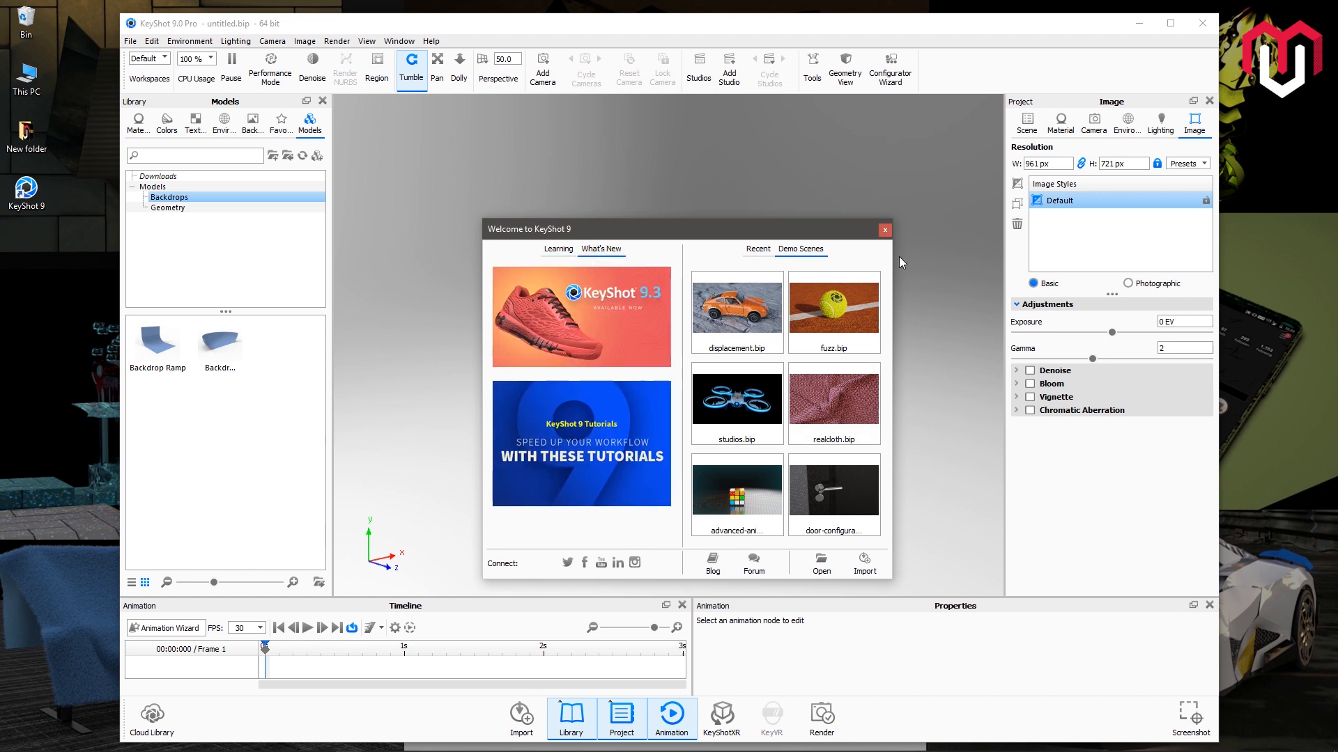
- Close the welcome window, bring up Edit > Preferences and set the interface theme to Dark
click(885, 230)
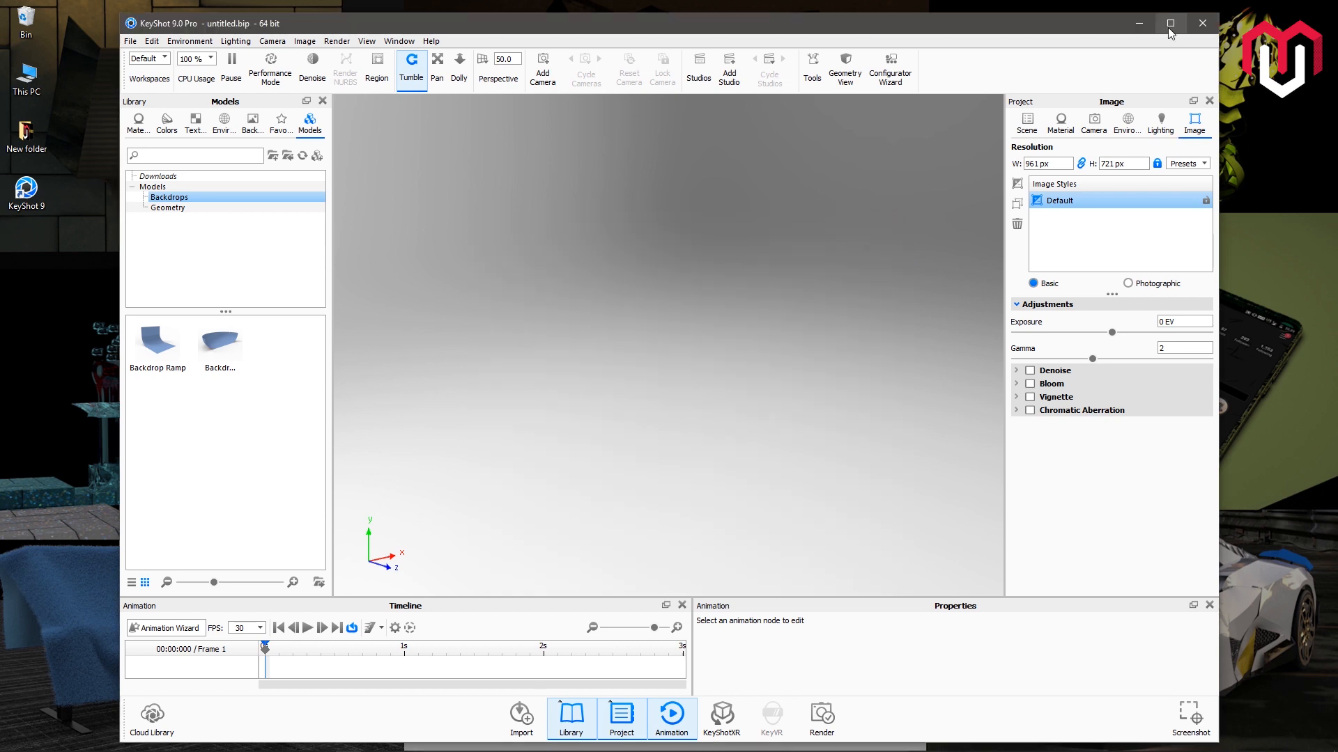
mouse_move(675, 94)
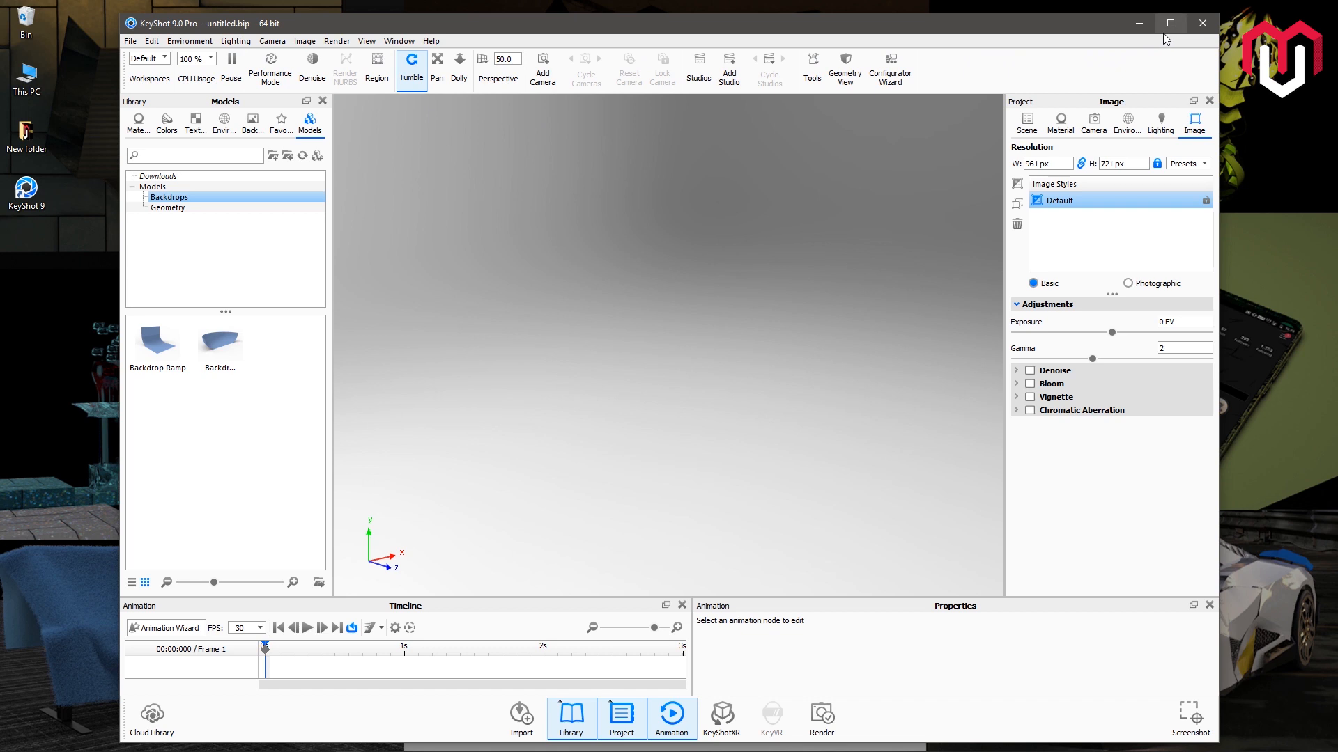
mouse_move(170, 33)
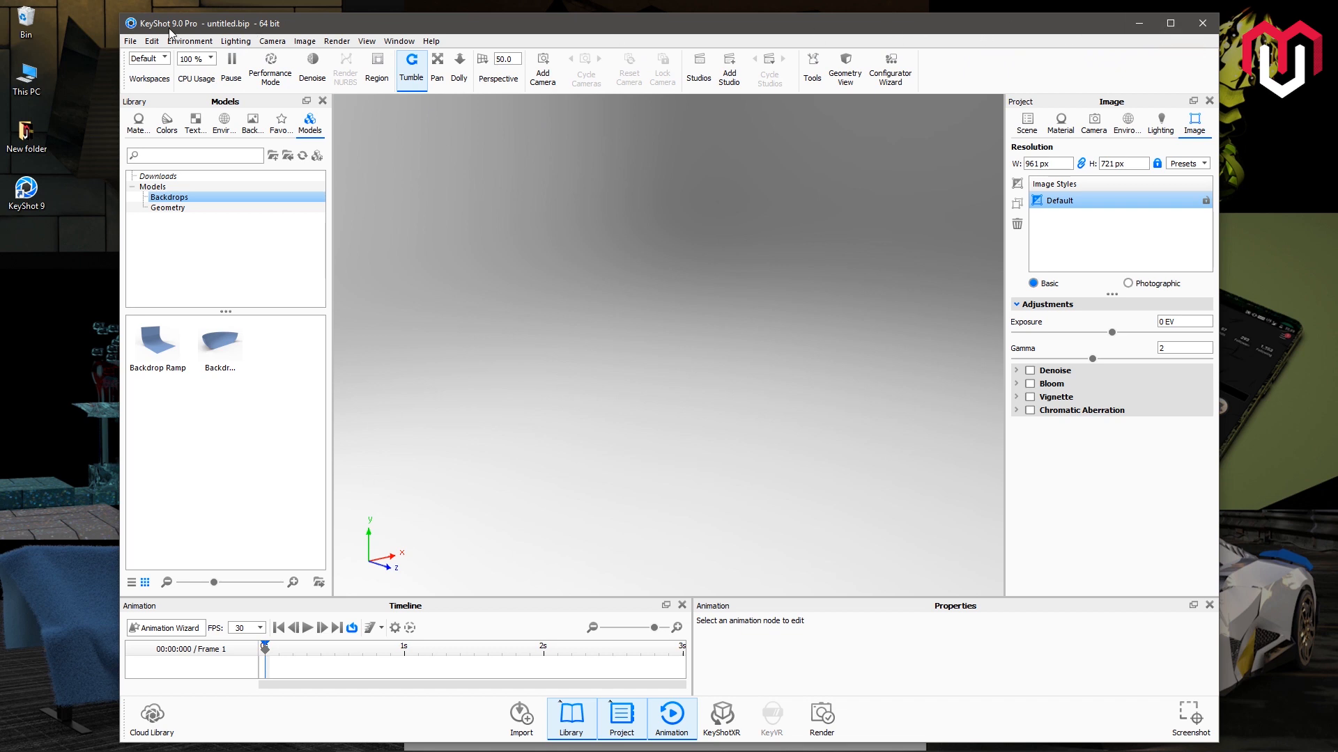
click(152, 41)
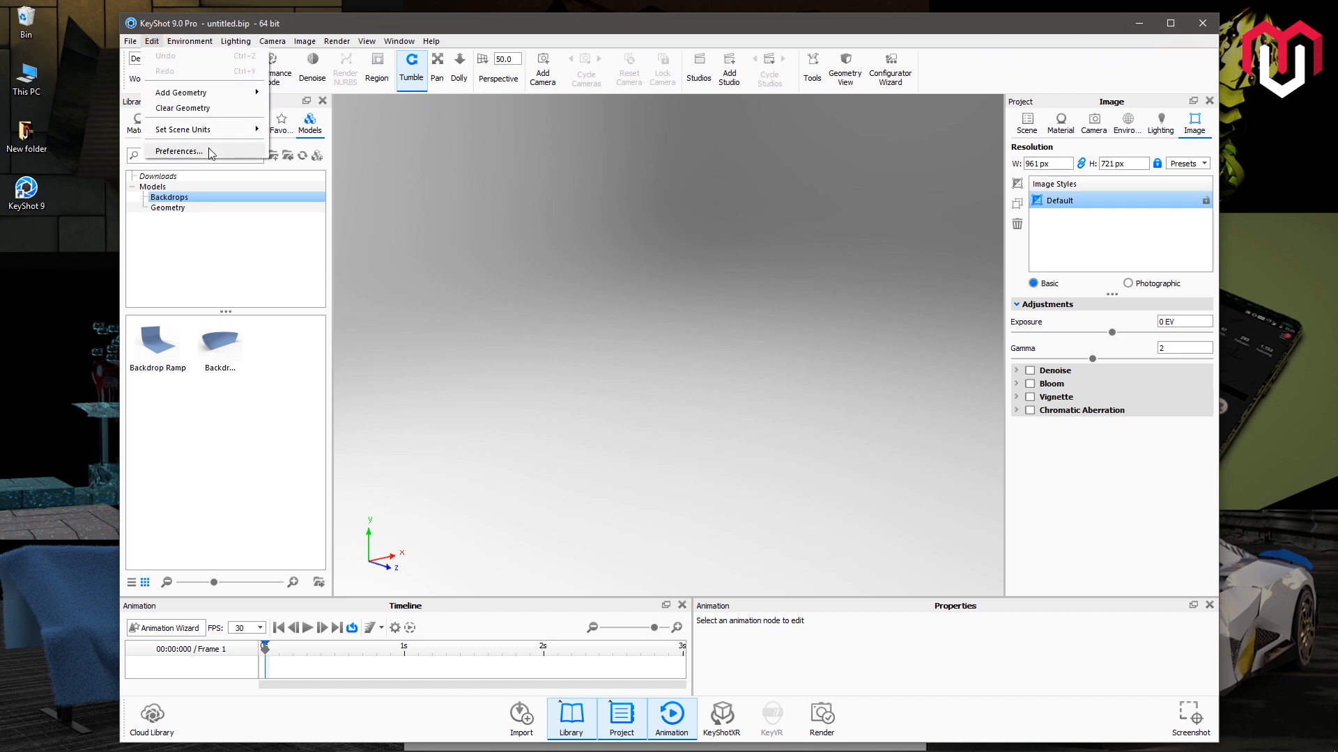
click(178, 150)
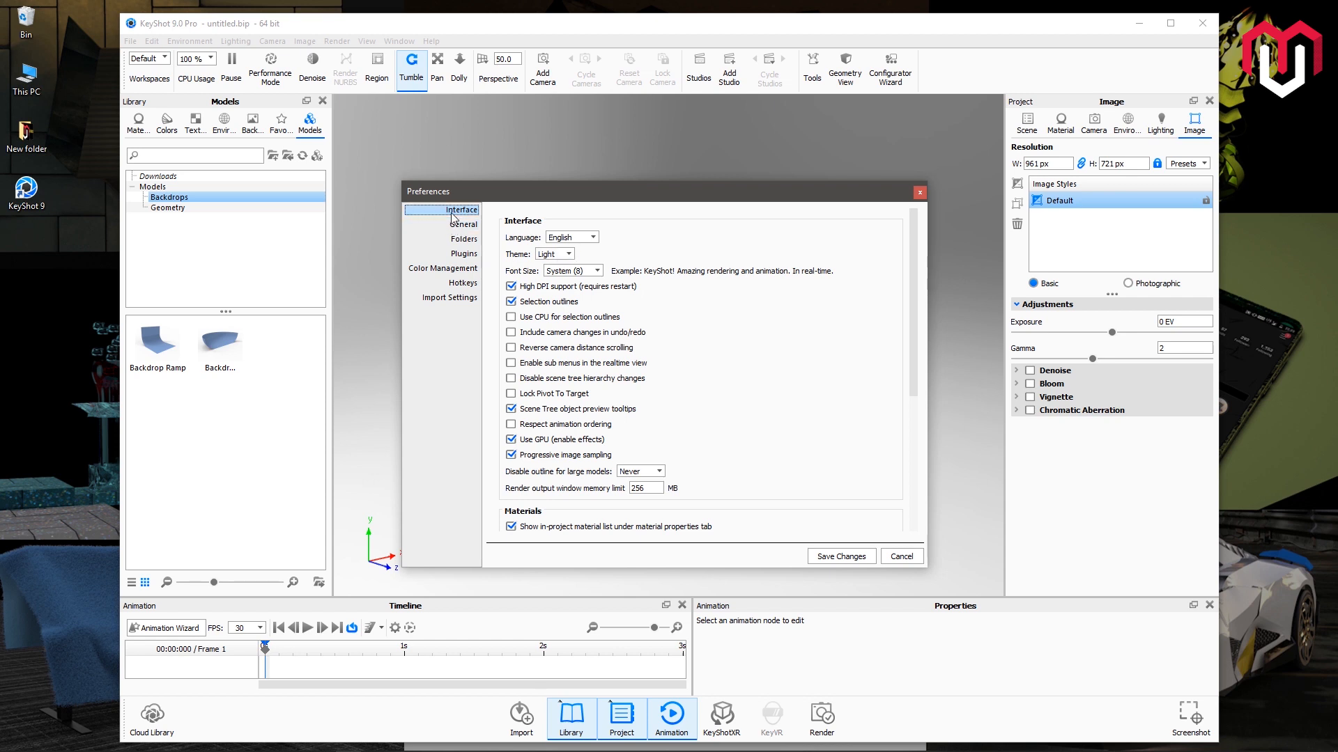
click(554, 254)
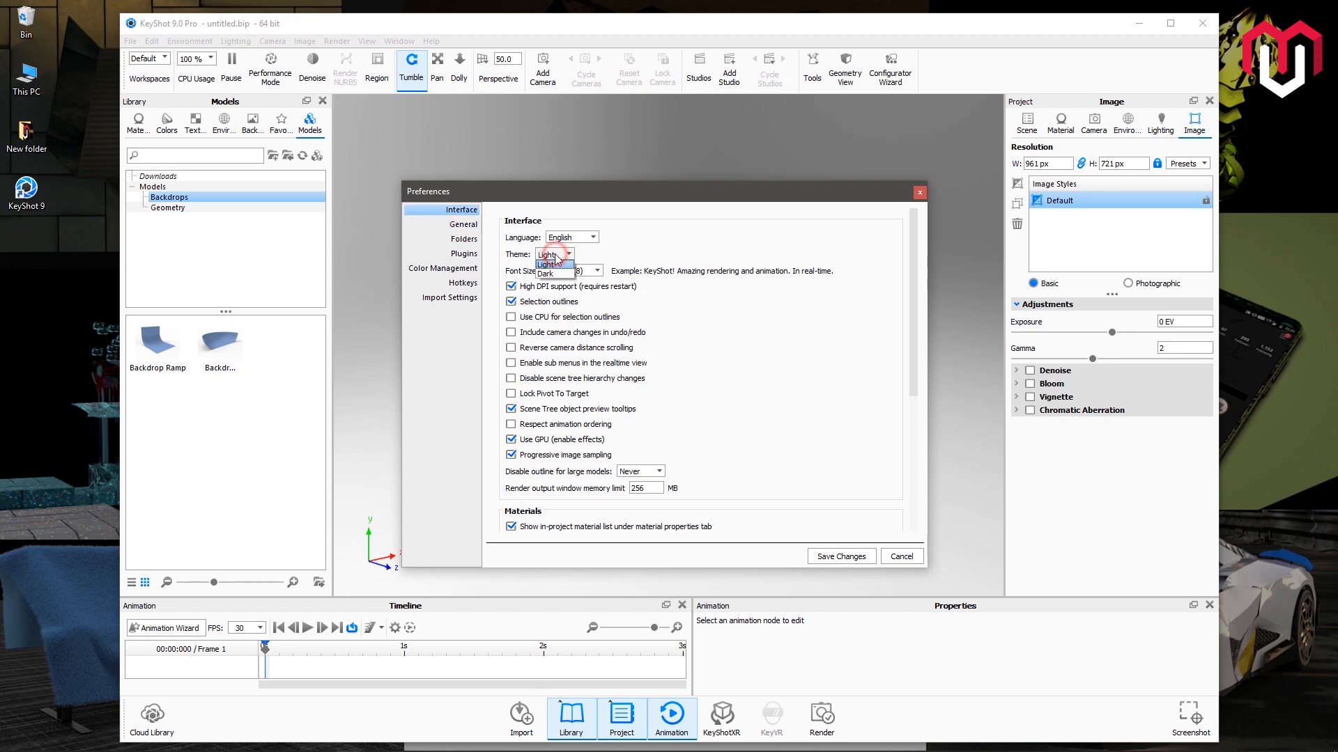
click(546, 263)
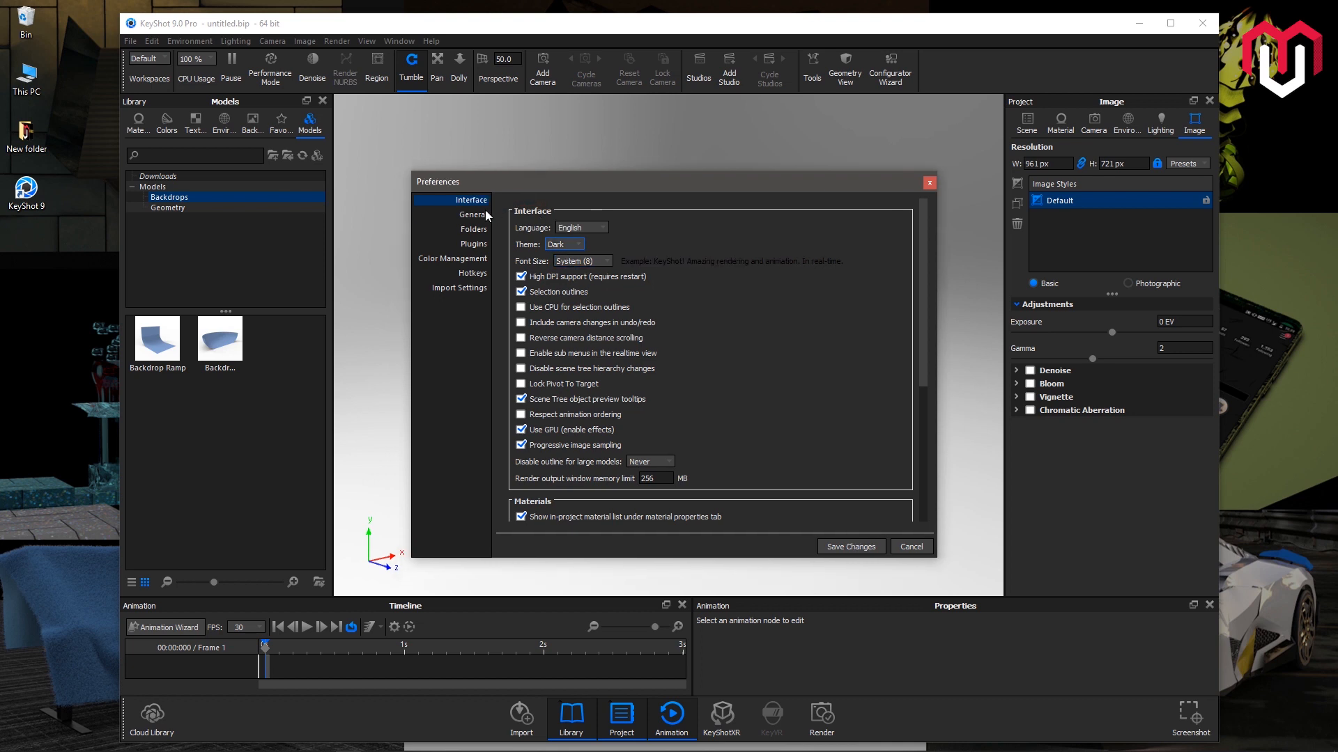
- Show the General page of the Preferences dialog
click(473, 215)
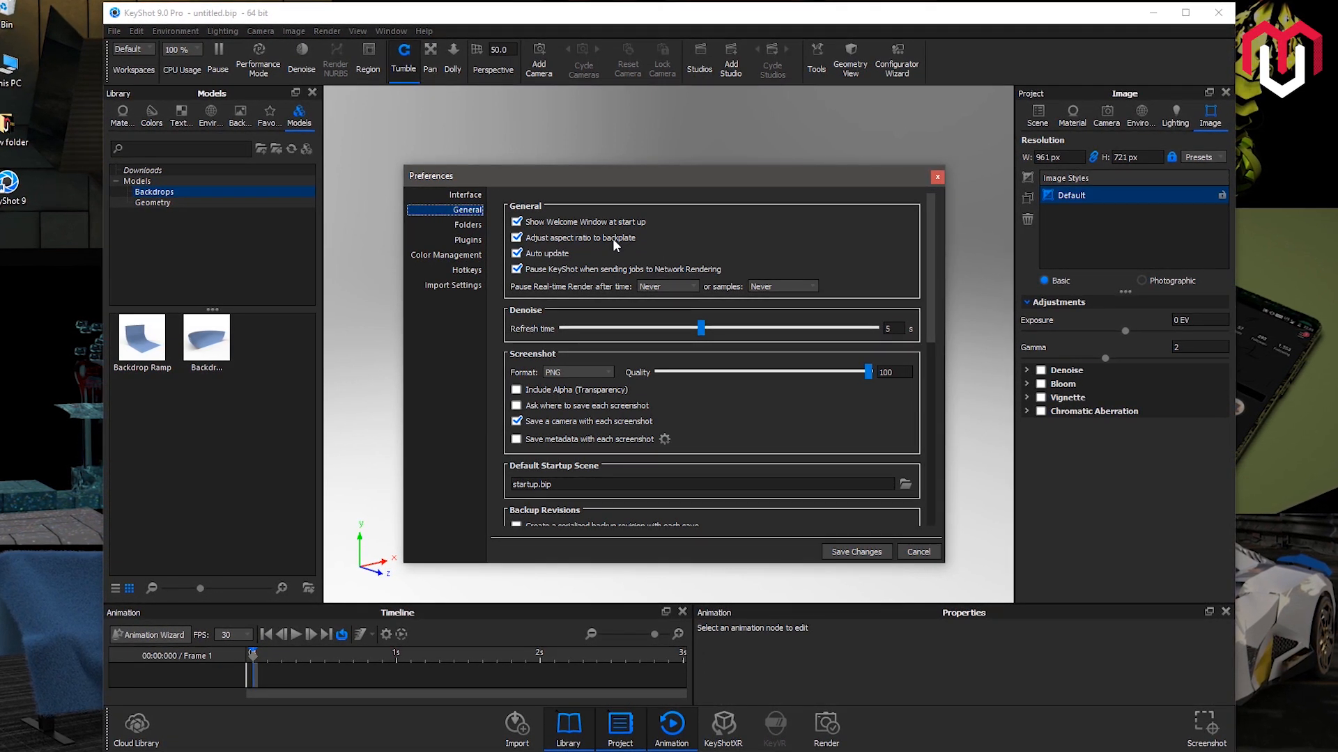
mouse_move(578, 240)
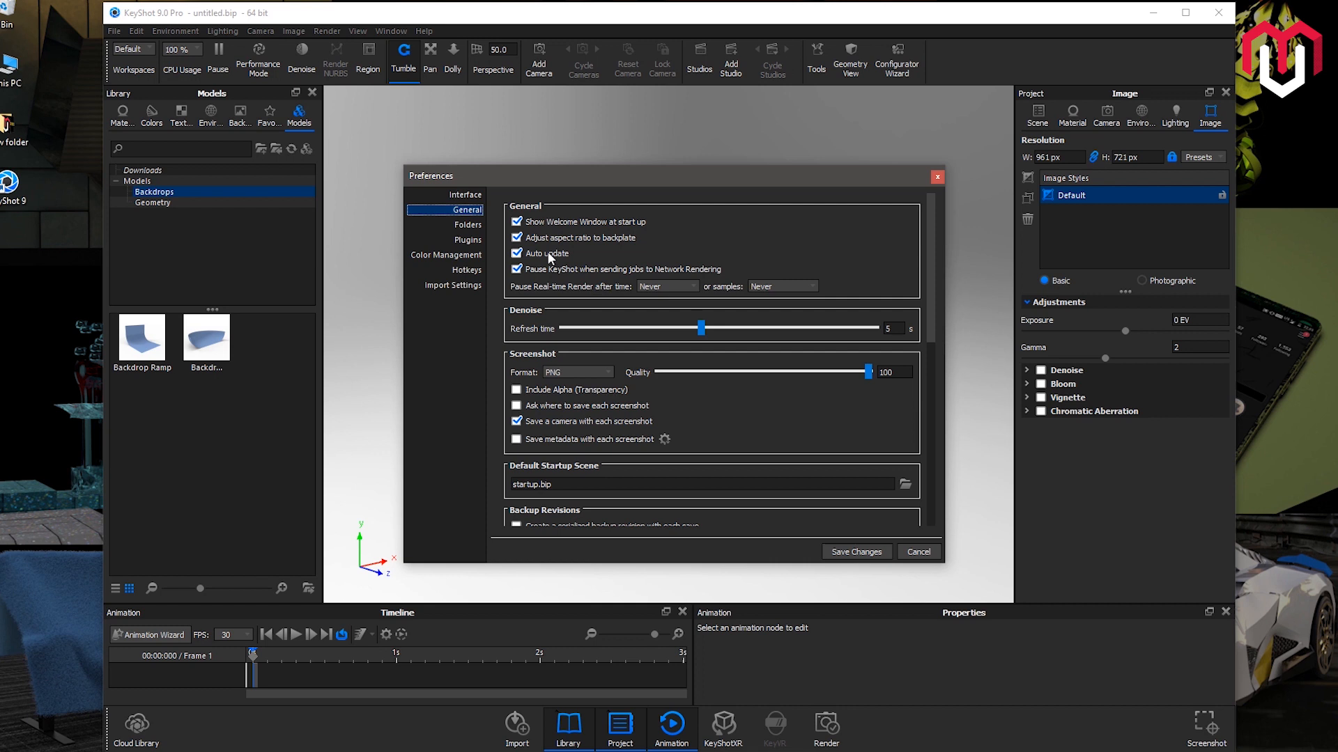
click(516, 254)
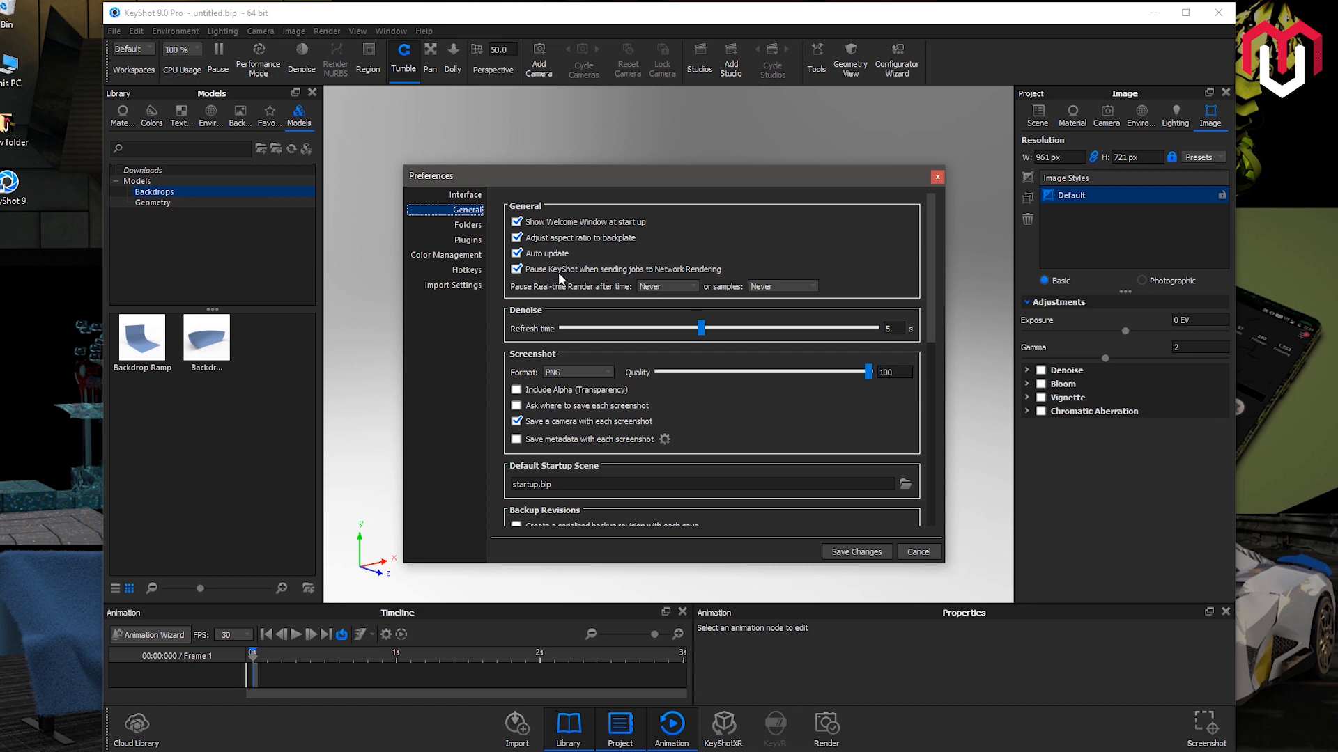
mouse_move(703, 278)
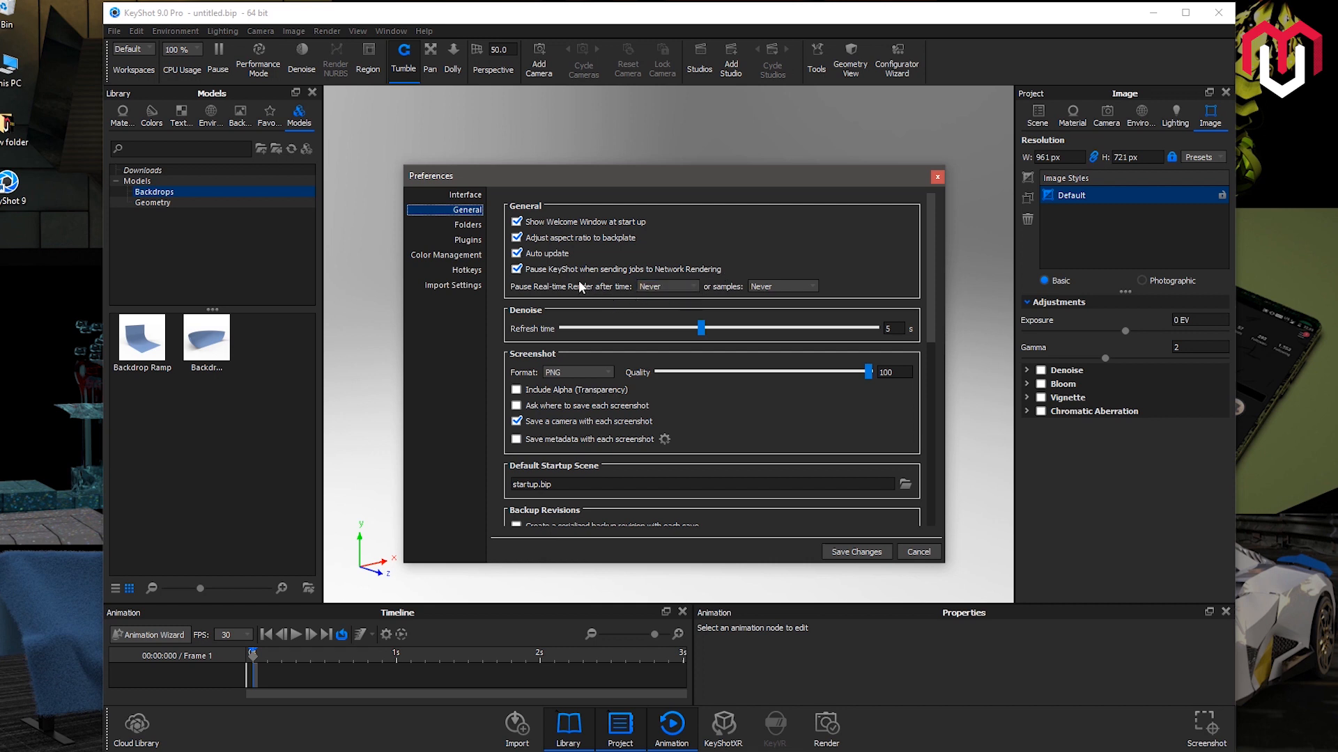
- Keep real-time render pausing at Never and lower the denoise refresh time from 5 to 3 seconds
click(667, 286)
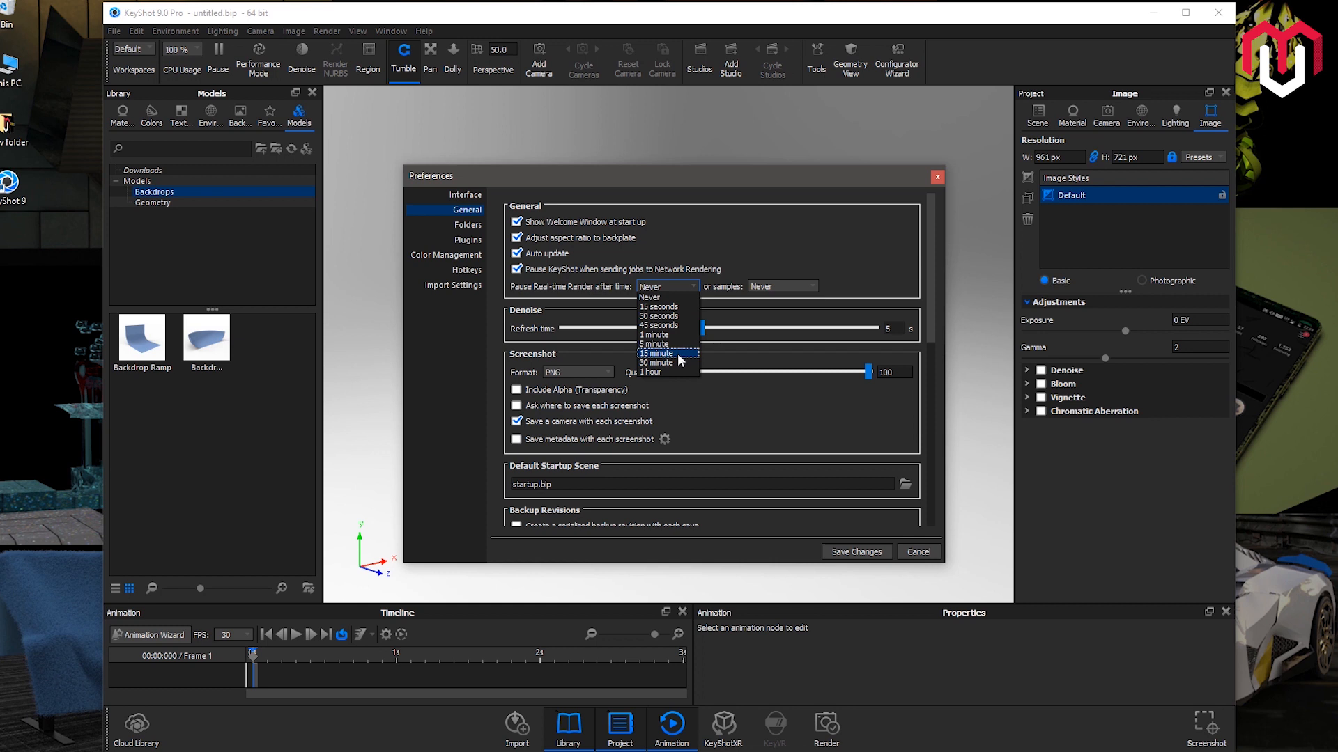
click(781, 286)
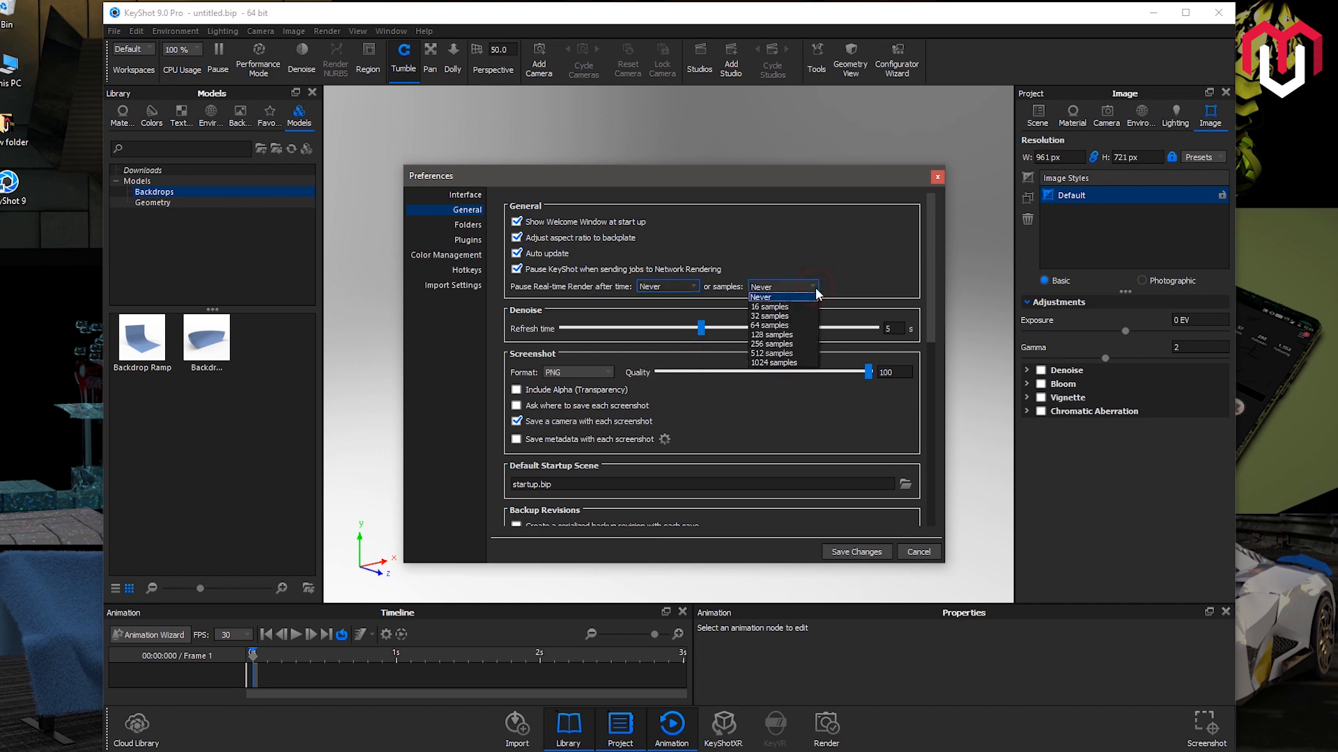
click(759, 297)
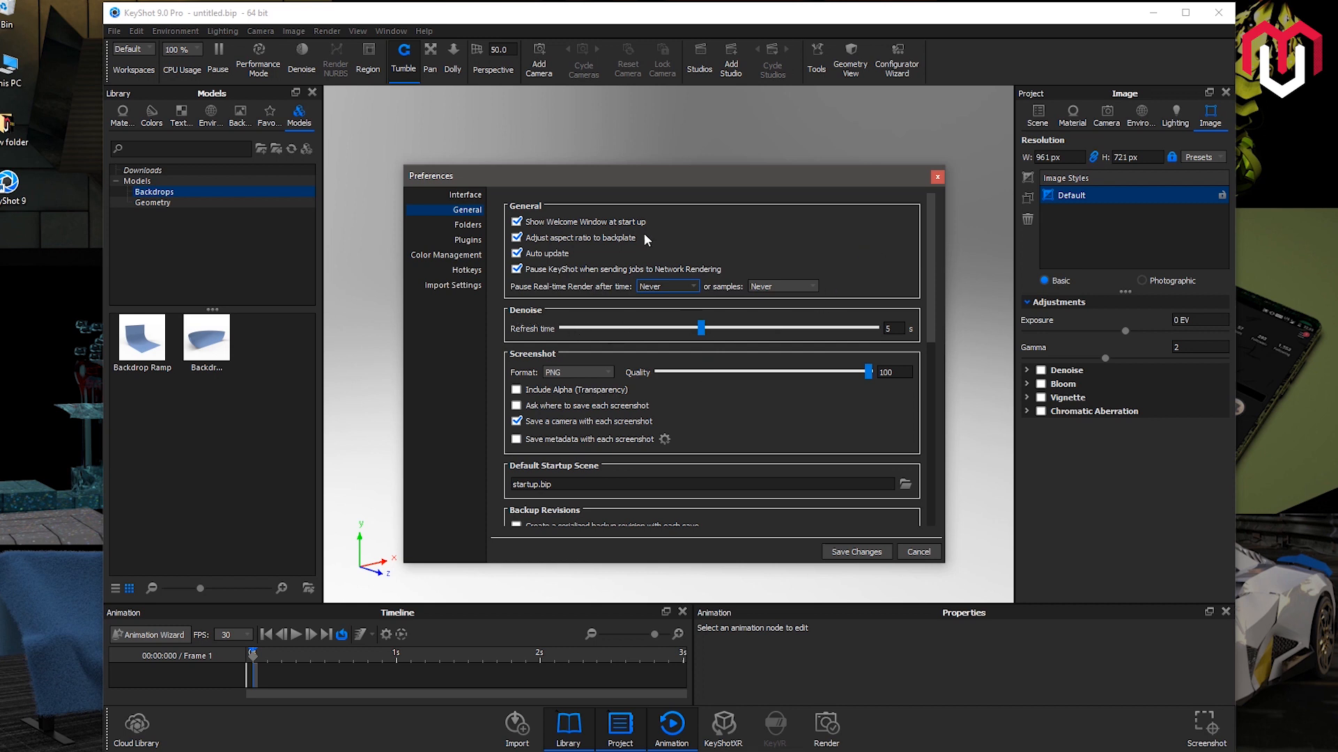
mouse_move(586, 340)
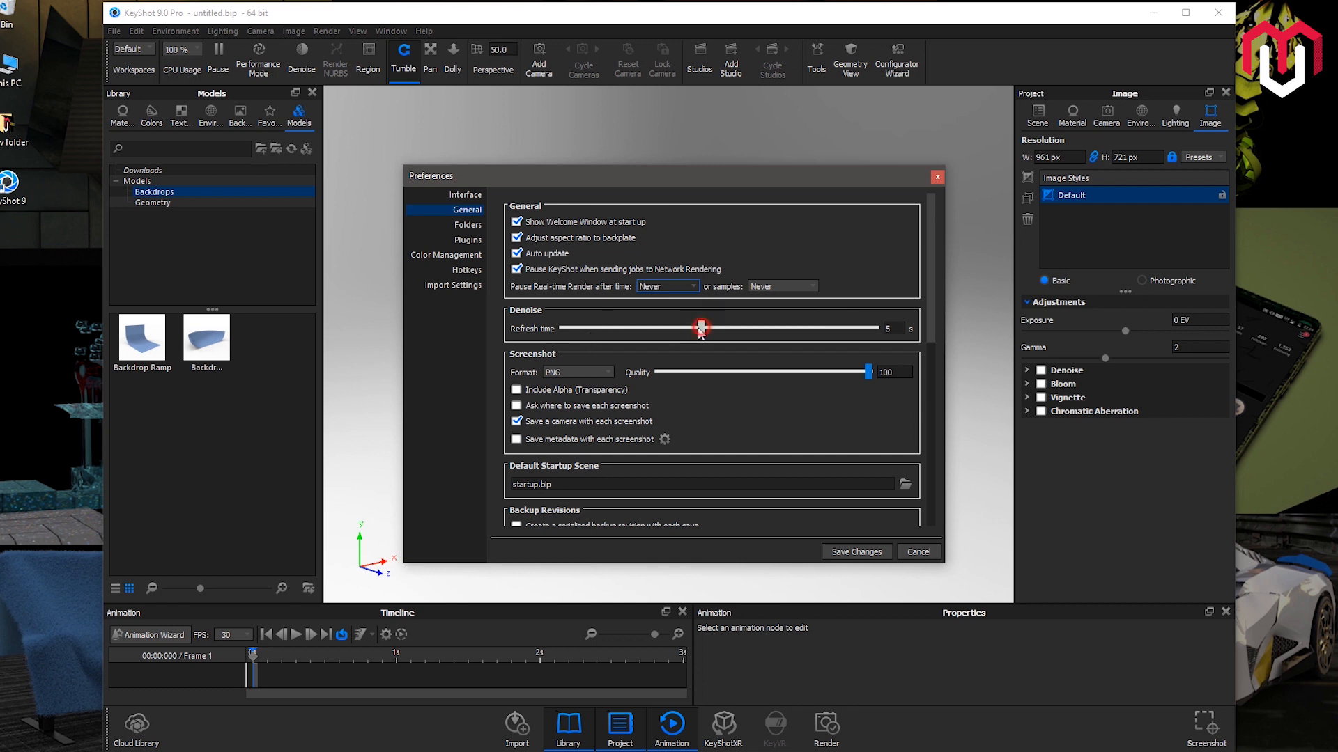
drag(701, 327, 632, 328)
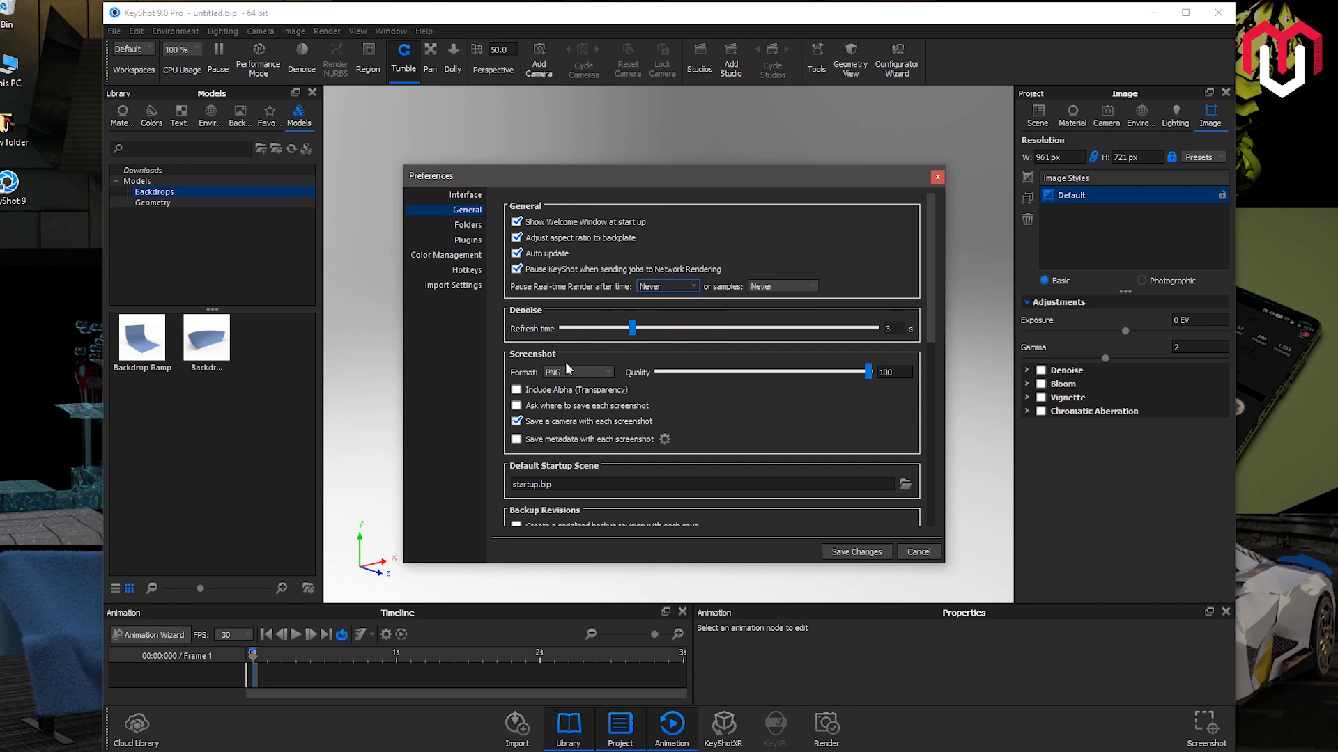
scroll(down, 3)
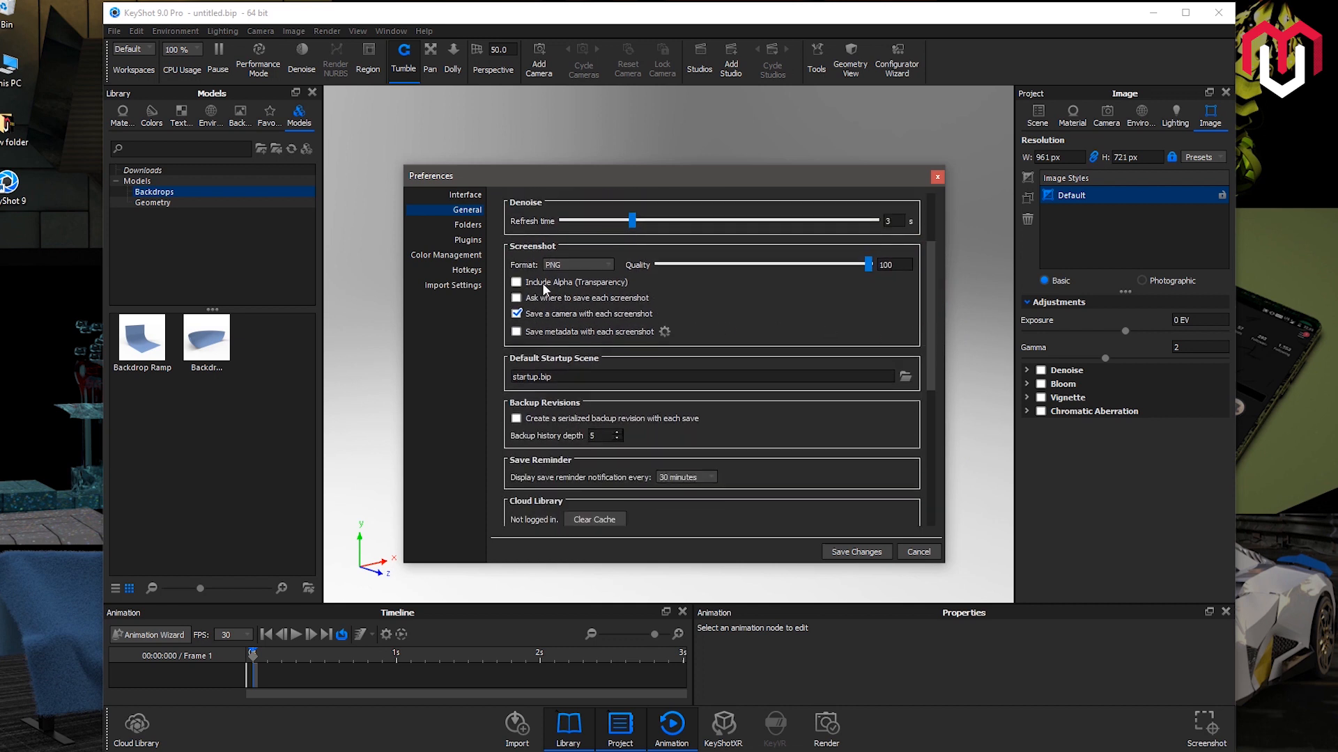
mouse_move(1042, 514)
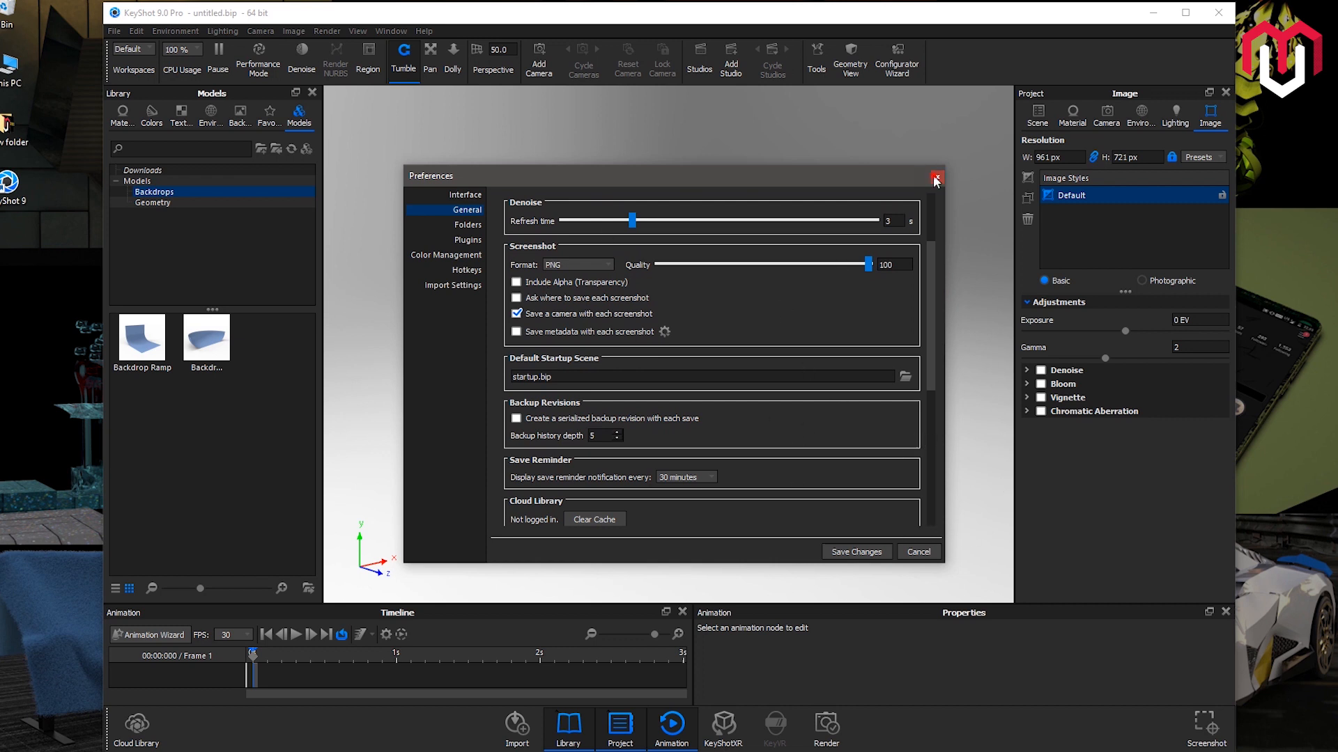
click(326, 31)
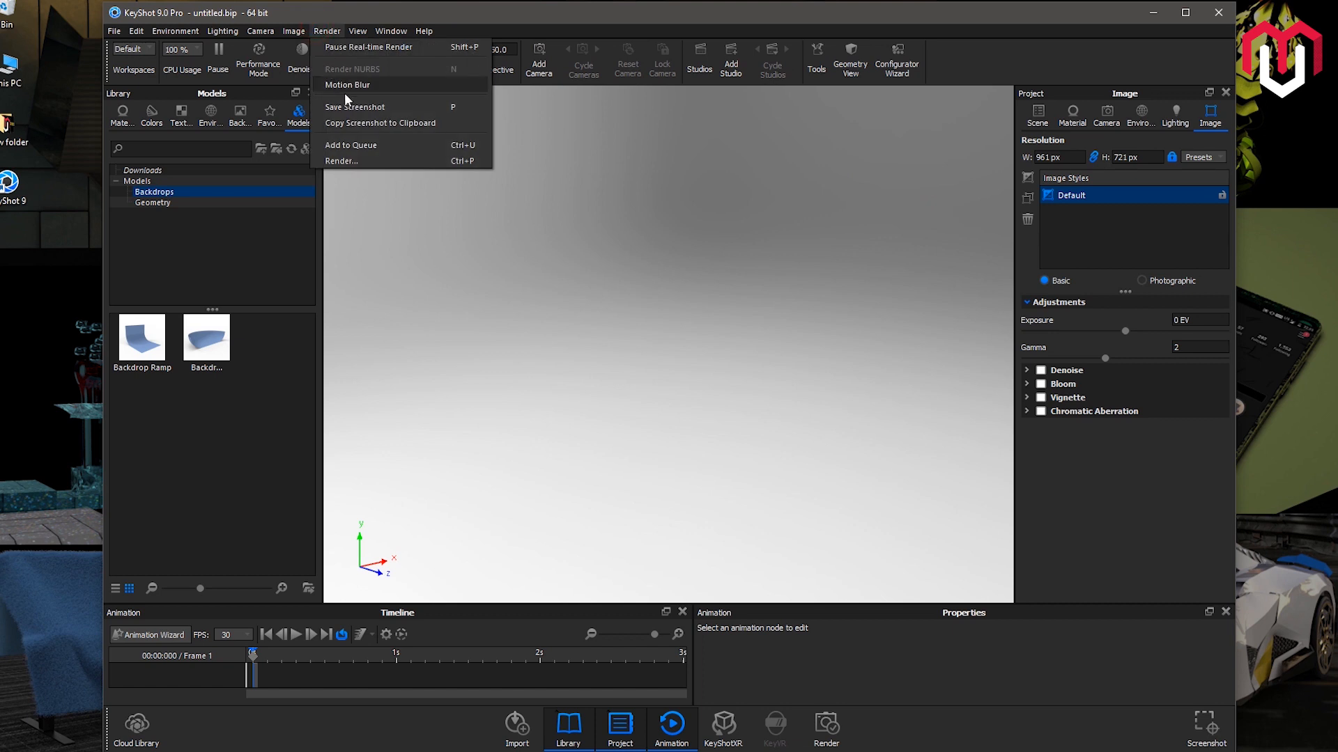
click(136, 31)
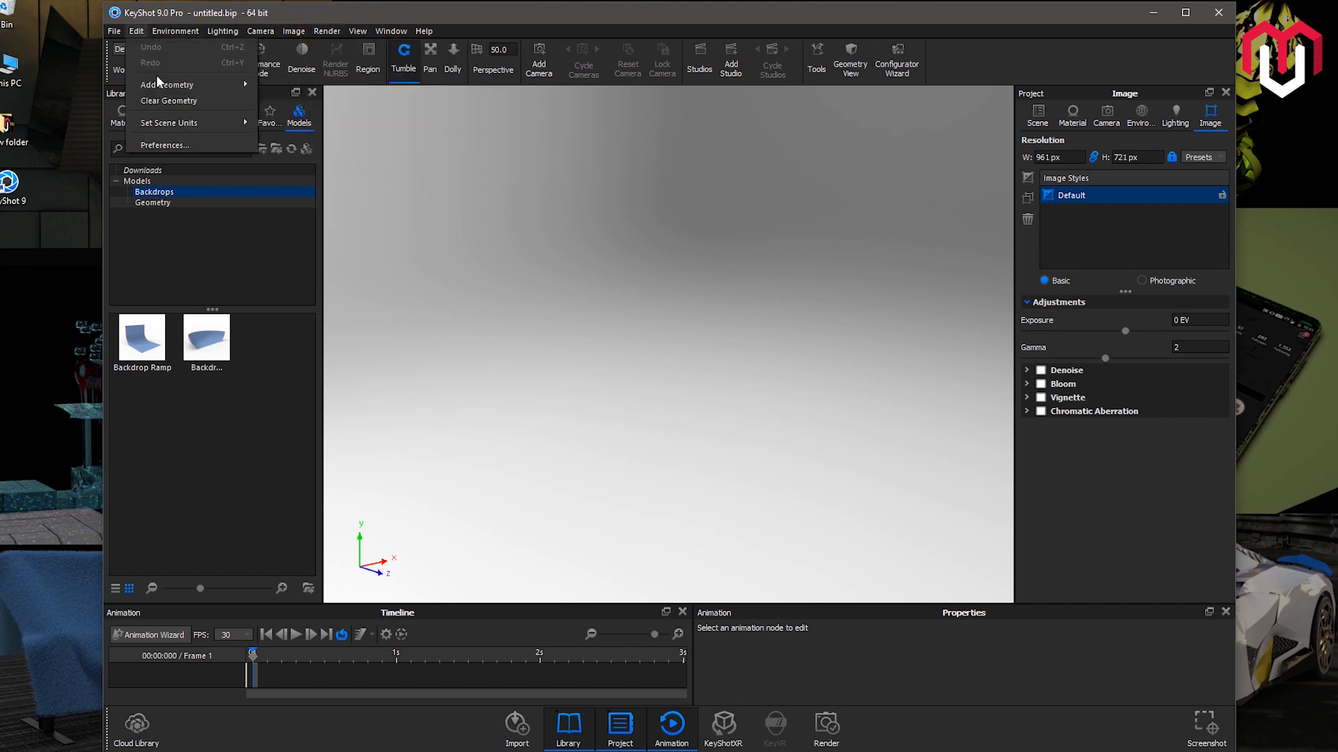
click(164, 145)
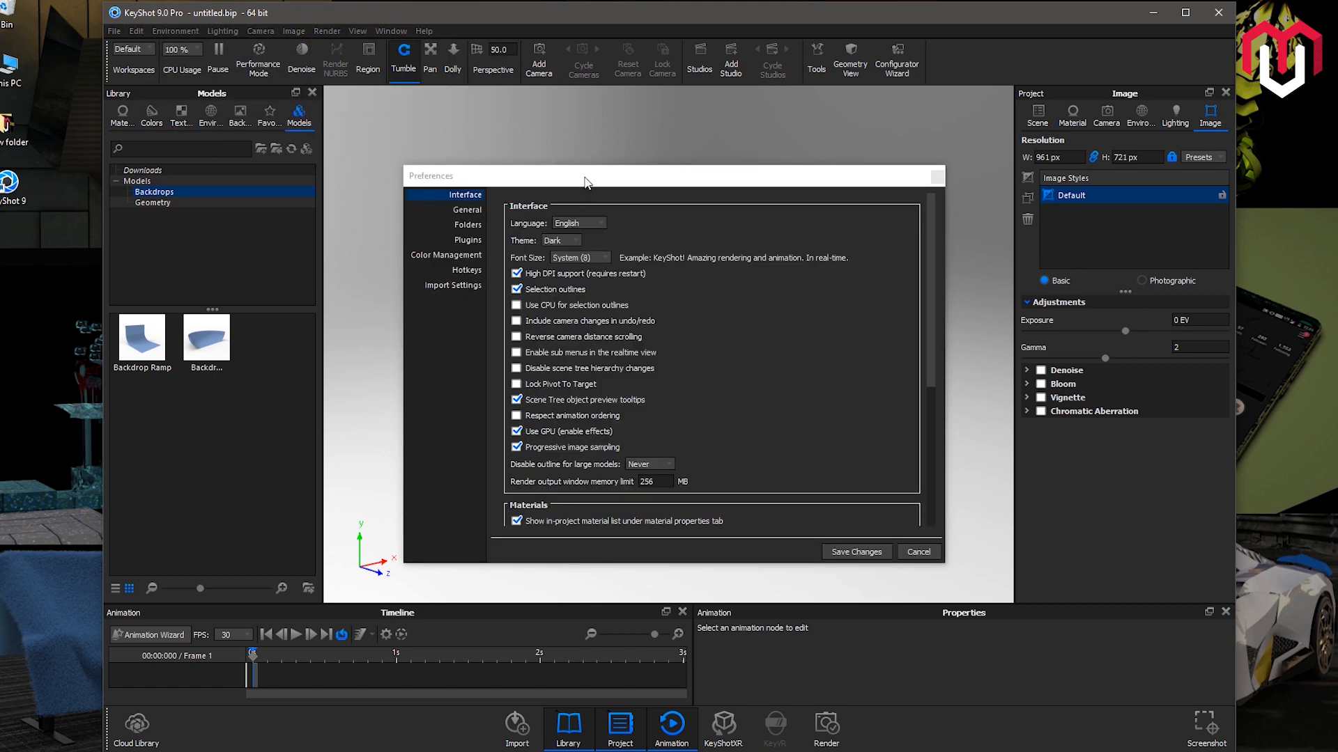
click(468, 191)
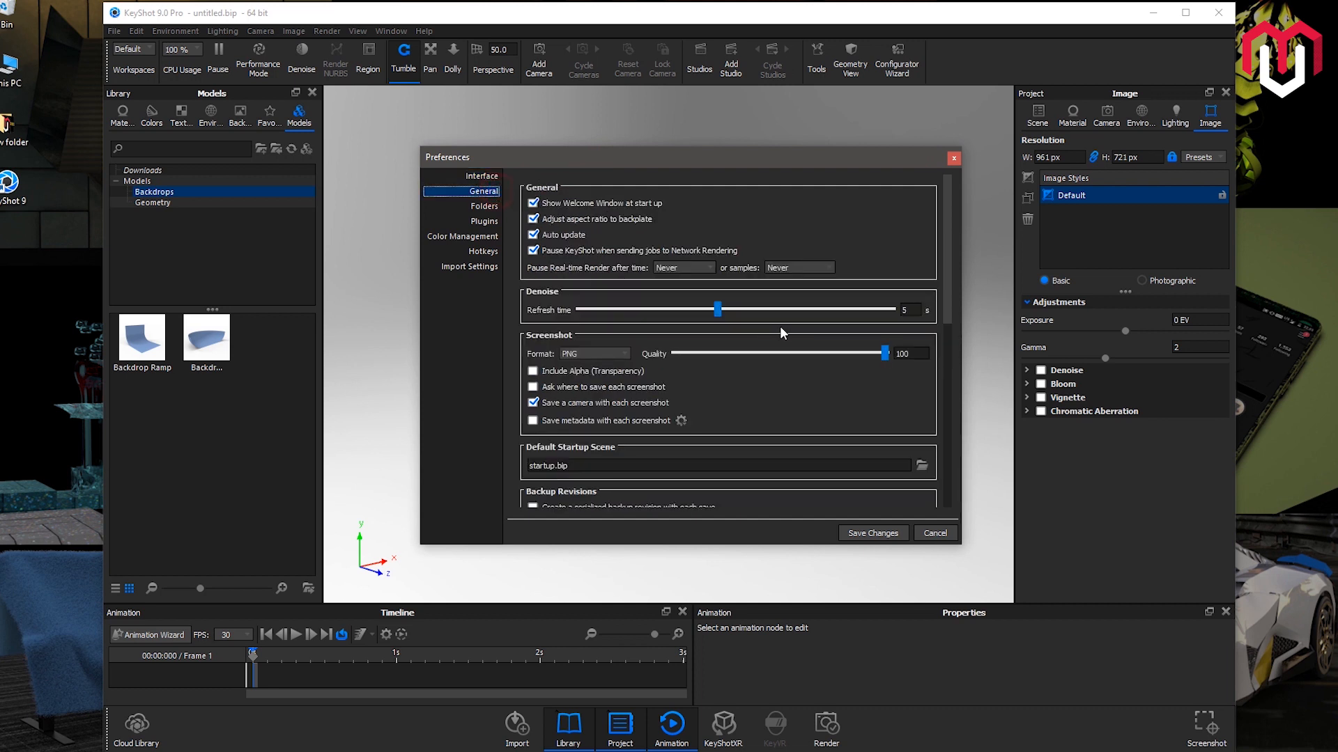
mouse_move(956, 281)
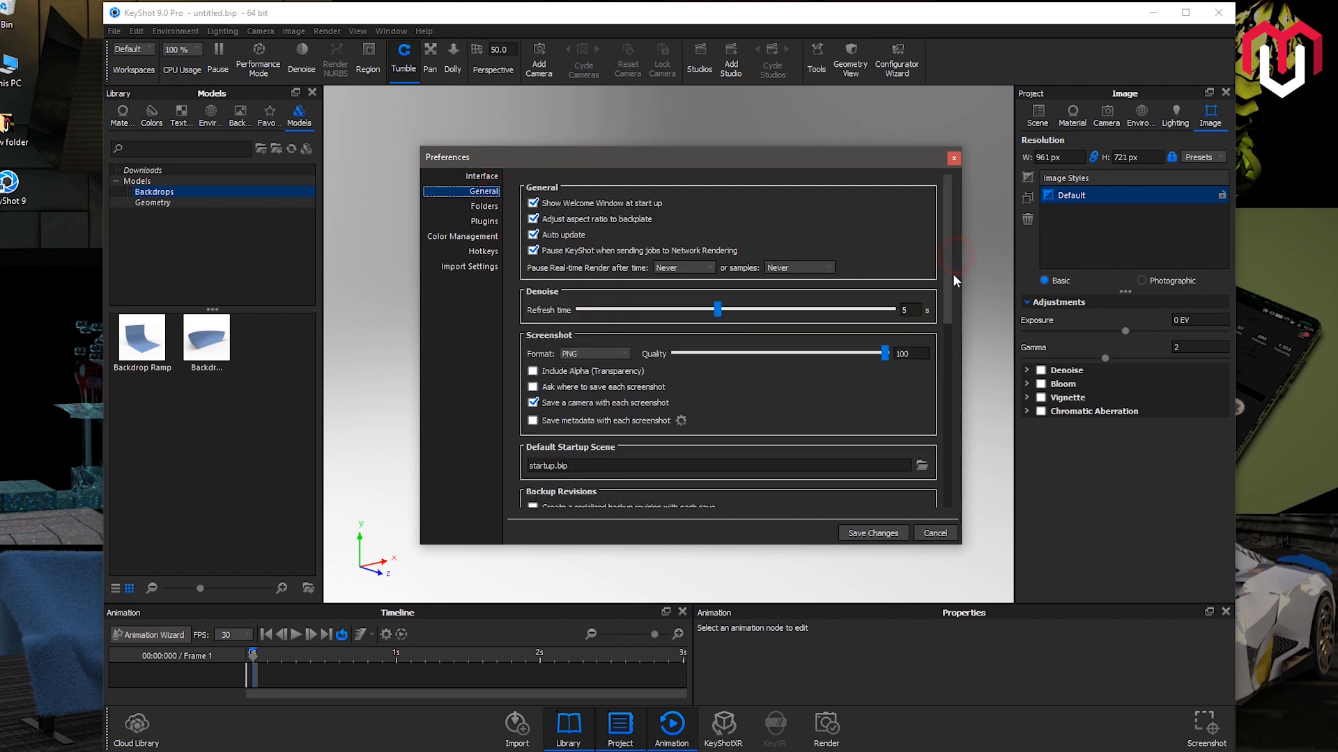
scroll(down, 3)
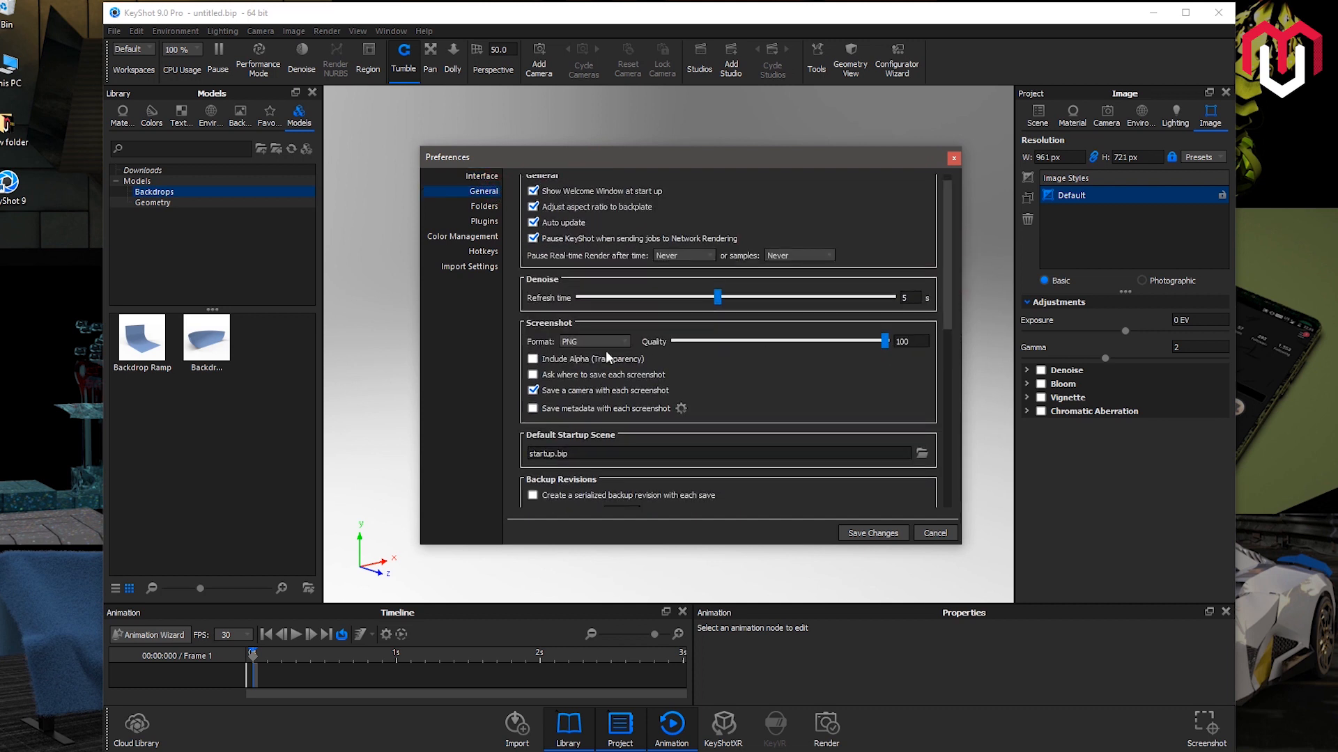
click(595, 341)
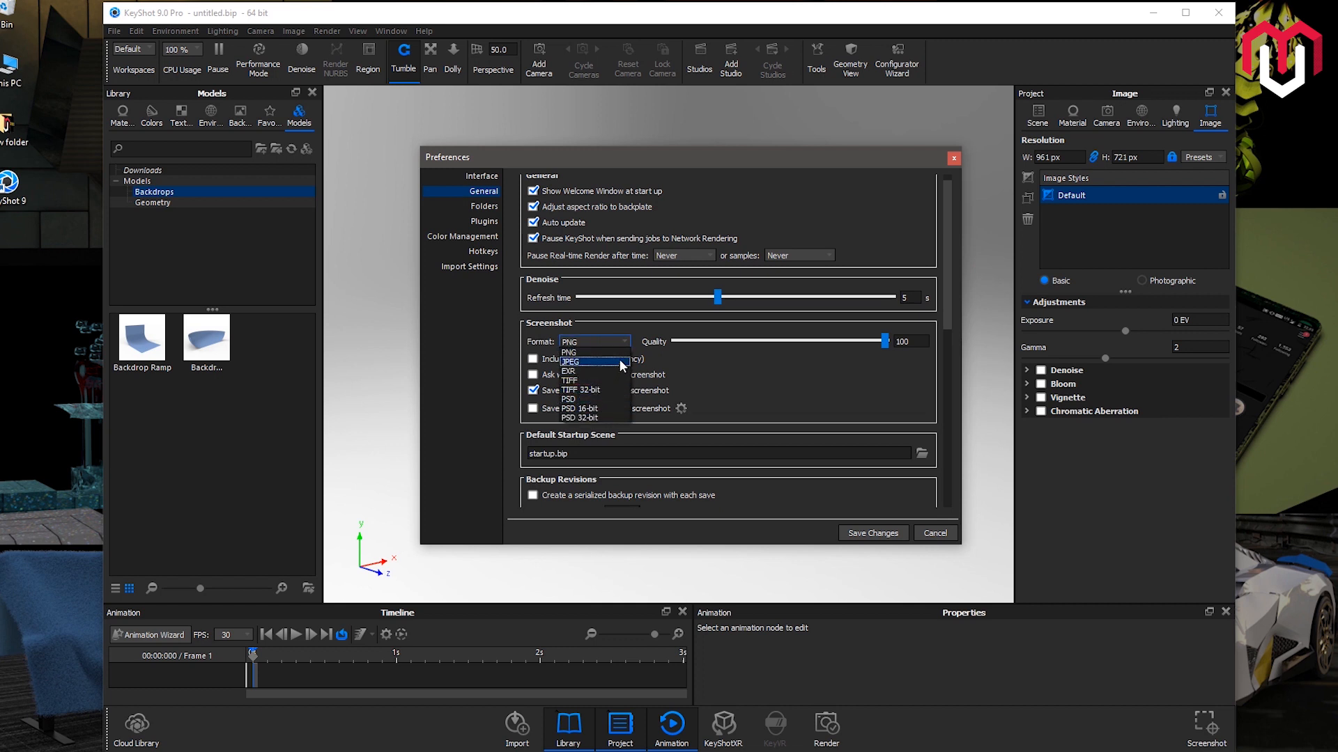
mouse_move(597, 353)
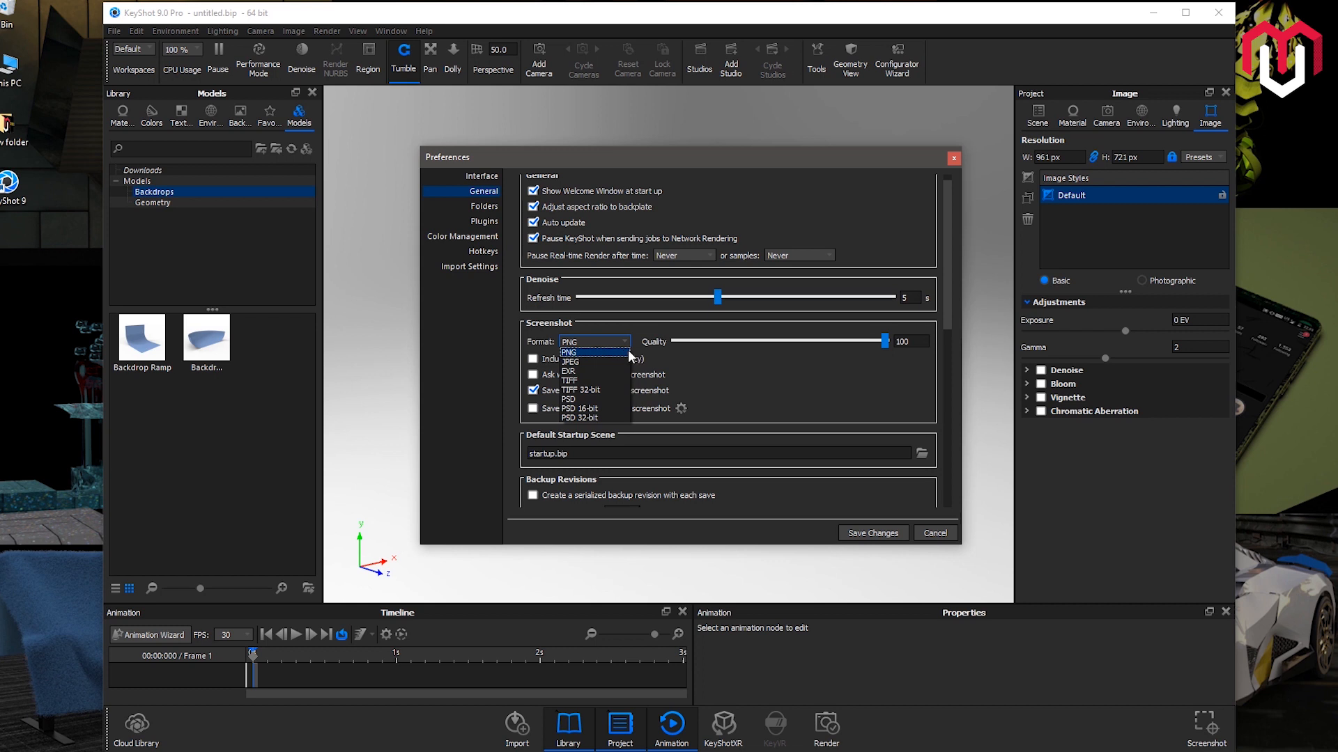
mouse_move(628, 357)
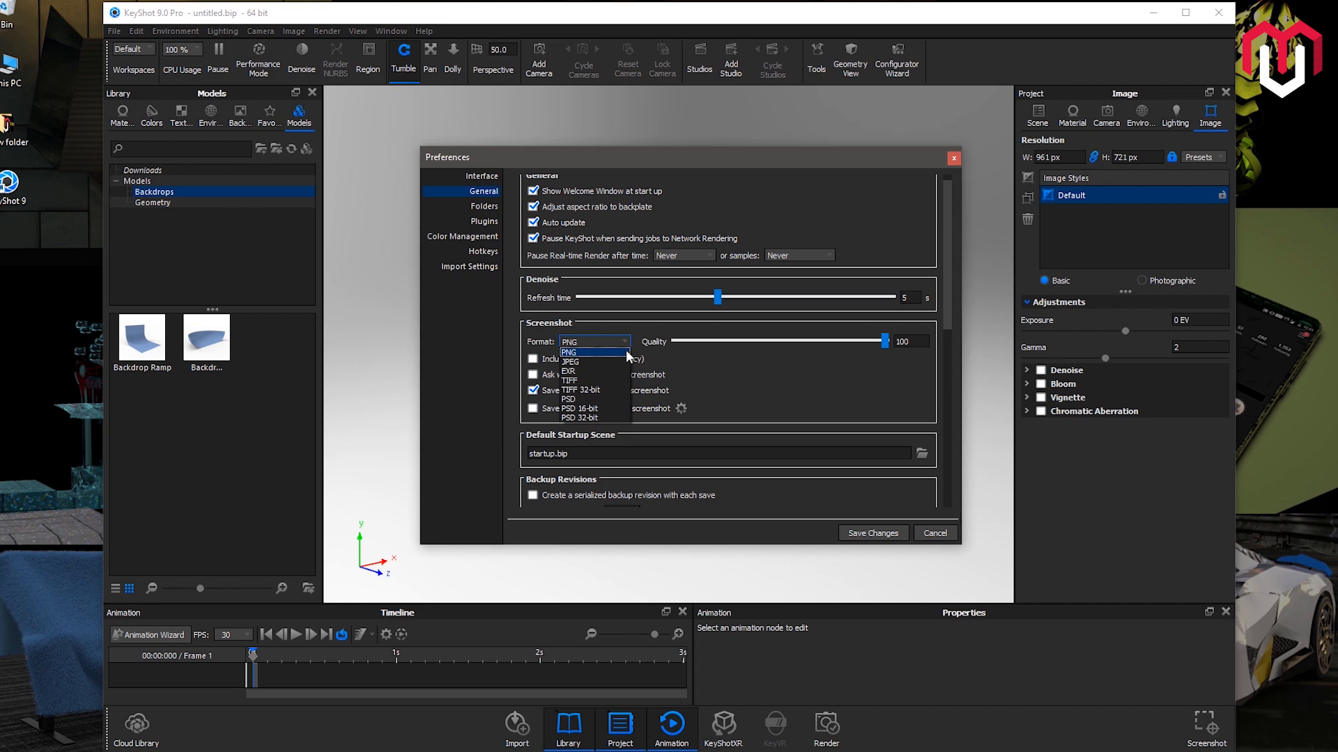
click(567, 353)
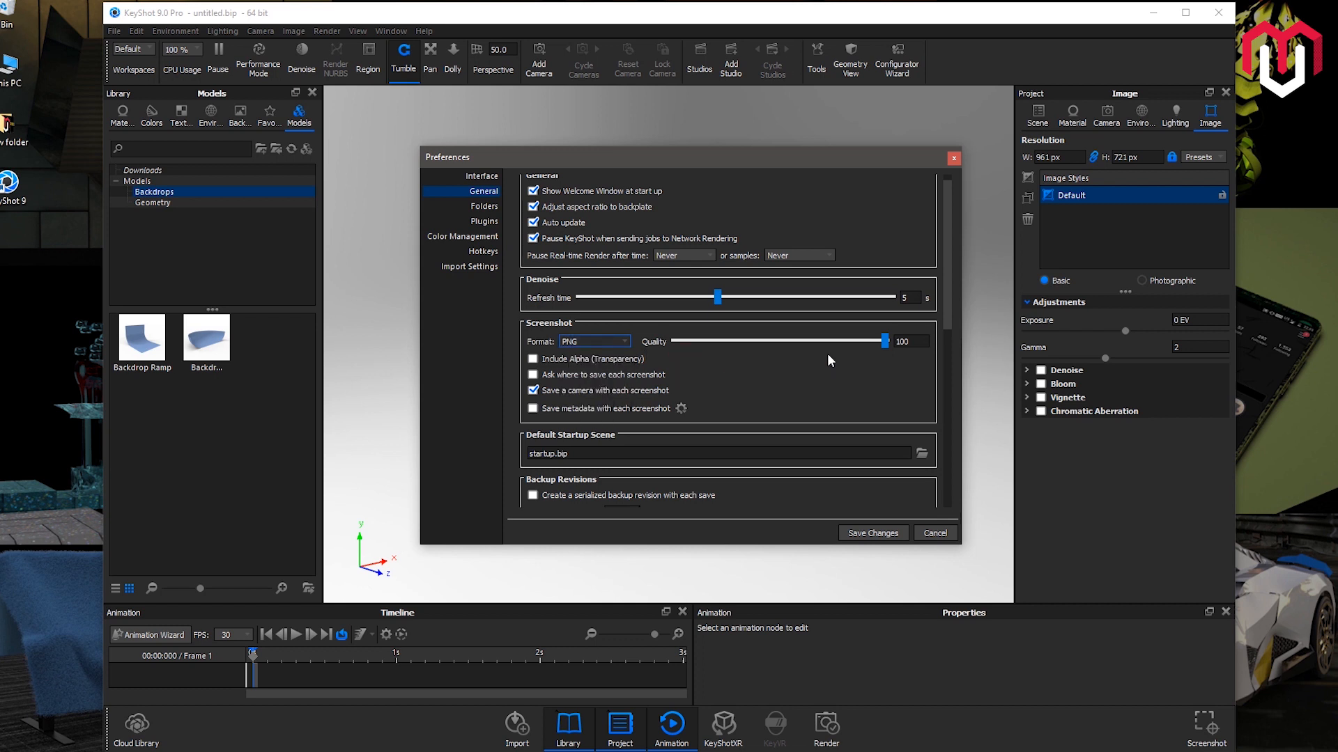
drag(885, 340, 762, 344)
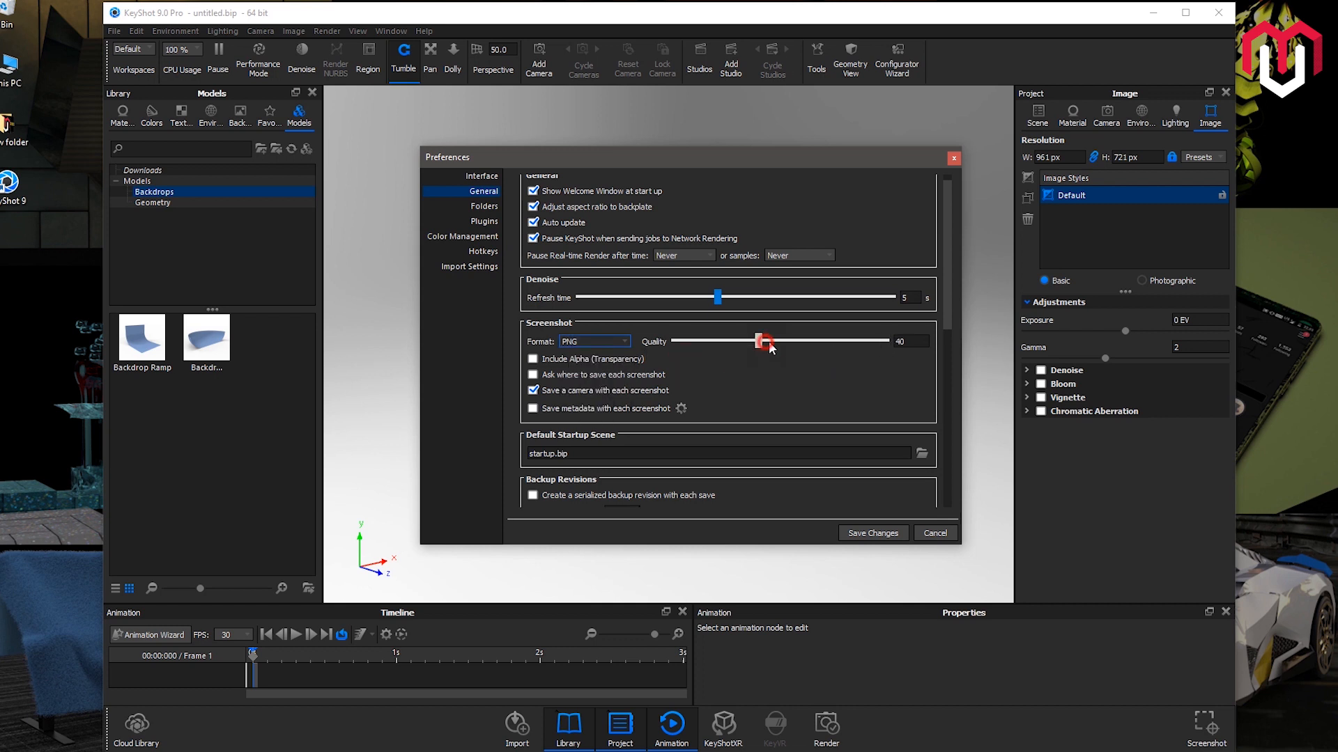
drag(758, 341, 885, 342)
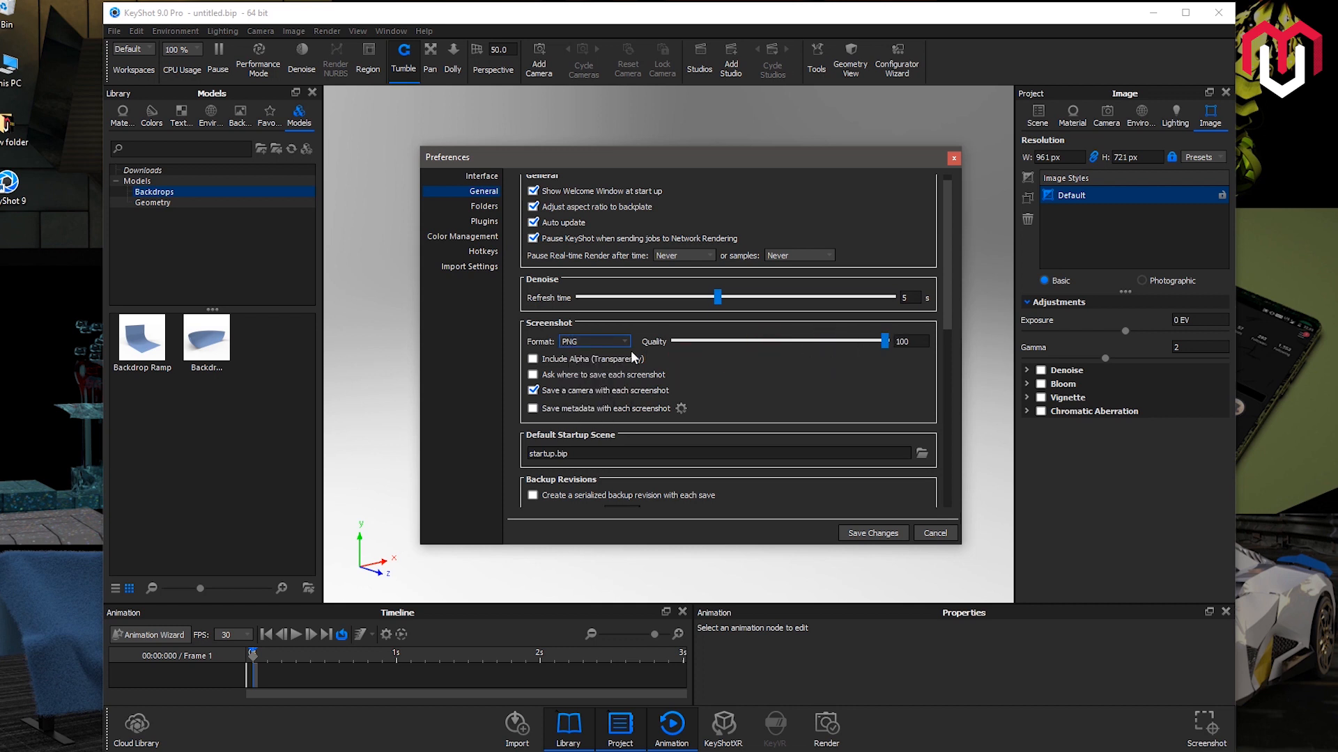
mouse_move(938, 305)
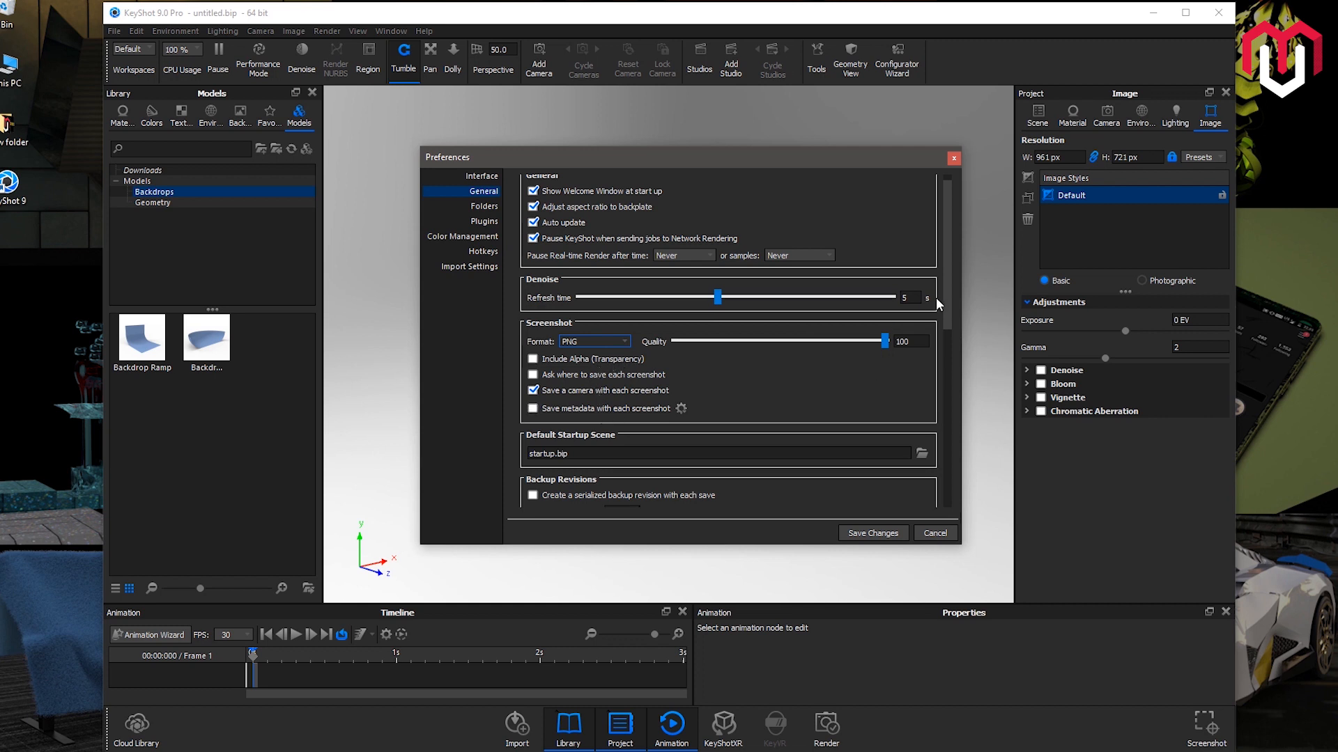
scroll(down, 3)
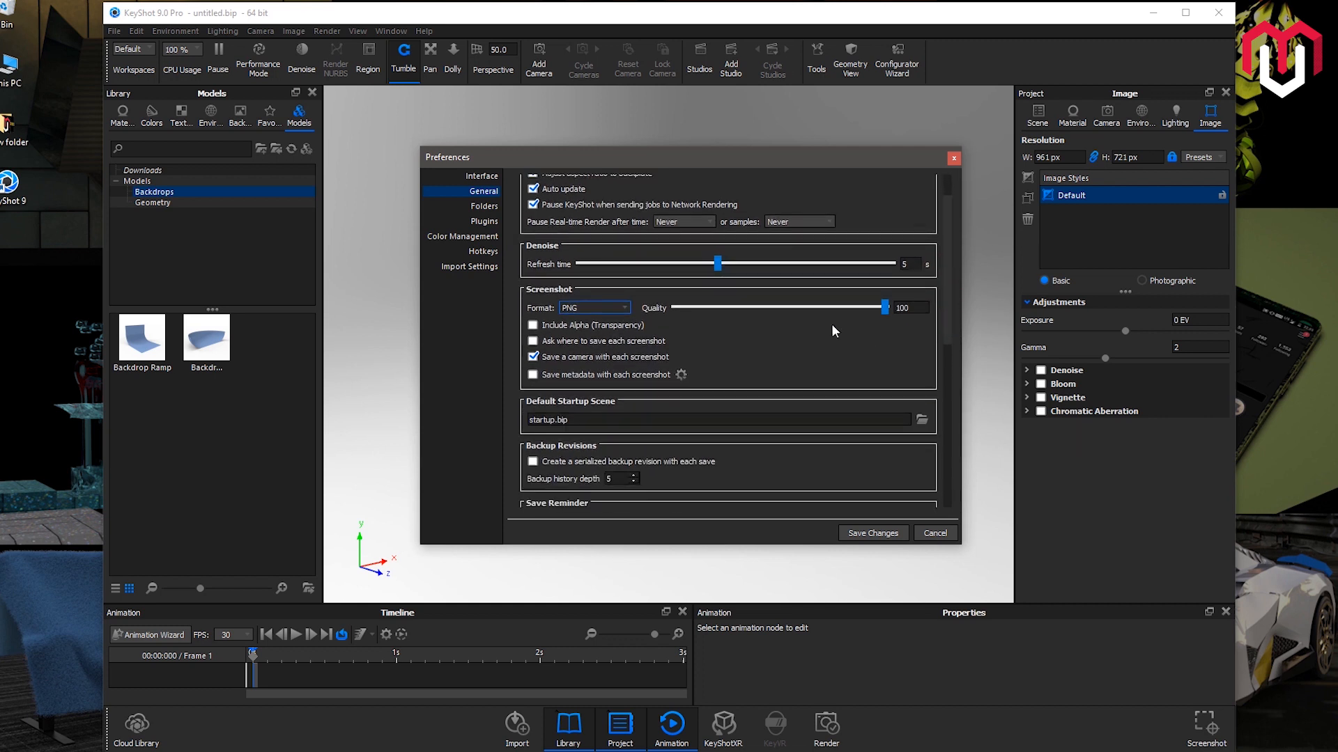
mouse_move(572, 340)
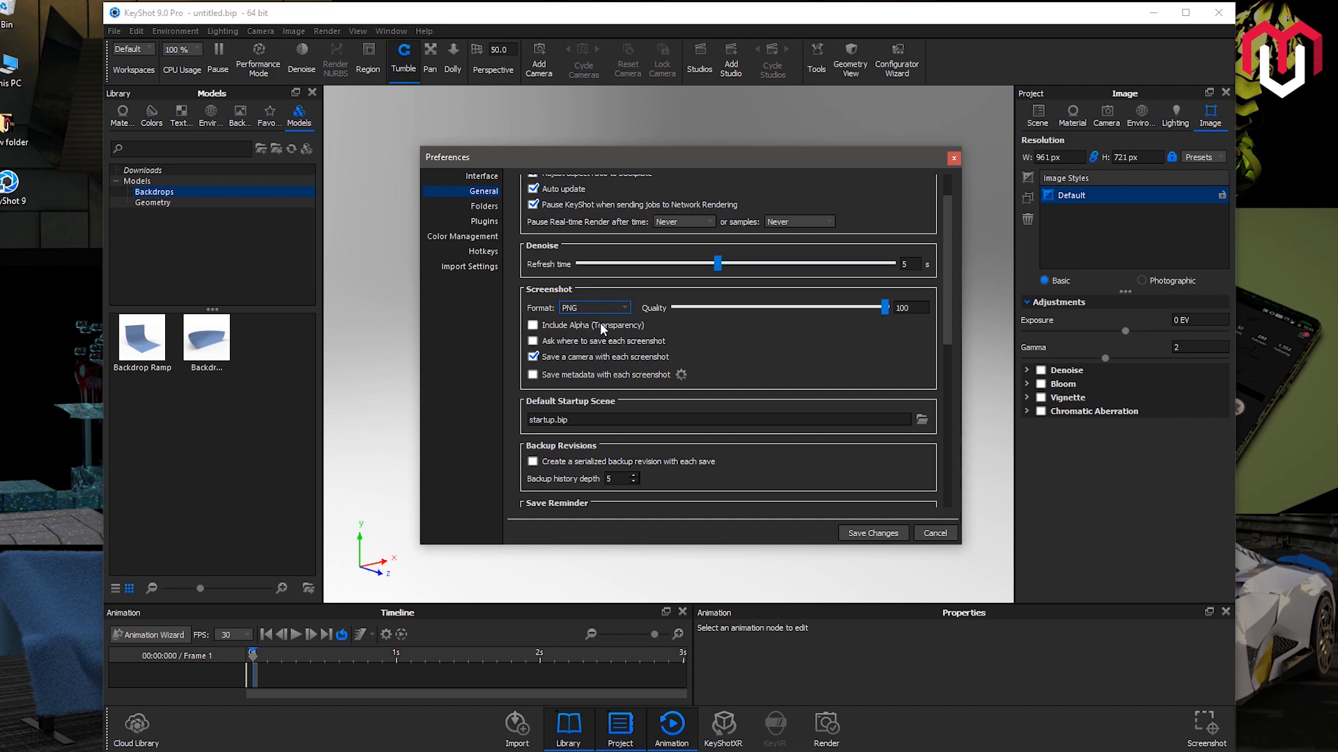
mouse_move(602, 329)
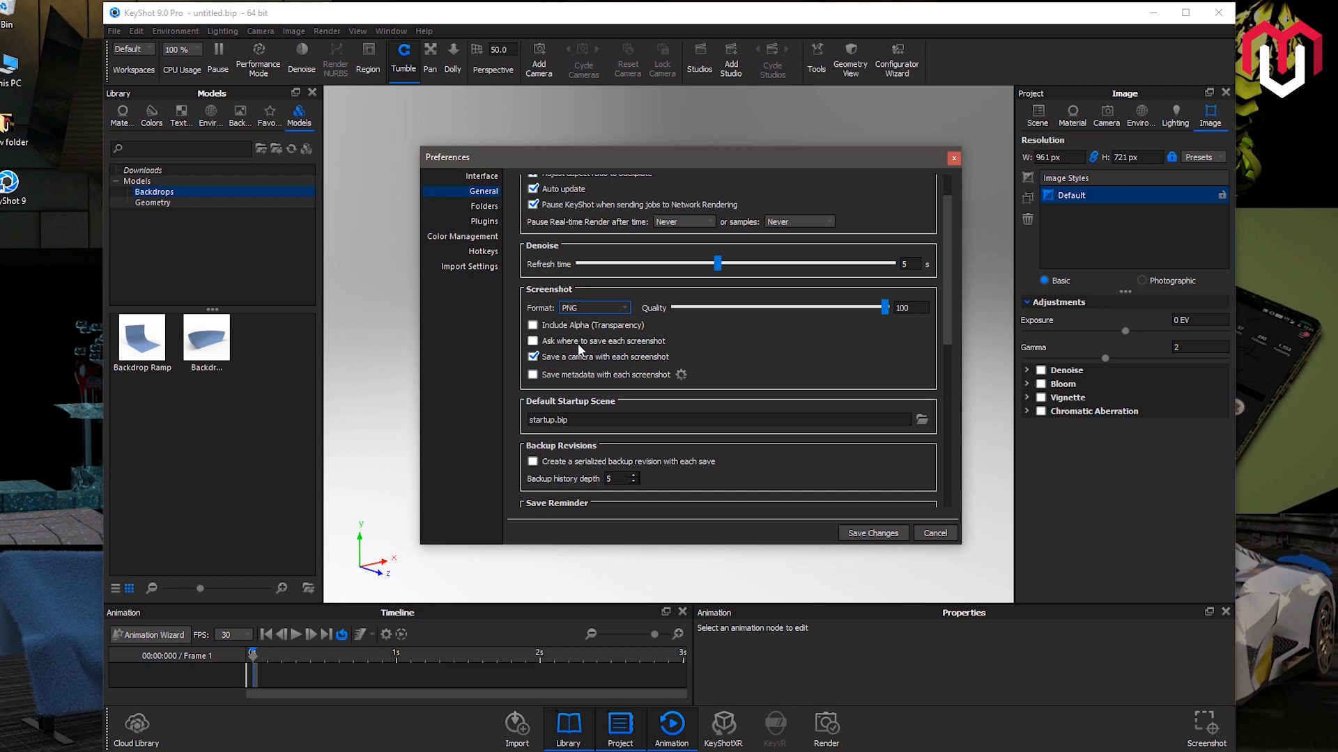
mouse_move(580, 351)
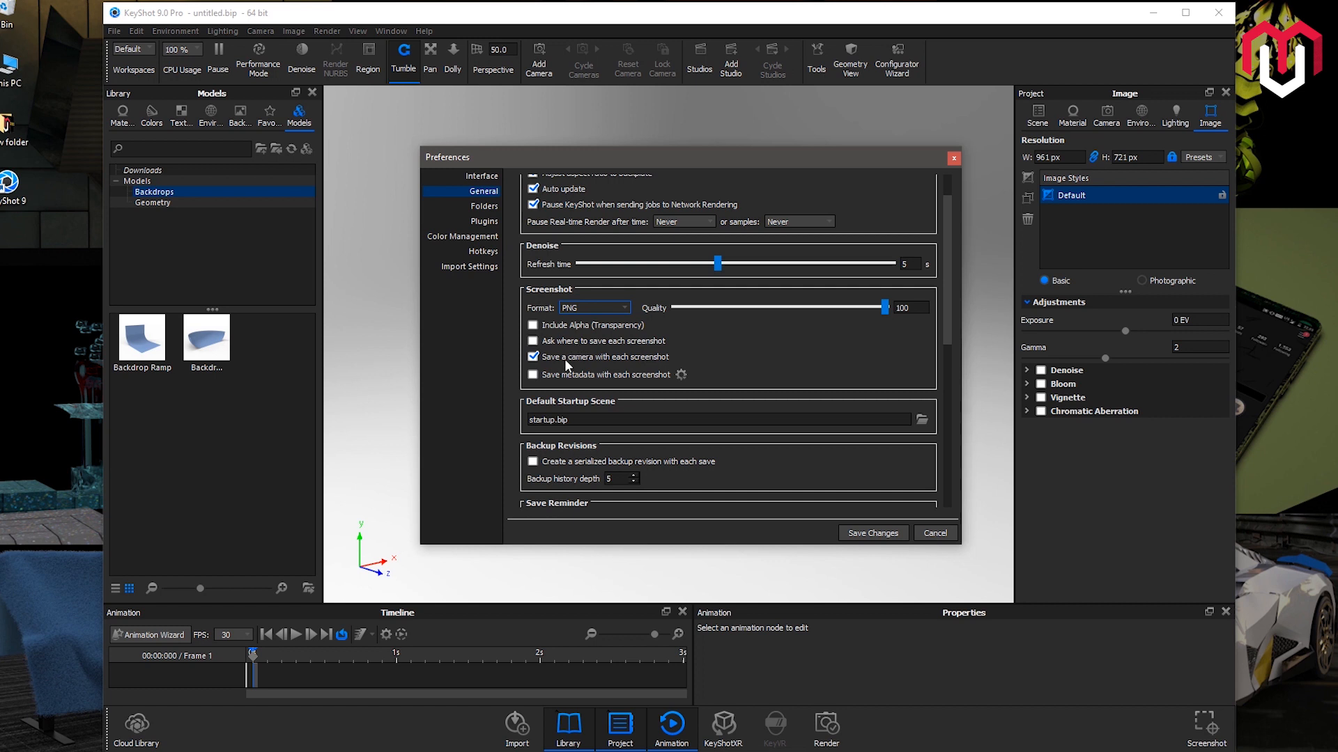
mouse_move(570, 367)
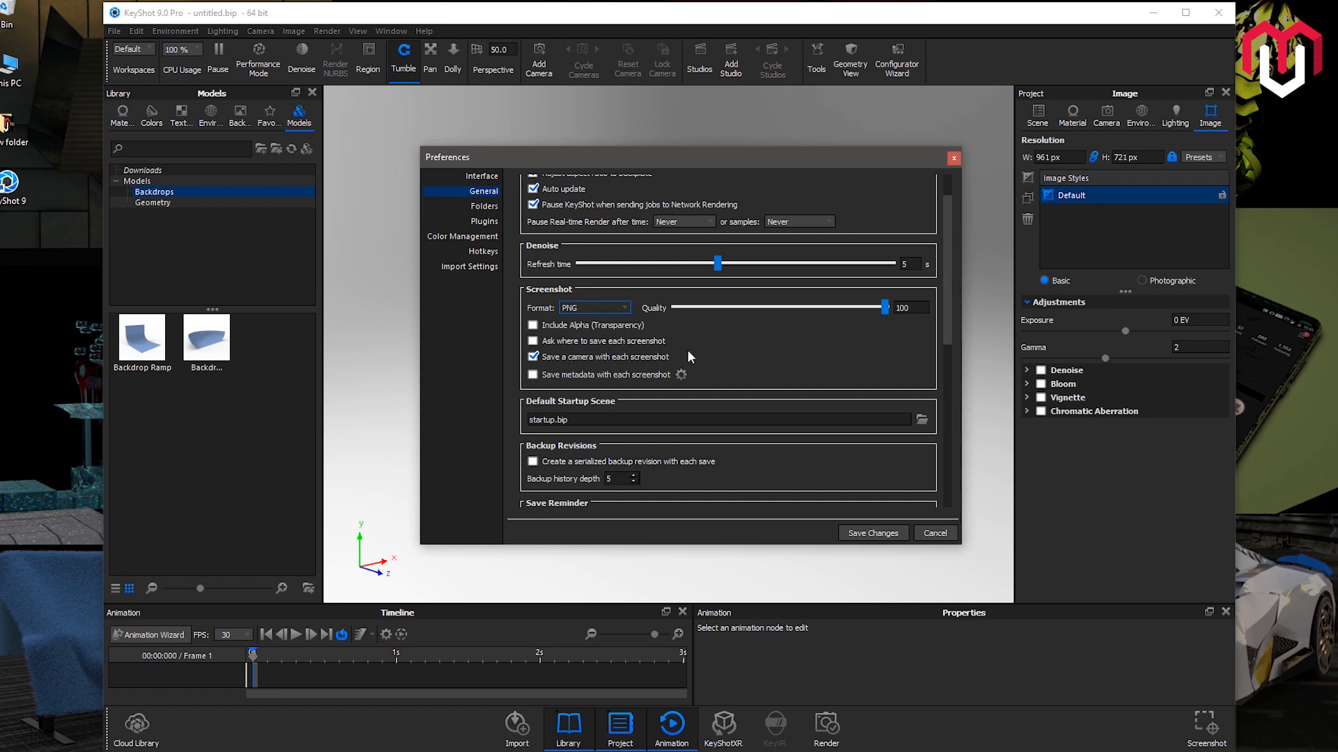
mouse_move(1135, 119)
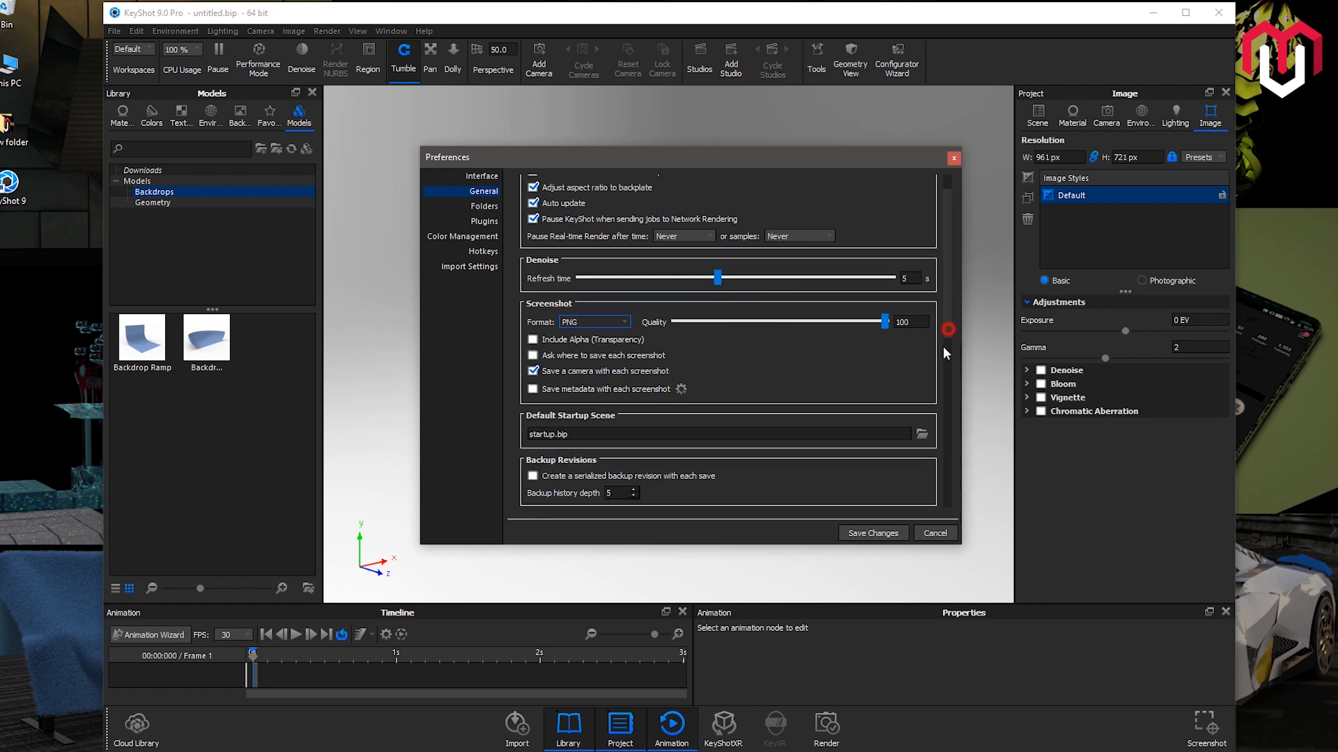
scroll(down, 3)
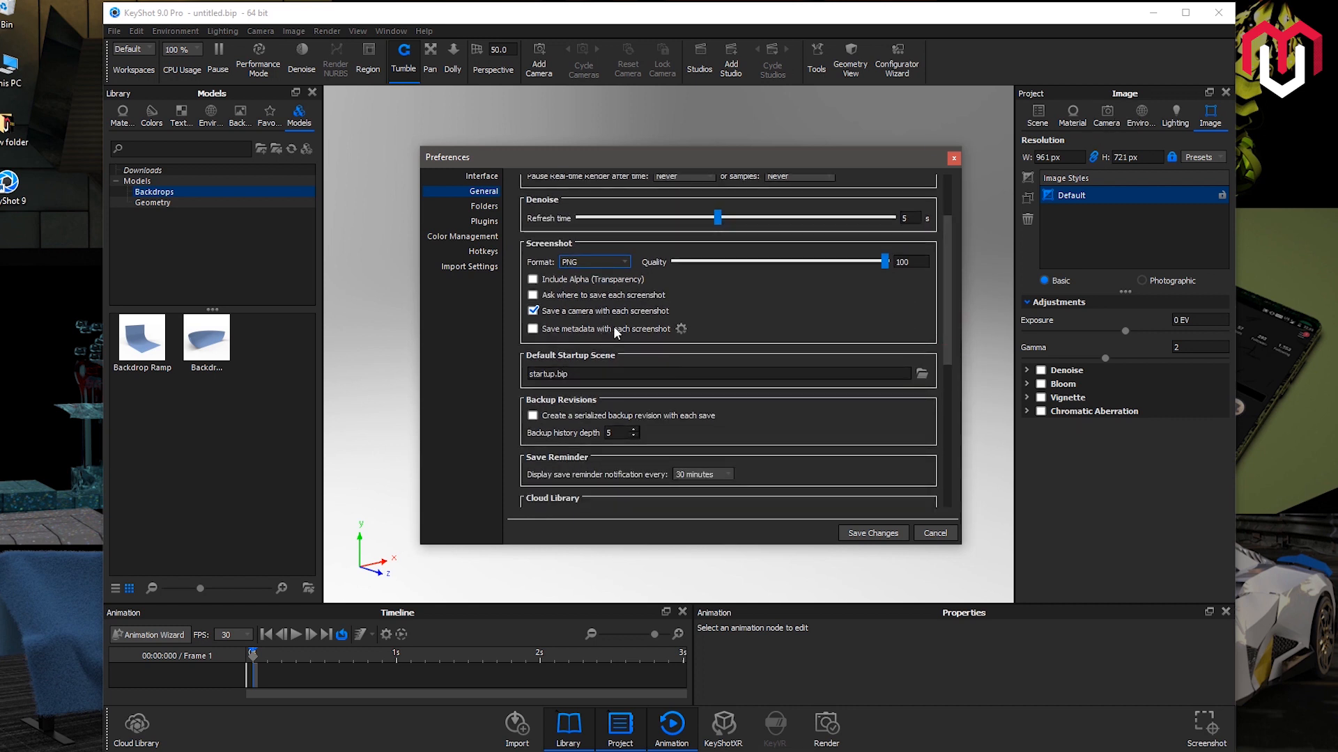
mouse_move(590, 324)
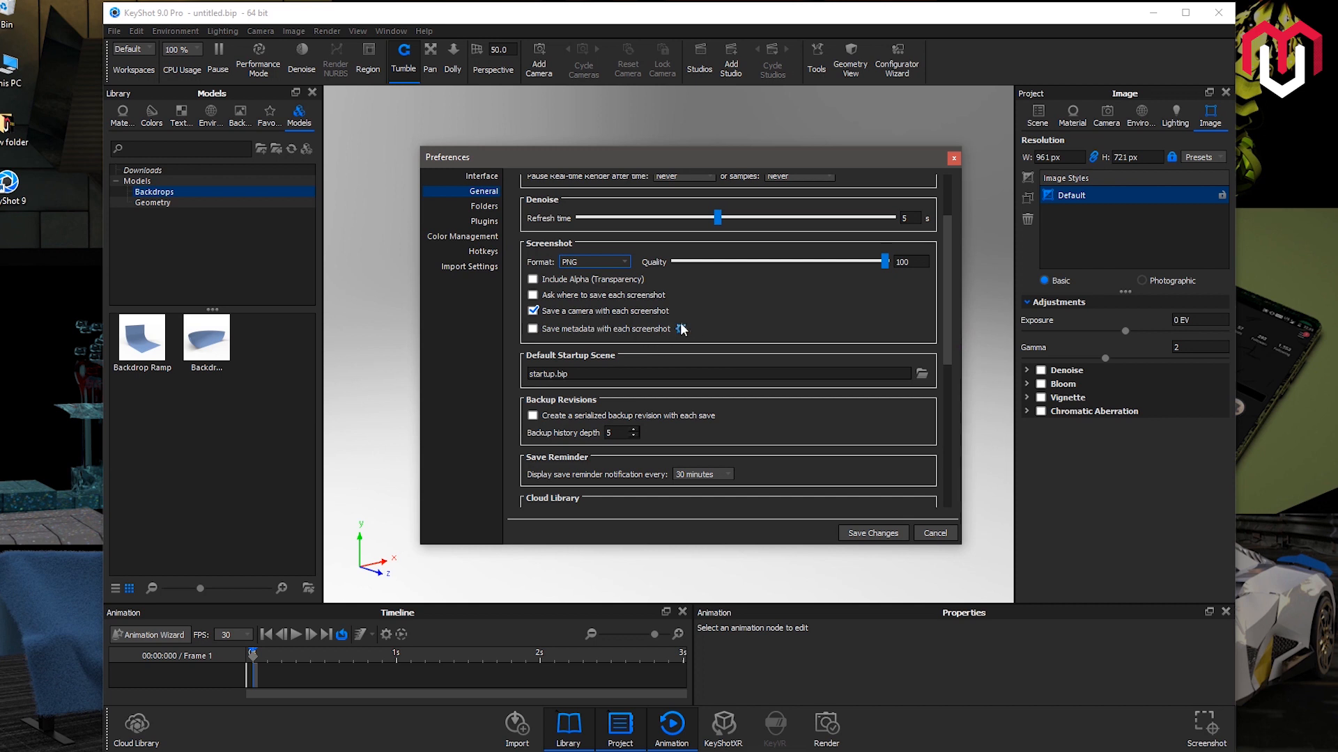
click(682, 329)
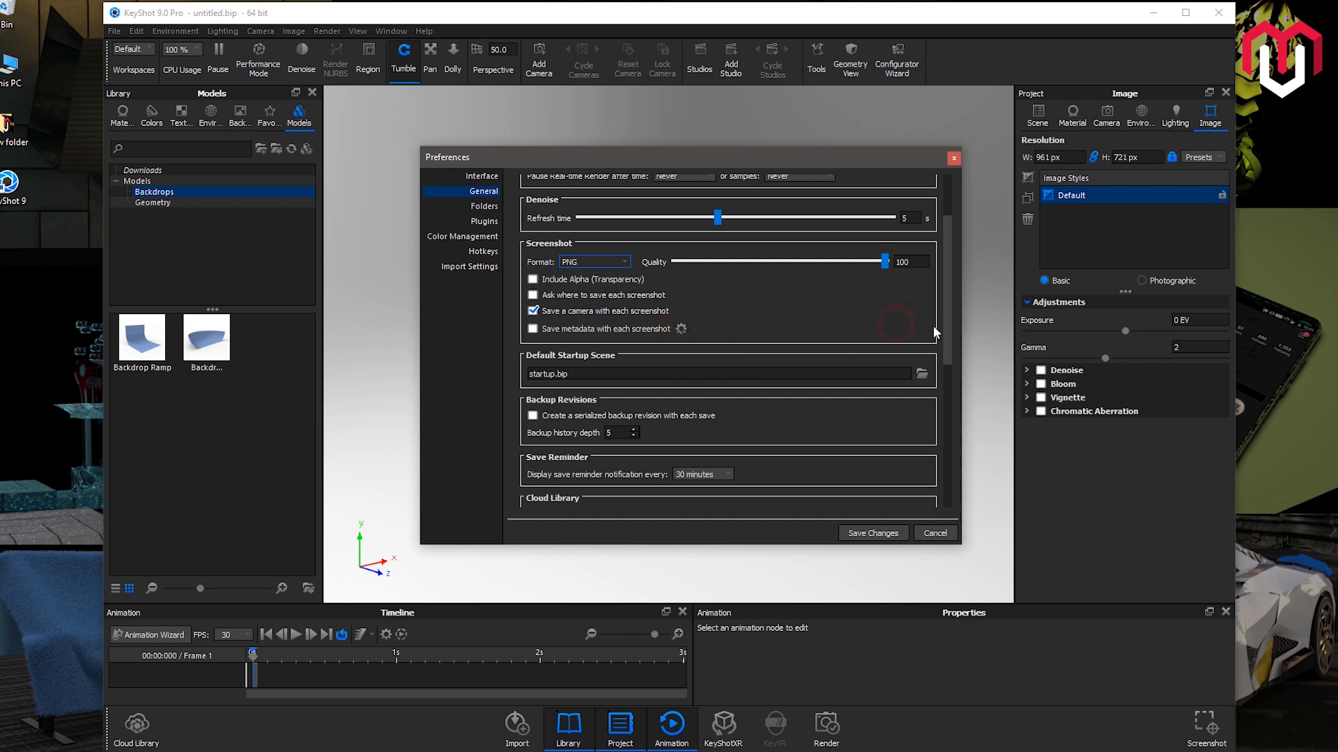
scroll(down, 3)
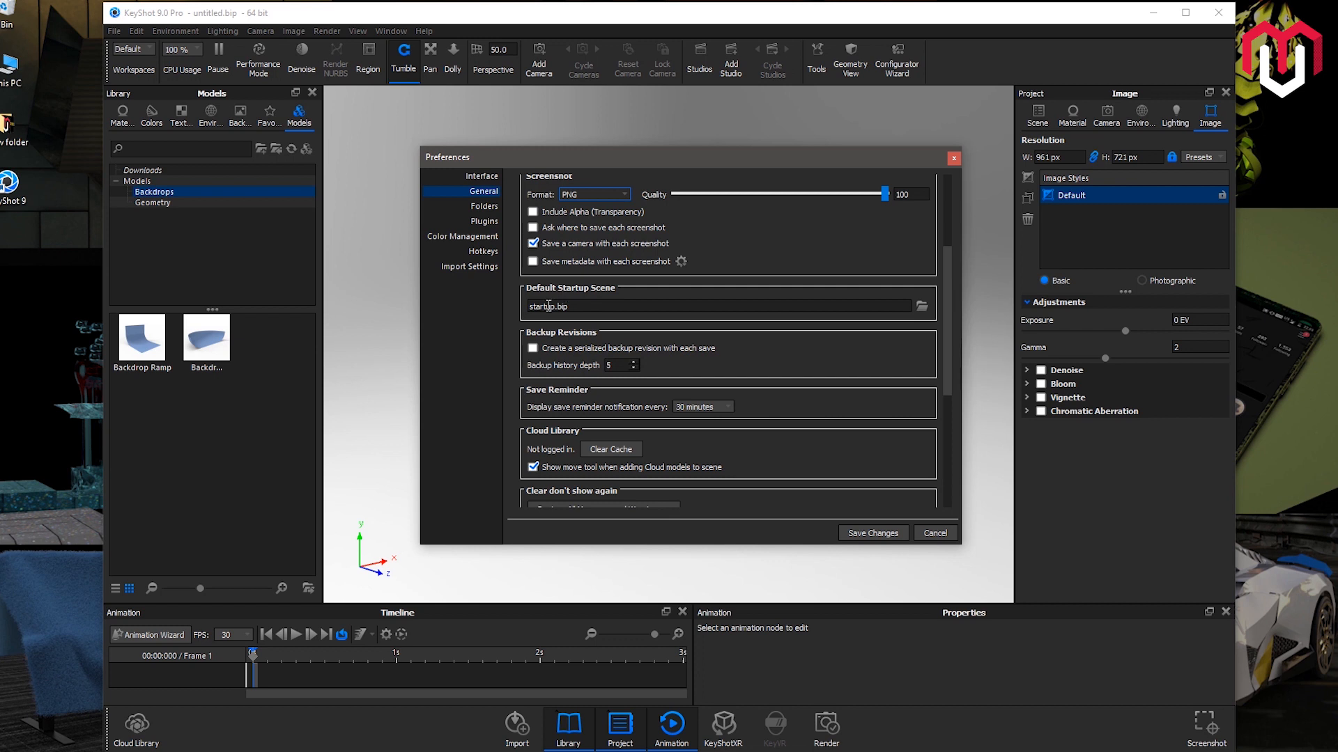
double_click(547, 306)
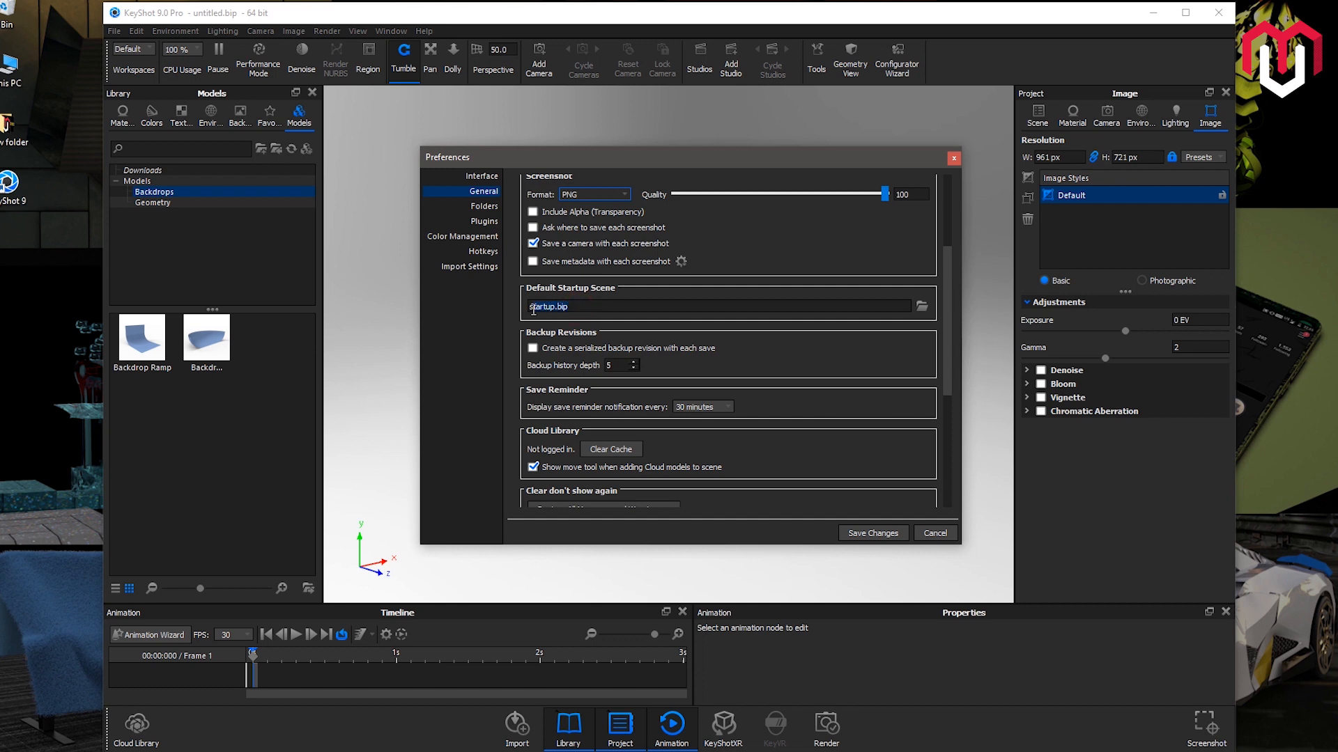
mouse_move(173, 127)
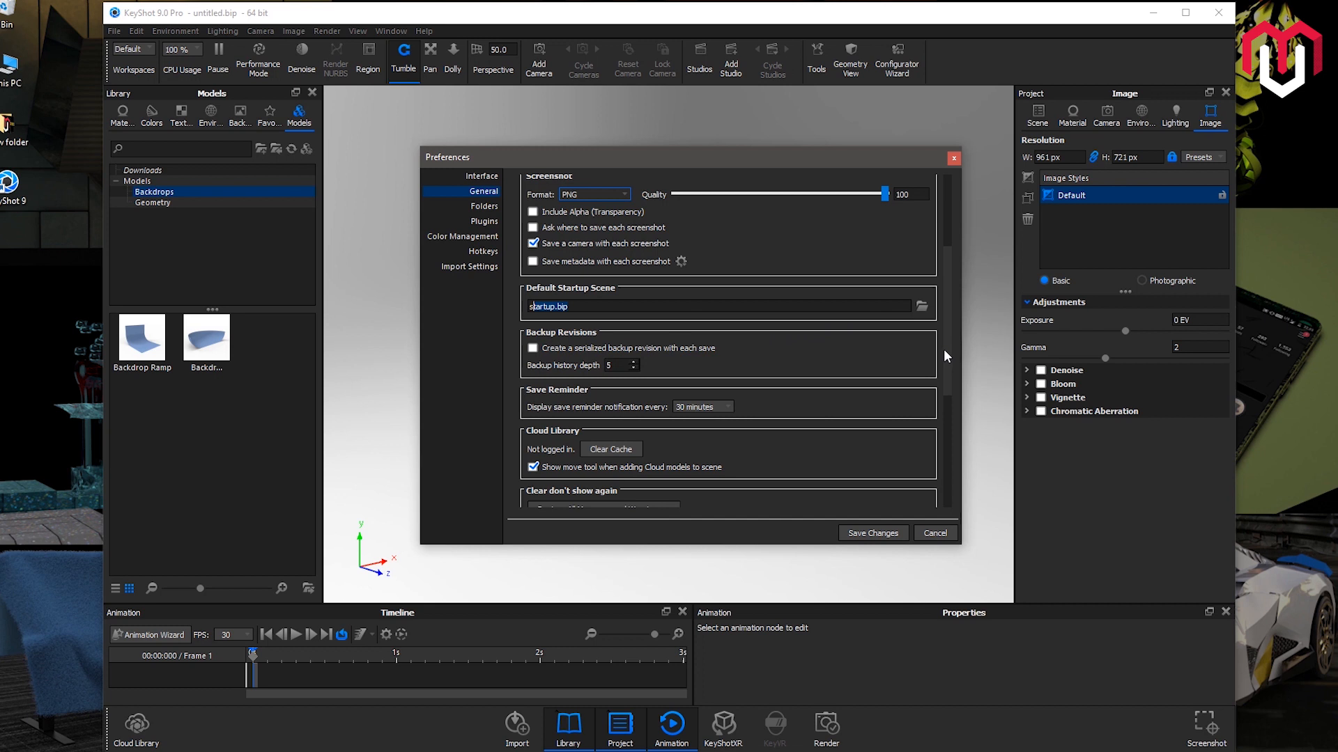
scroll(down, 3)
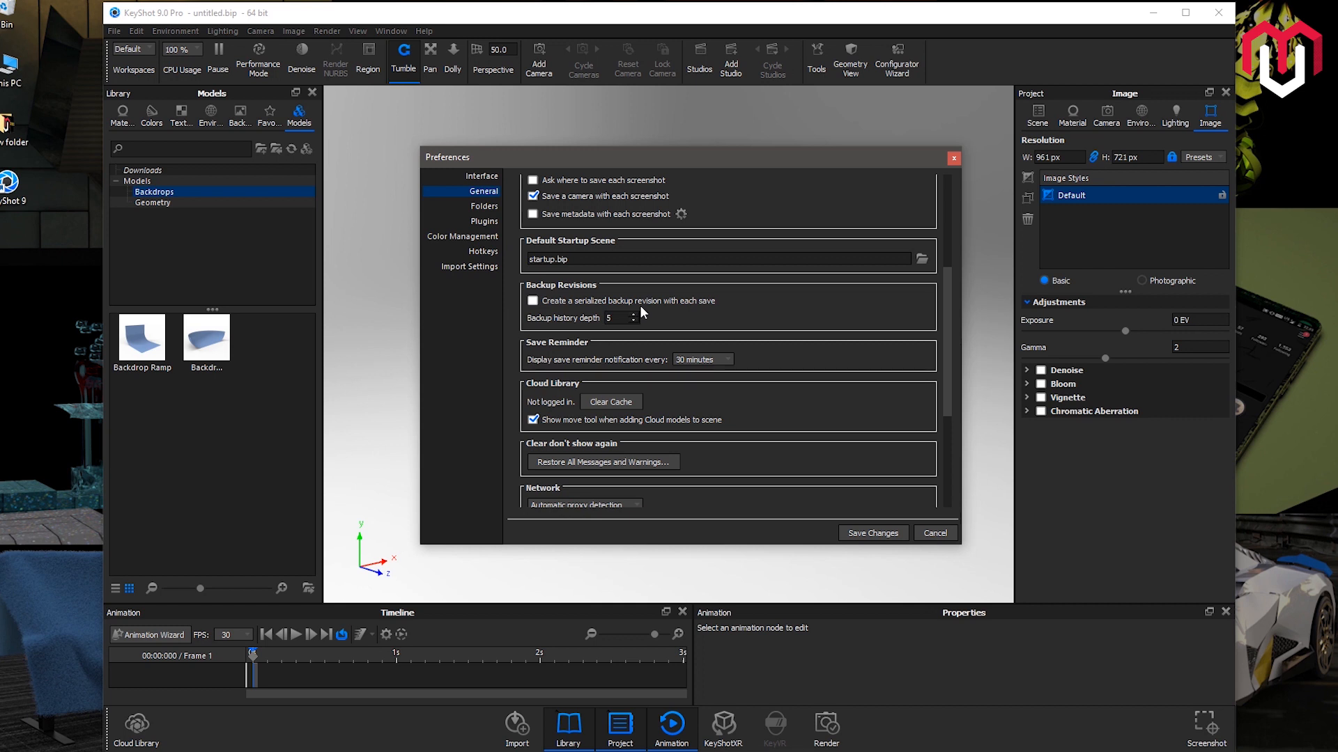
mouse_move(725, 338)
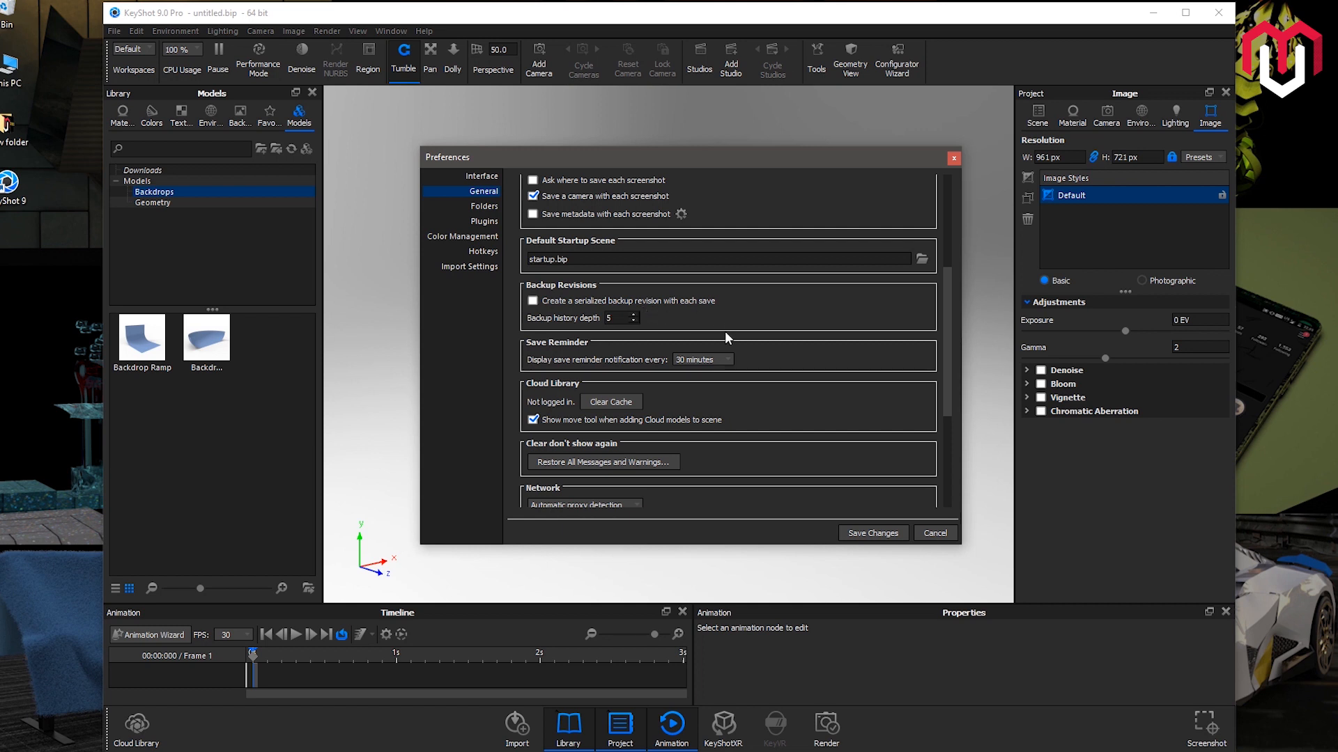
mouse_move(537, 322)
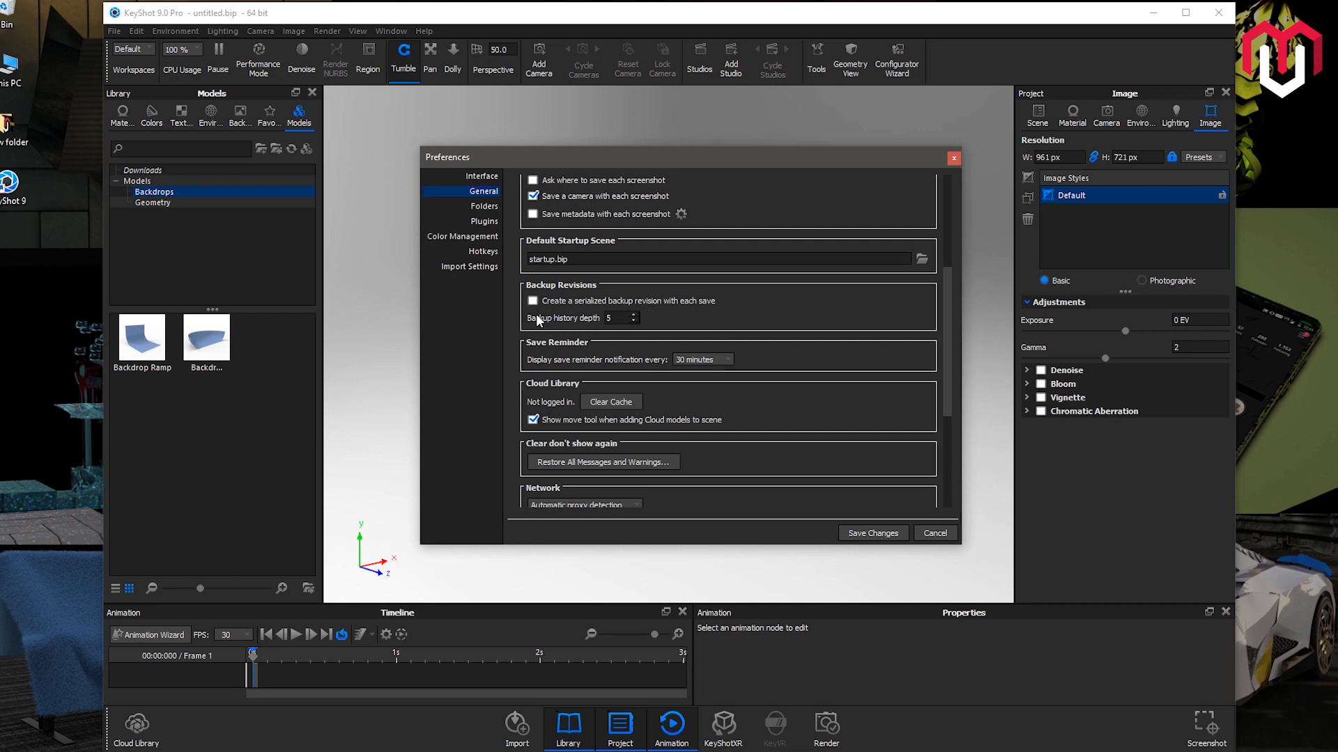
click(621, 317)
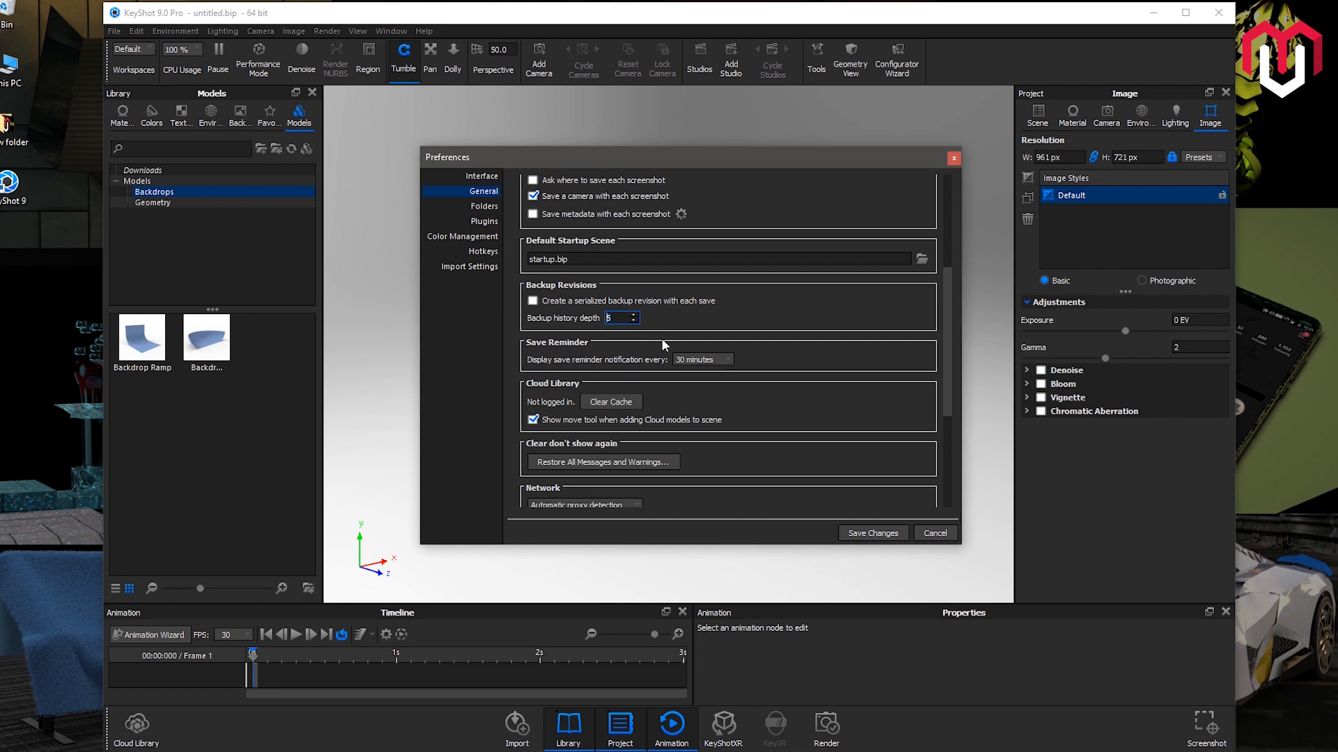
mouse_move(630, 369)
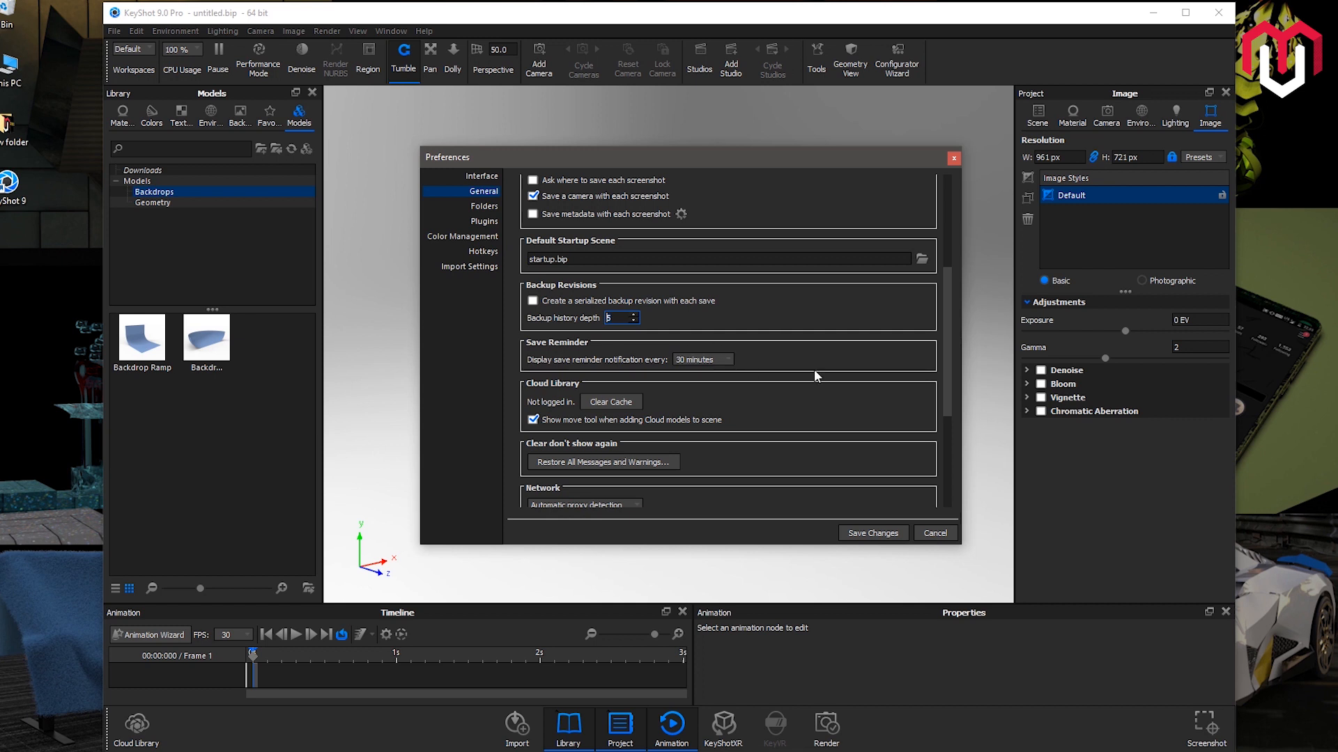
- Keep the save reminder at 30 minutes and clear the Cloud Library cache, confirming the message
scroll(down, 3)
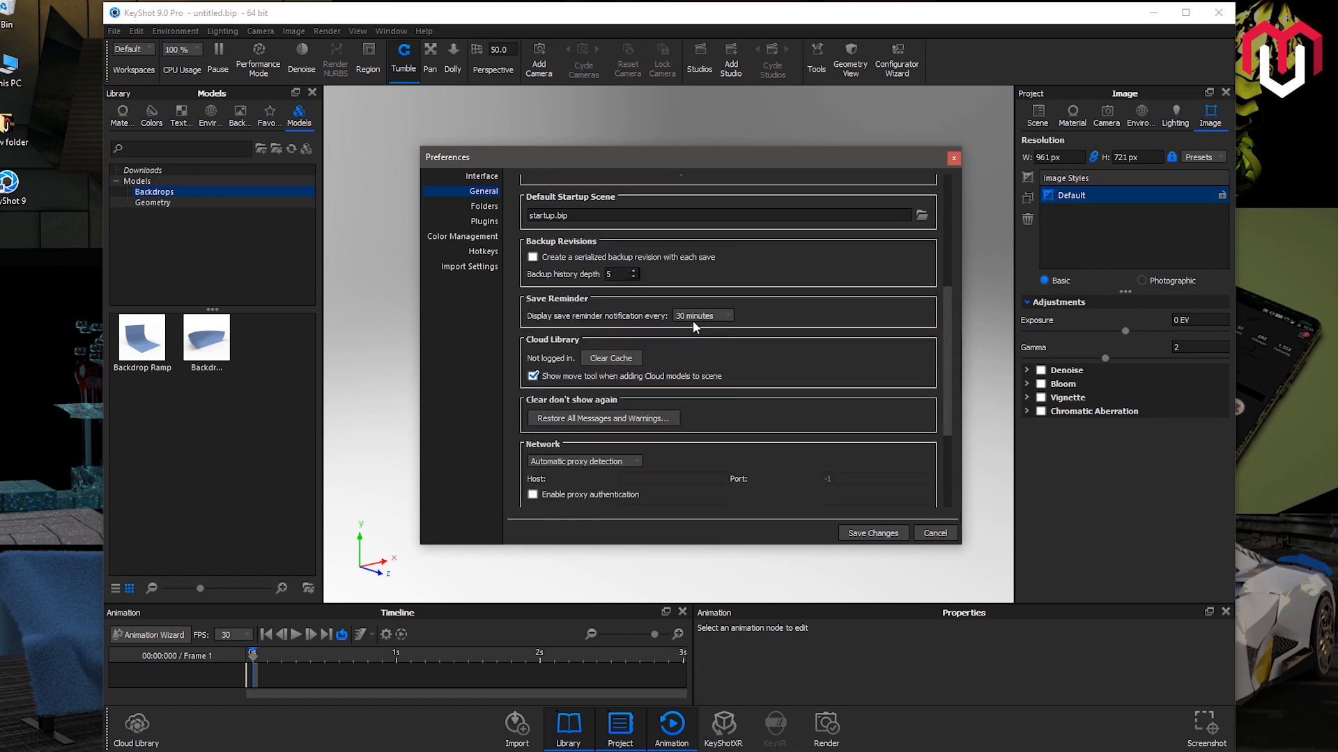
click(701, 316)
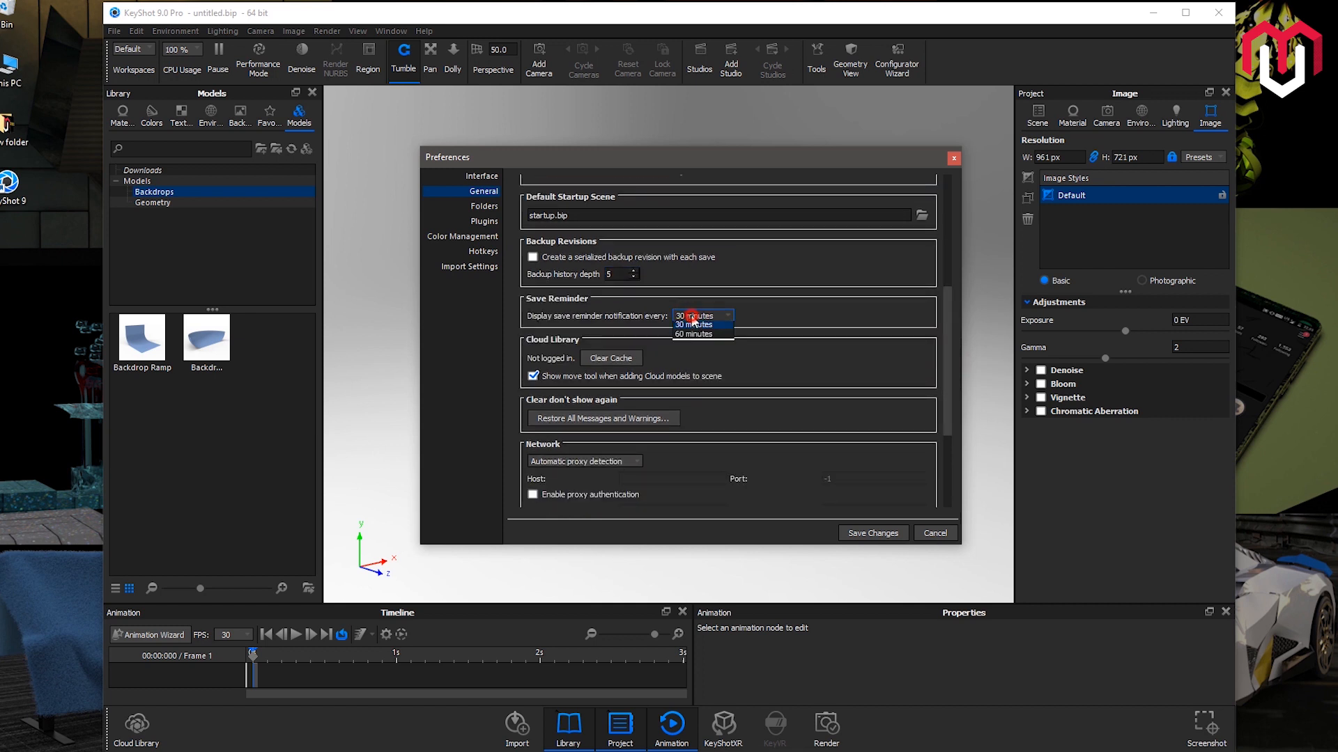
click(694, 324)
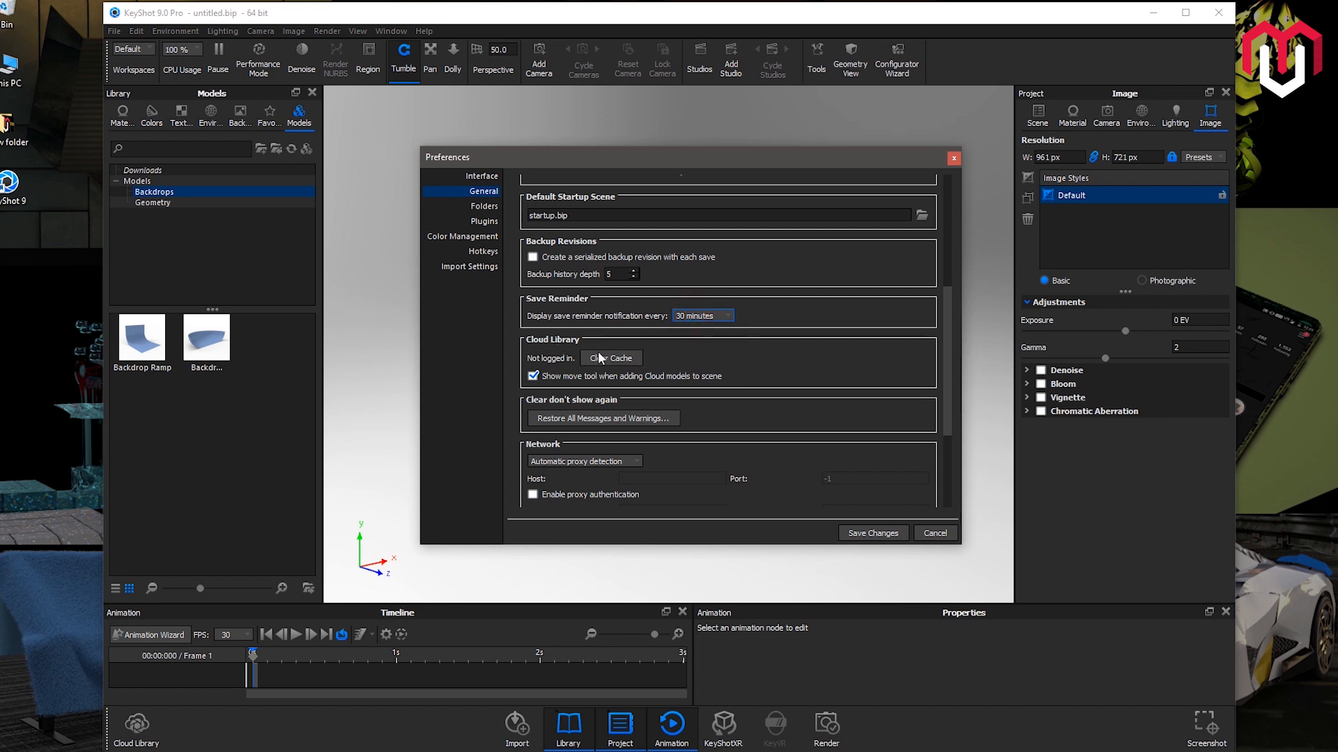
click(610, 358)
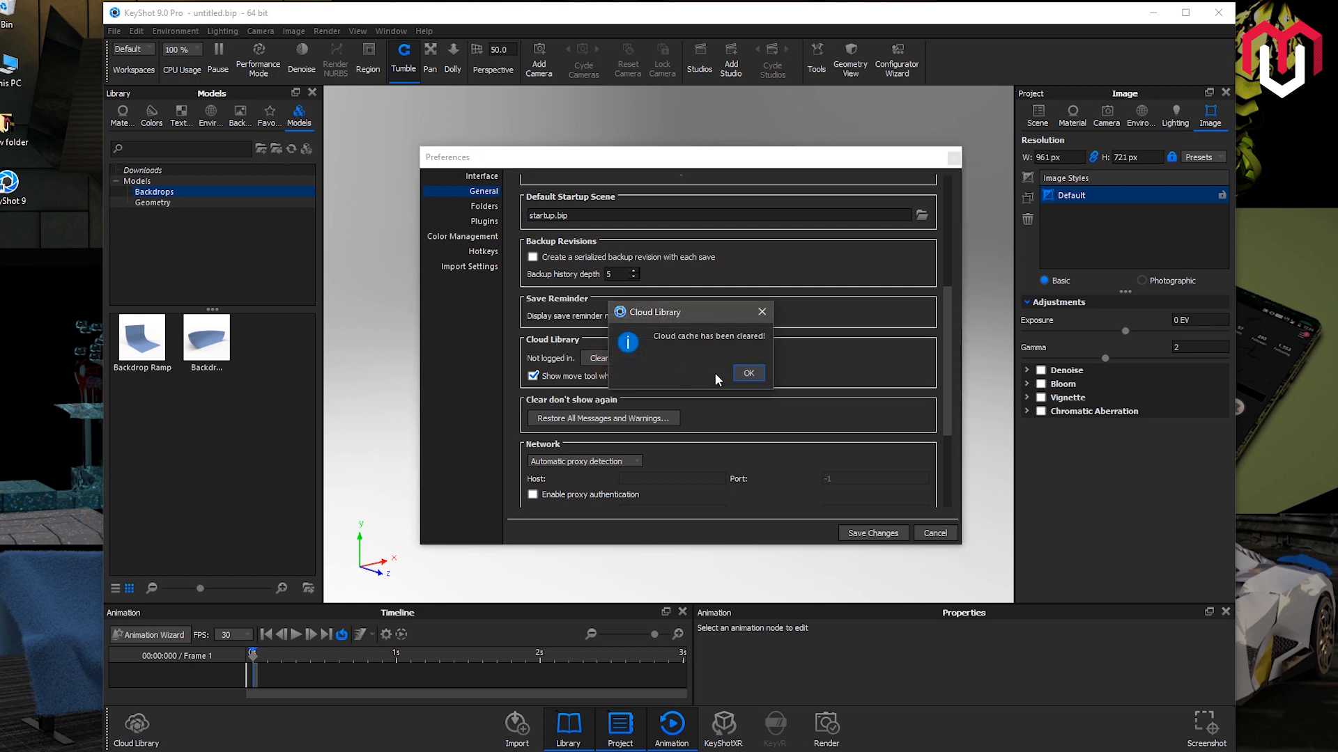
click(748, 374)
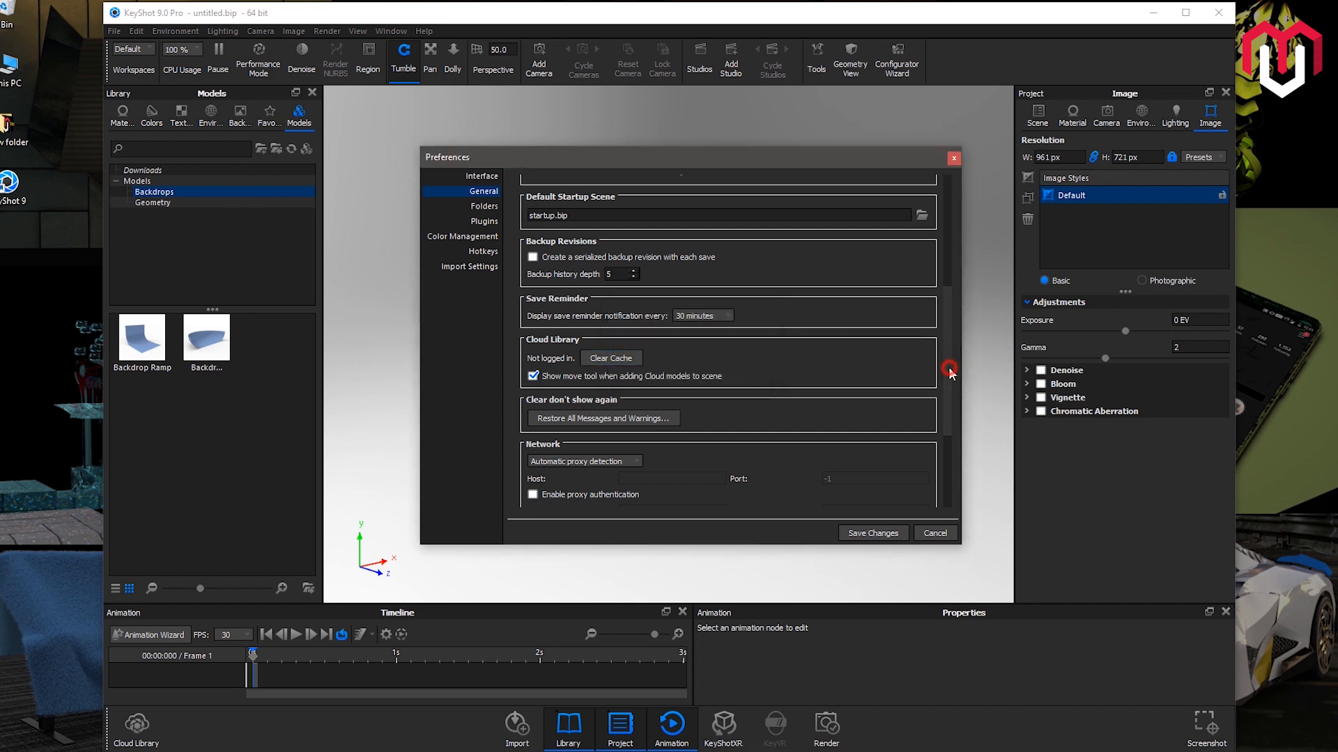
- Restore all dismissed messages and warnings, then scroll through Network, Live Linking, Scripting and Crash Reporting
scroll(down, 3)
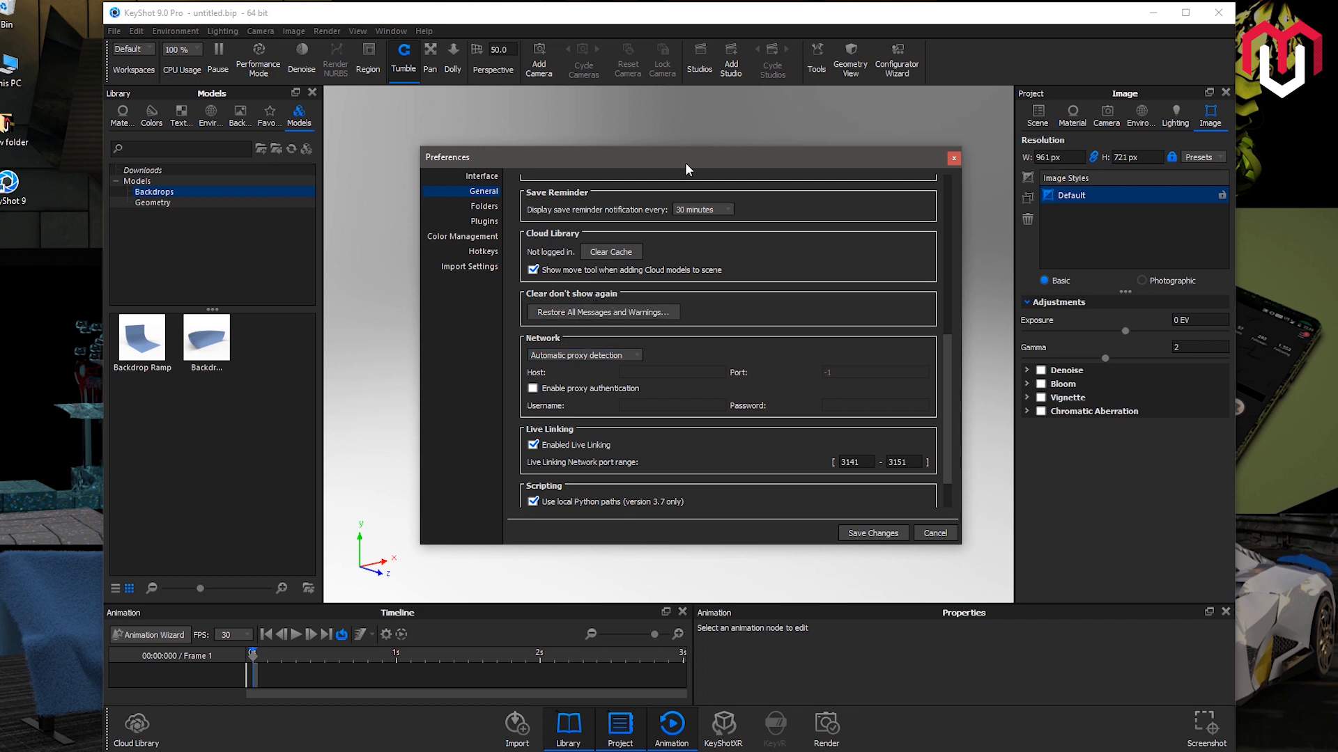
drag(687, 168, 687, 184)
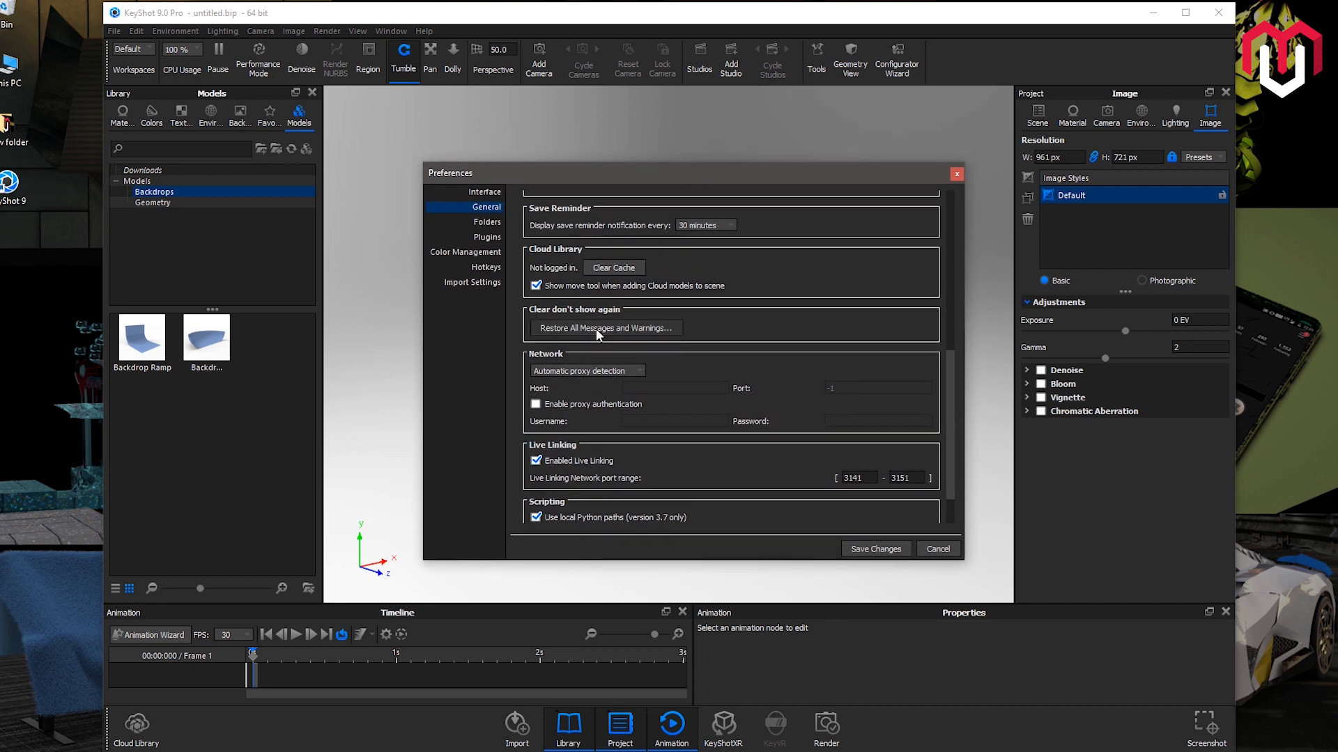
click(606, 327)
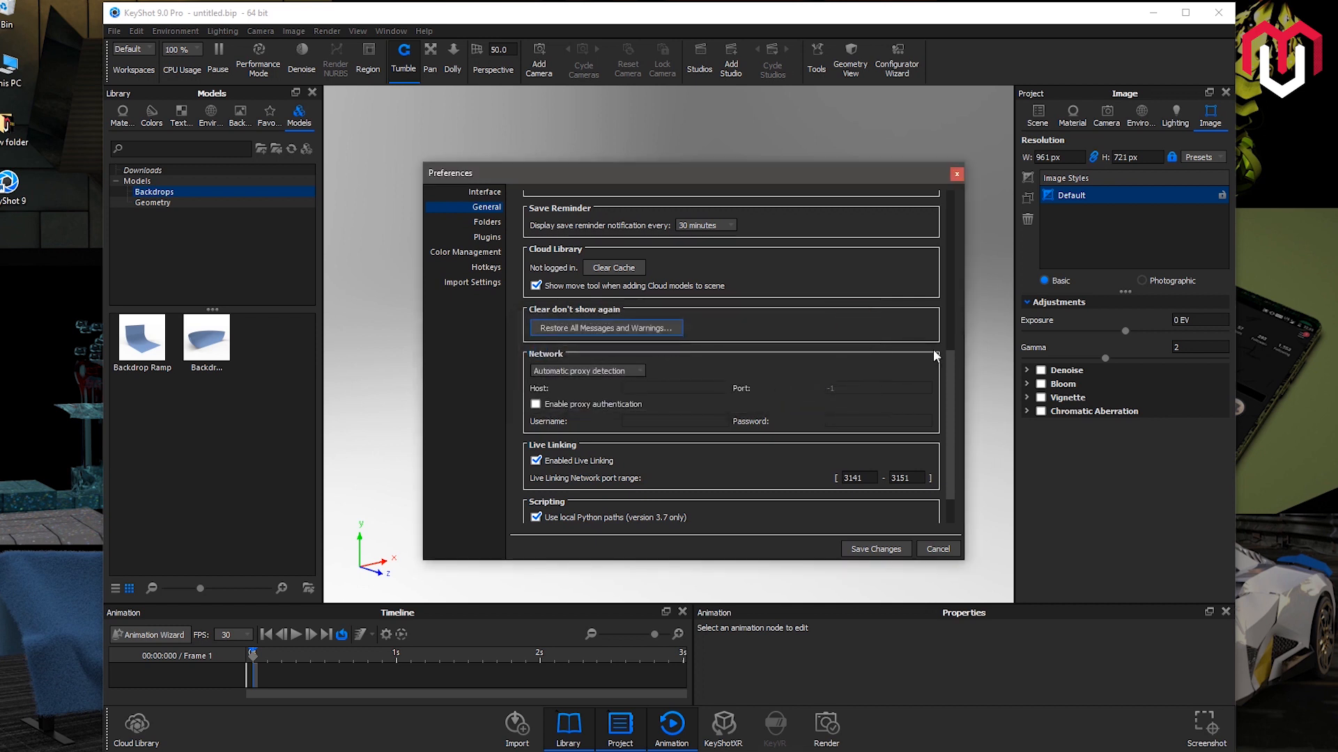
scroll(down, 3)
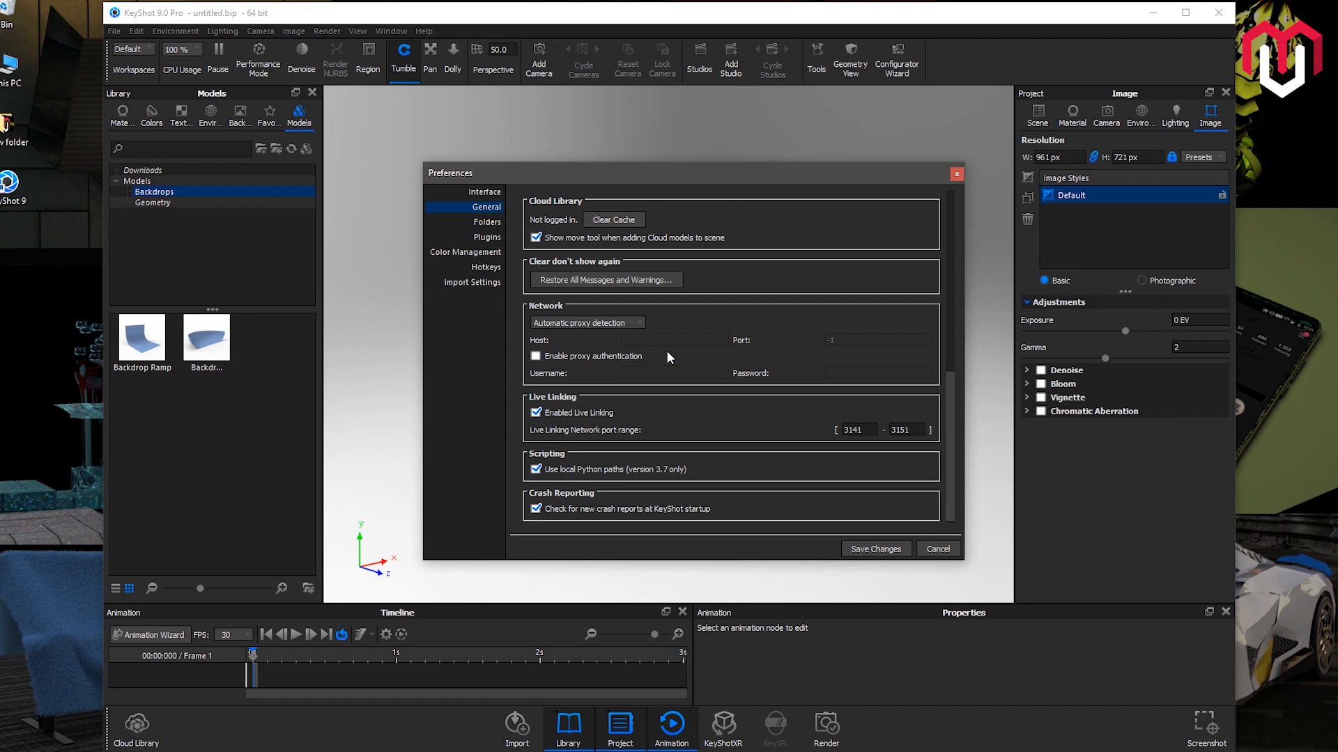
mouse_move(694, 363)
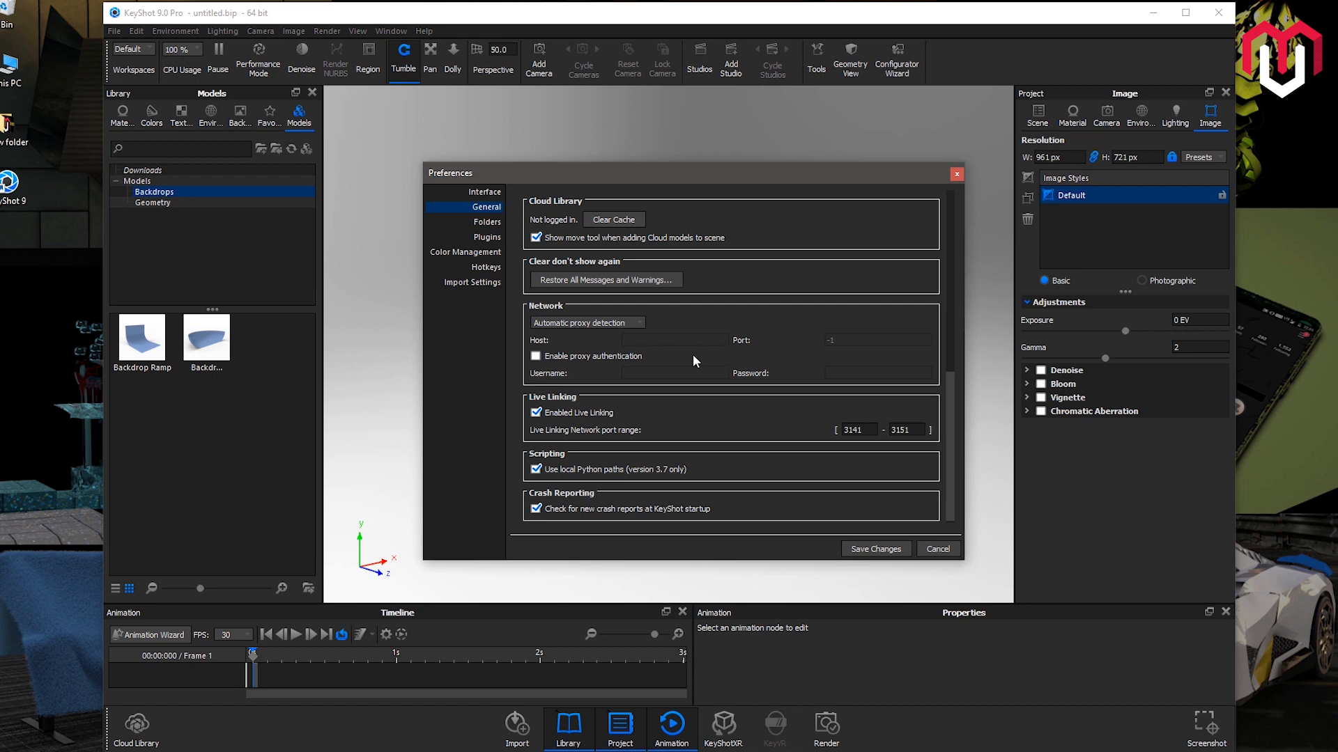
mouse_move(955, 410)
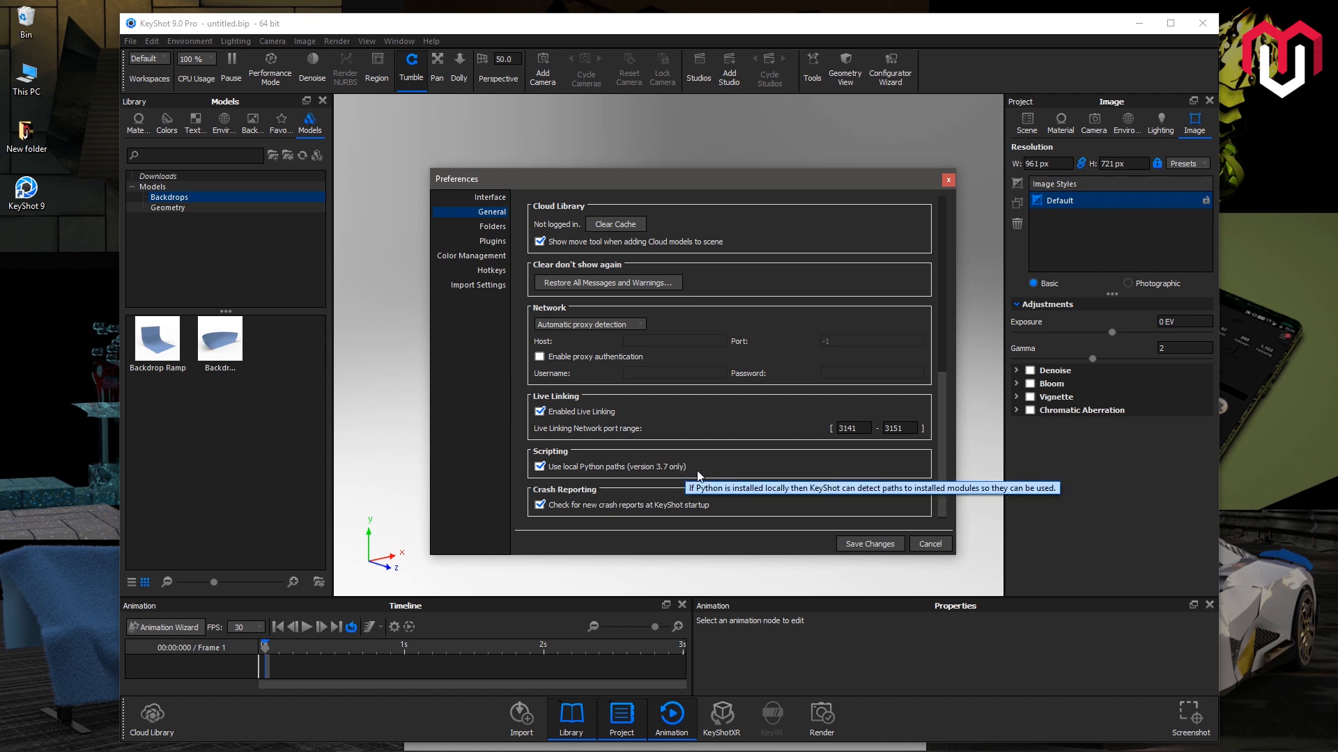
mouse_move(577, 469)
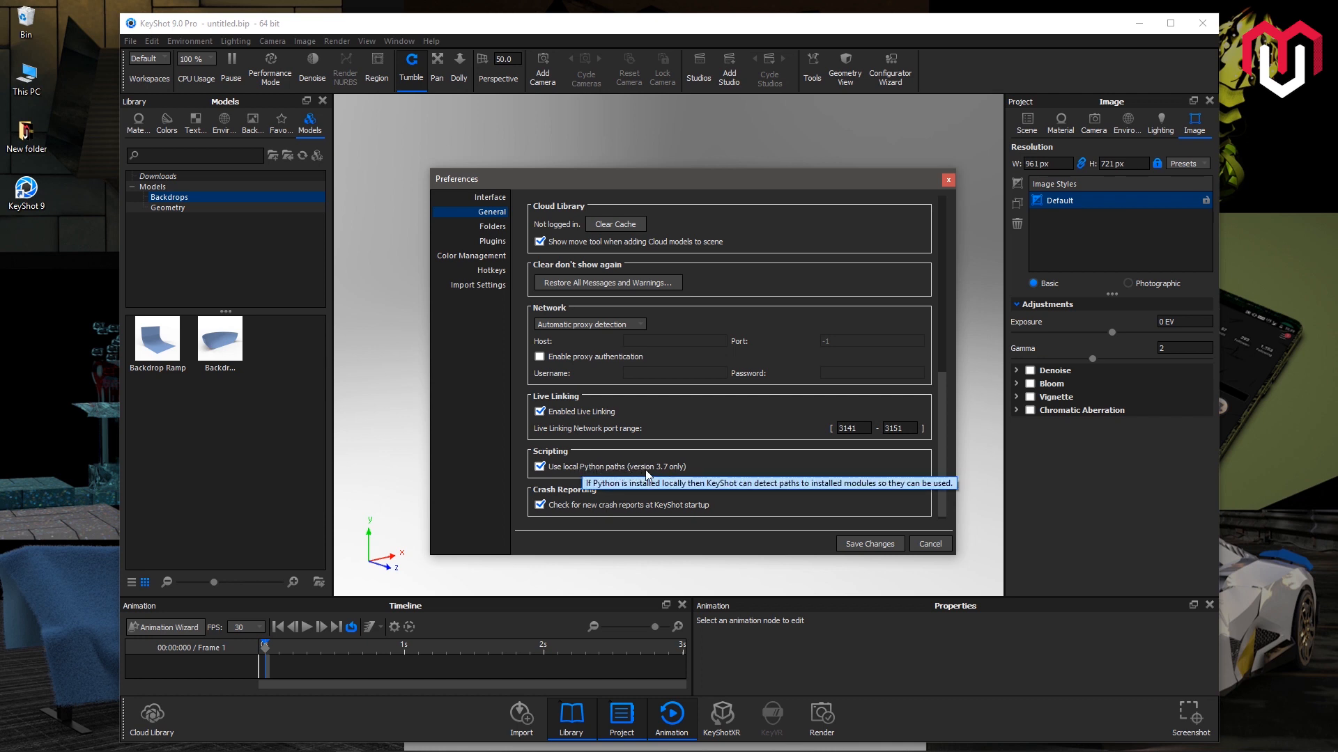
mouse_move(595, 493)
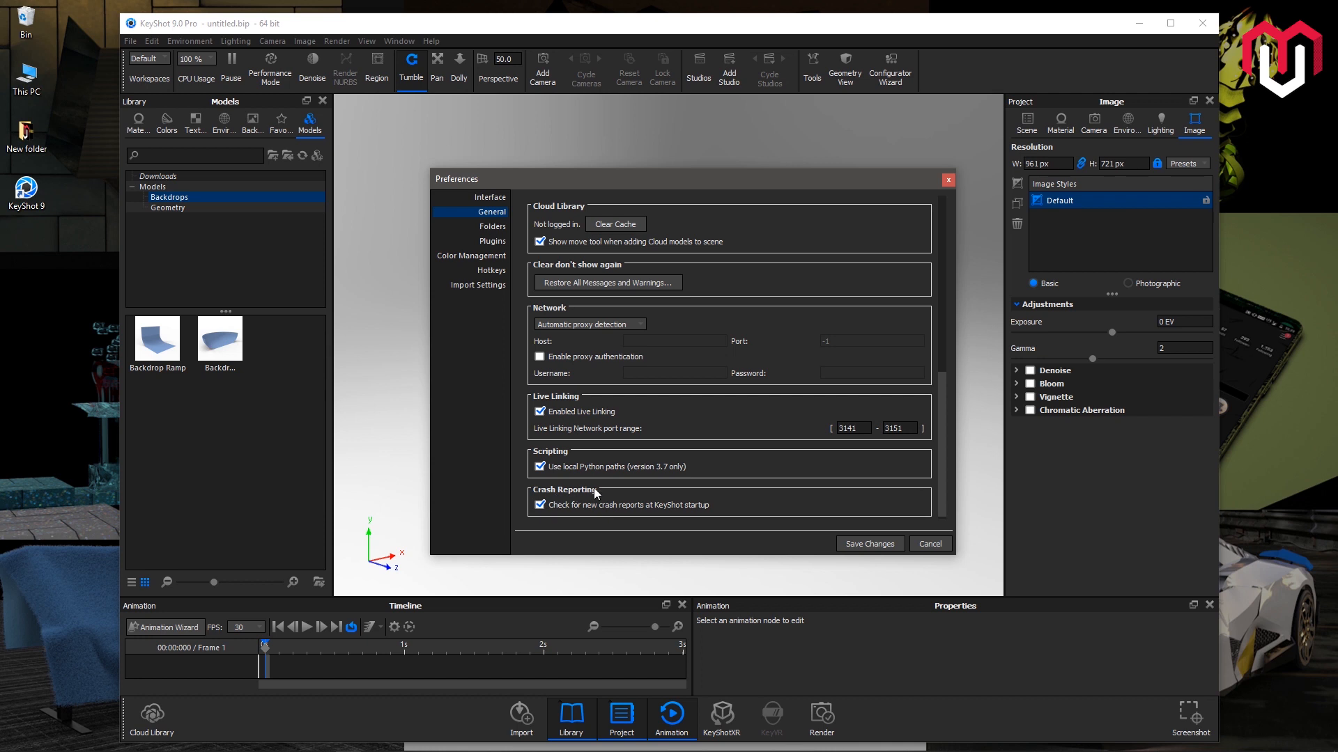
mouse_move(603, 515)
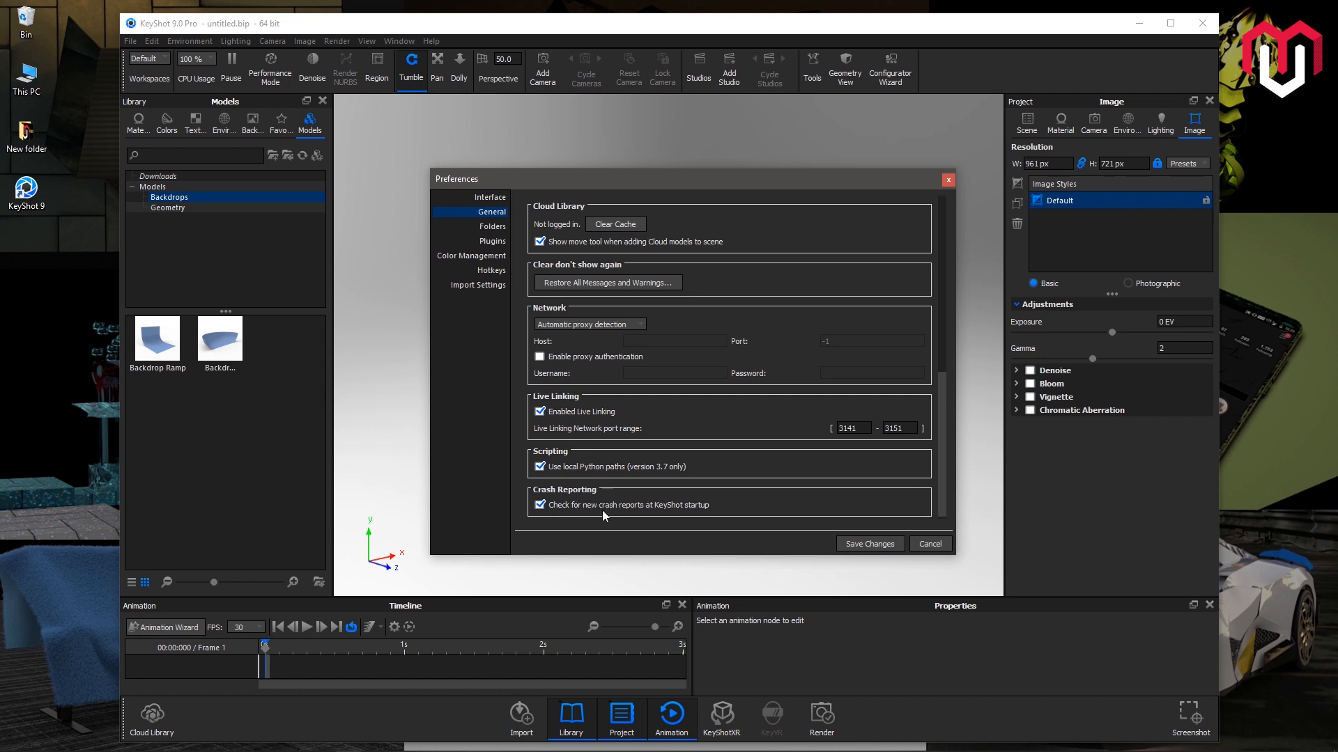
- Show the Folders page and view the configured Textures folders without changing them
click(492, 226)
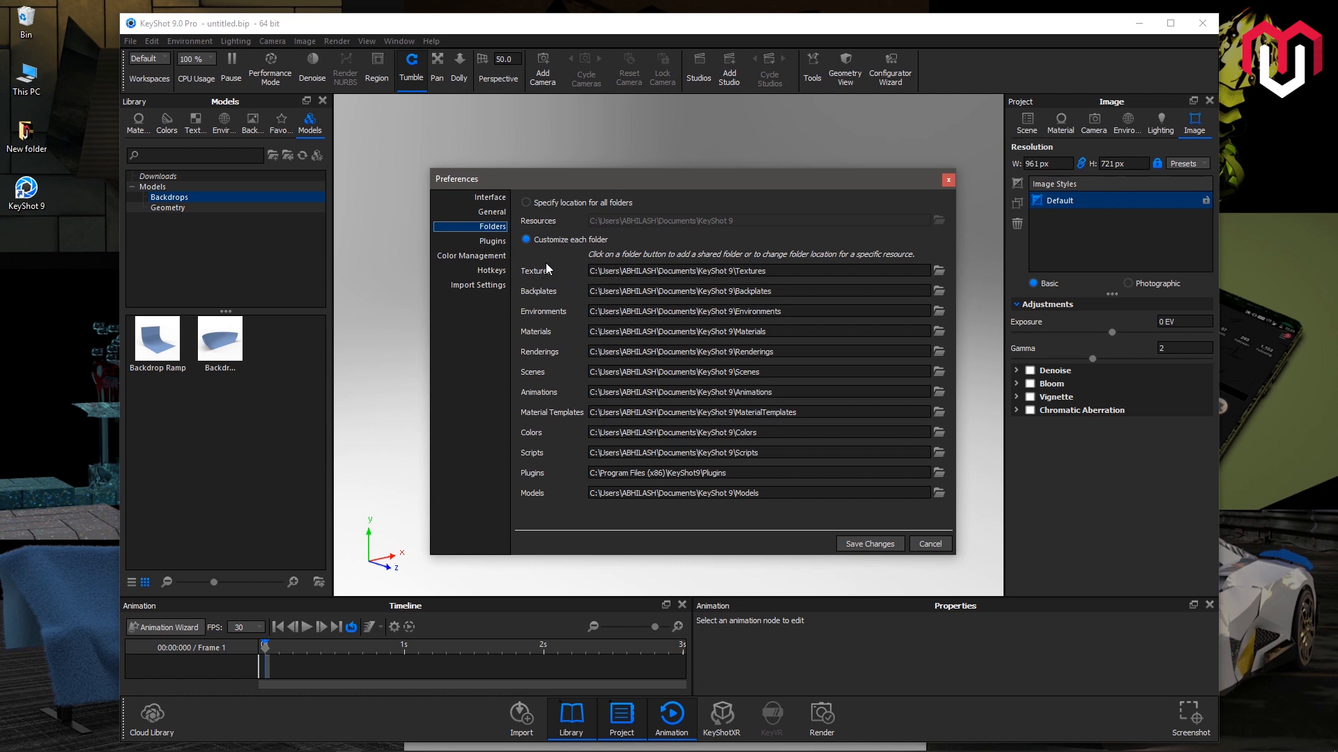
mouse_move(556, 281)
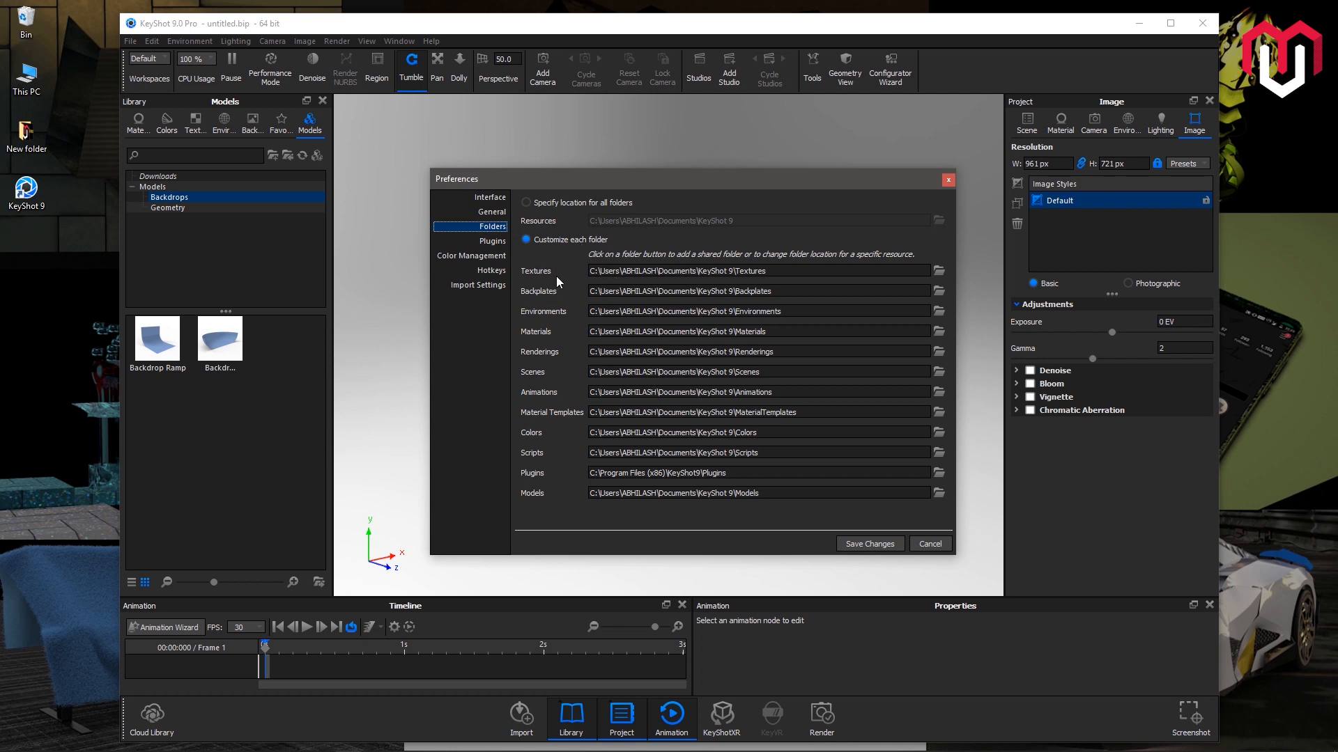
mouse_move(560, 316)
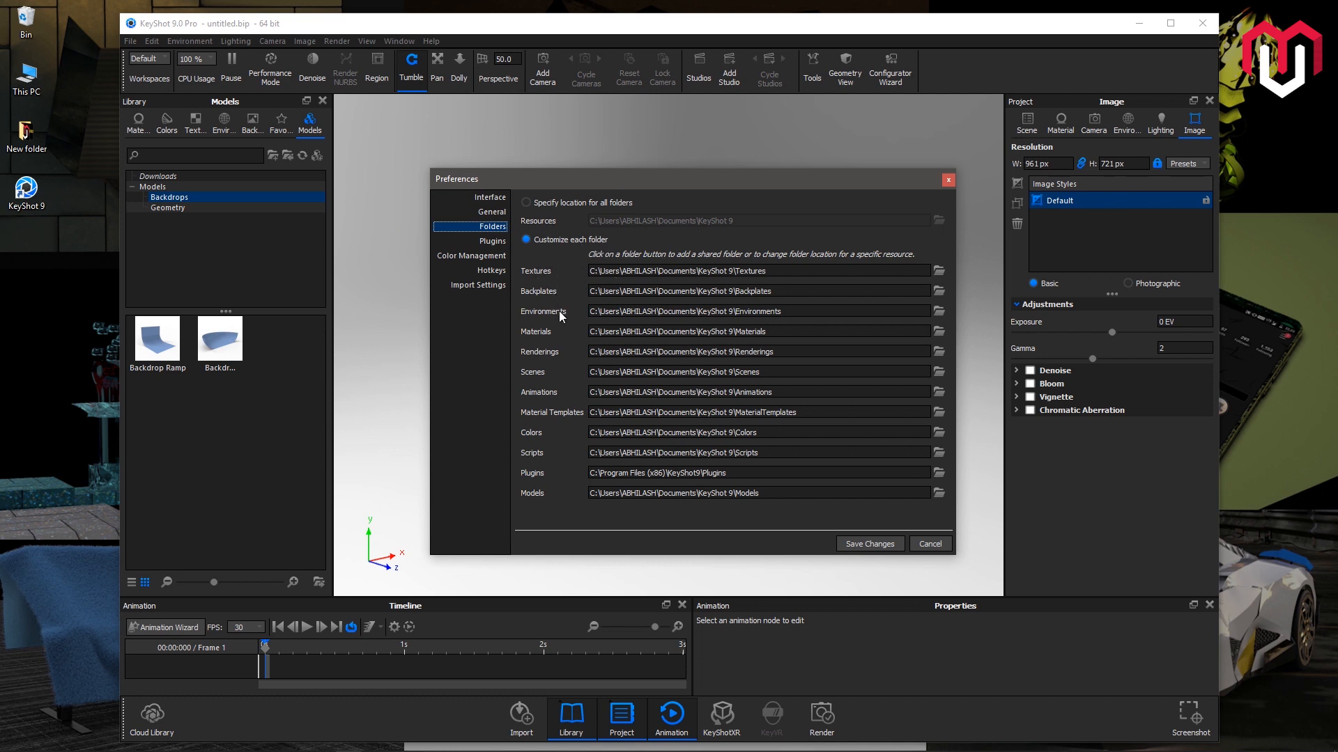
mouse_move(947, 286)
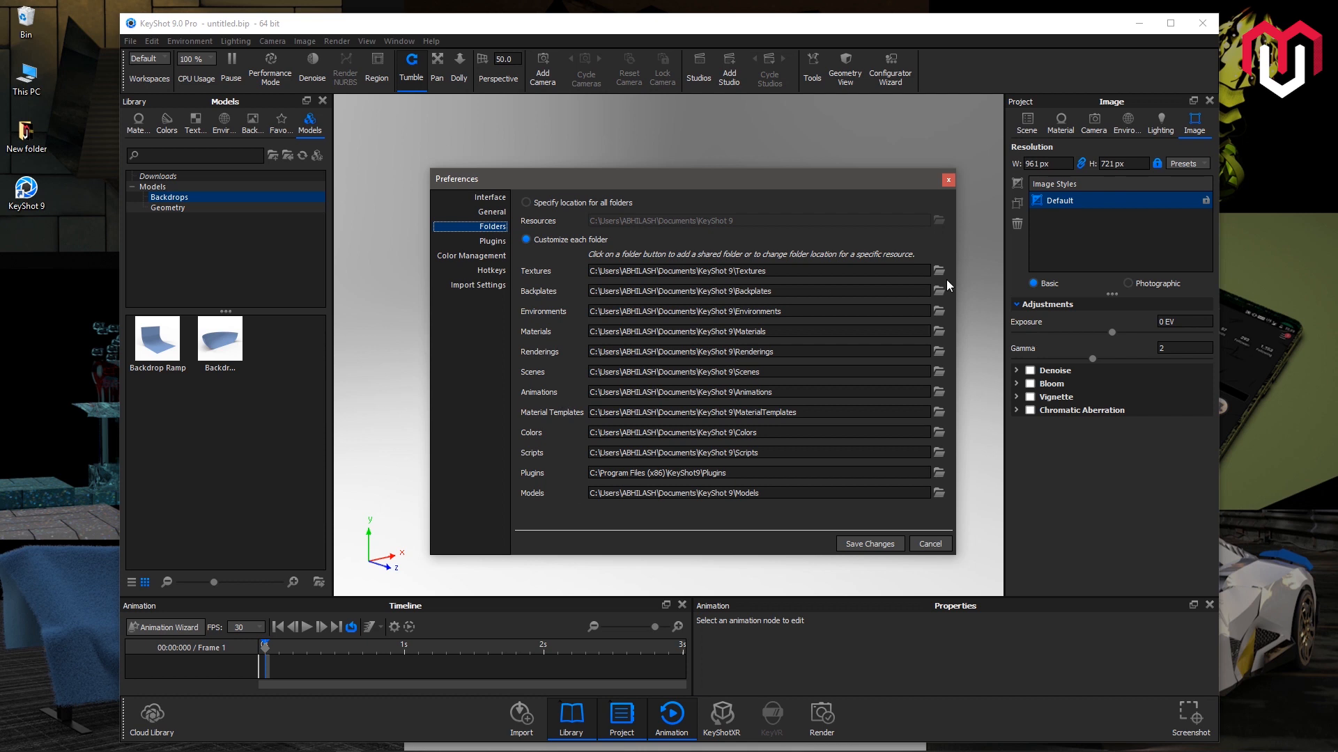
click(938, 270)
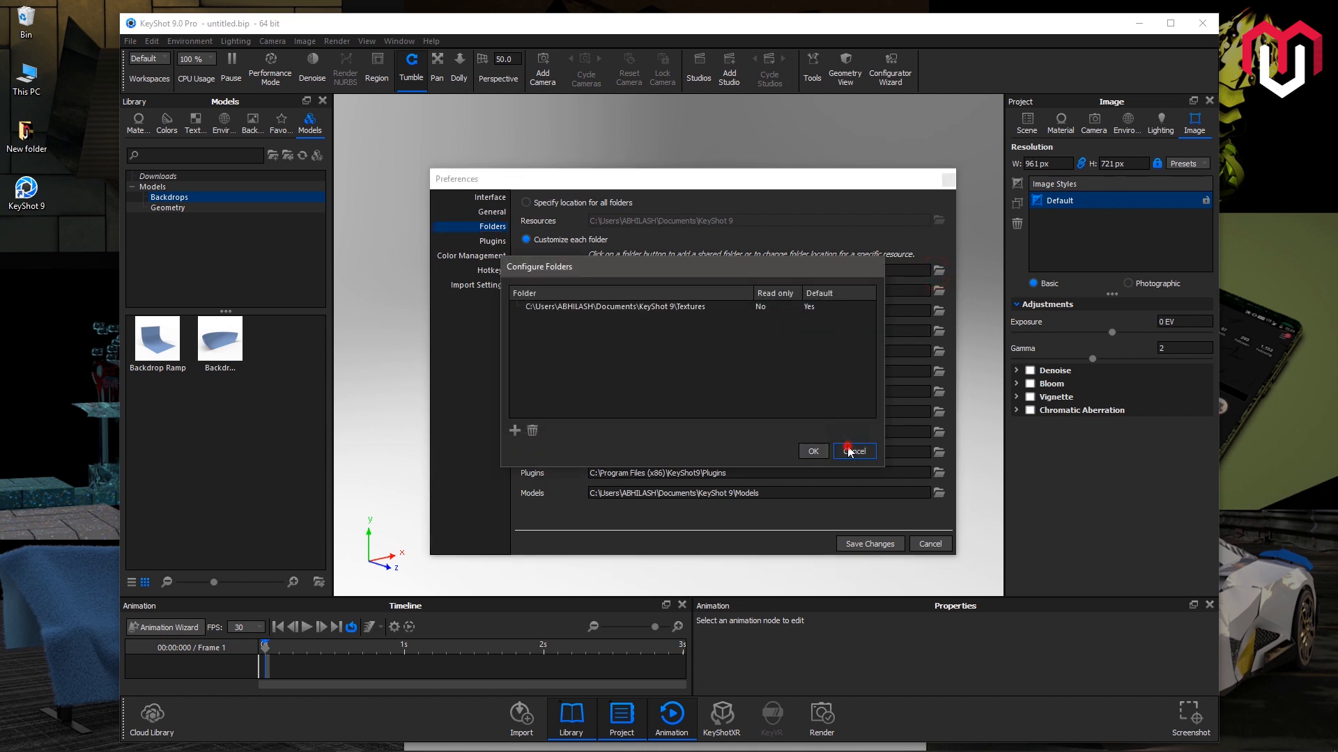
click(853, 452)
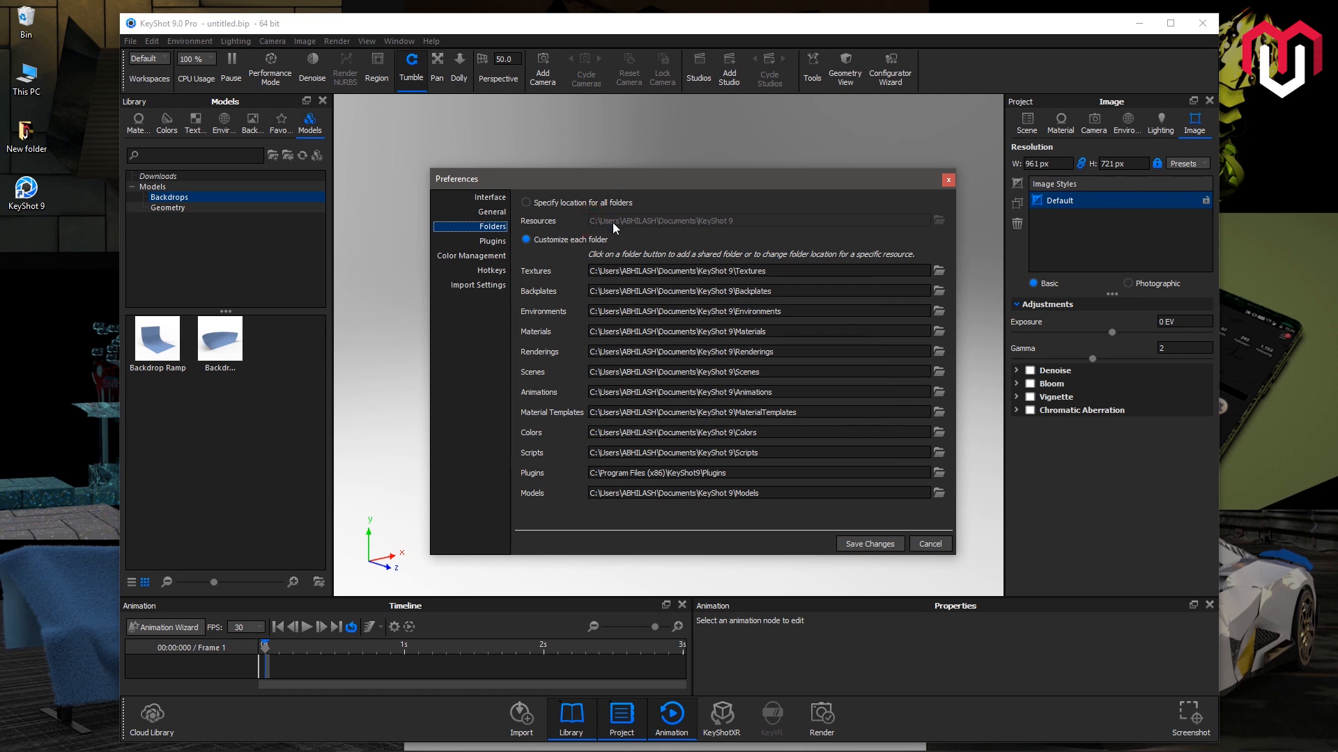
mouse_move(719, 227)
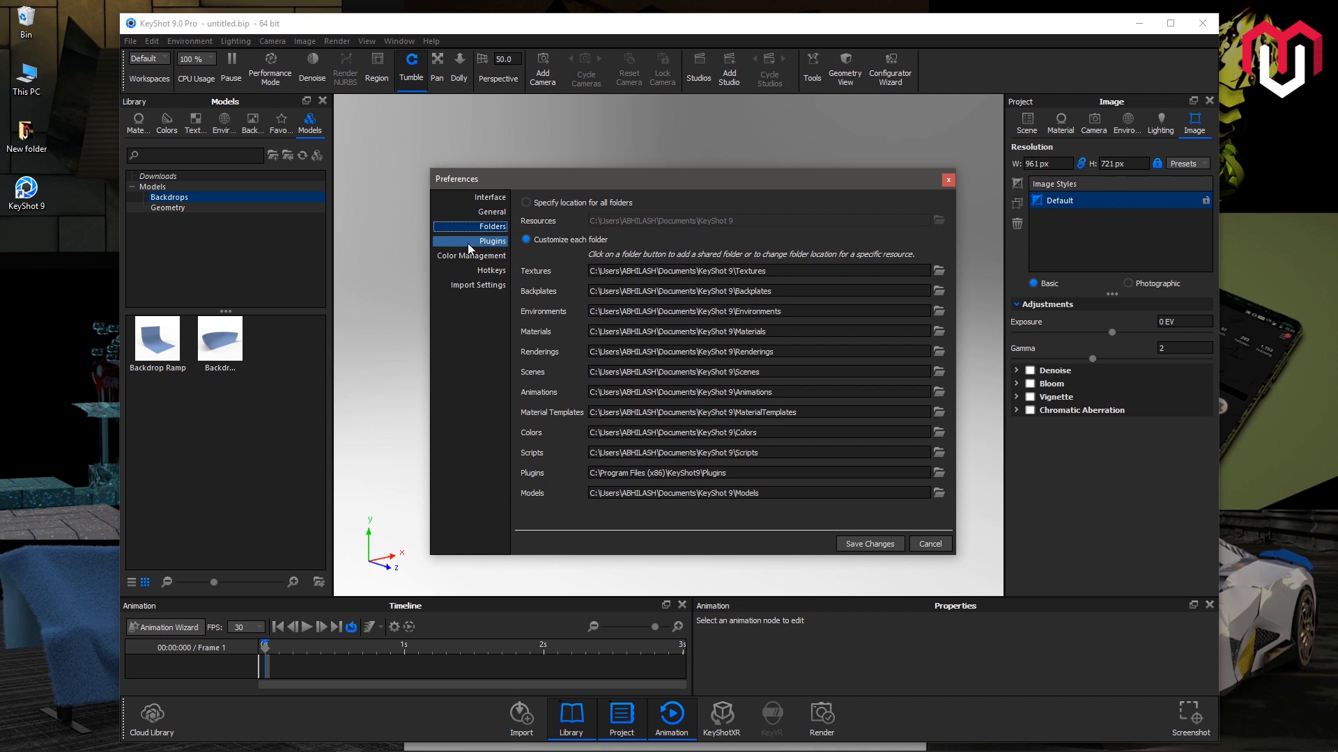
- Show the Plugins page, which lists no plugins
click(492, 241)
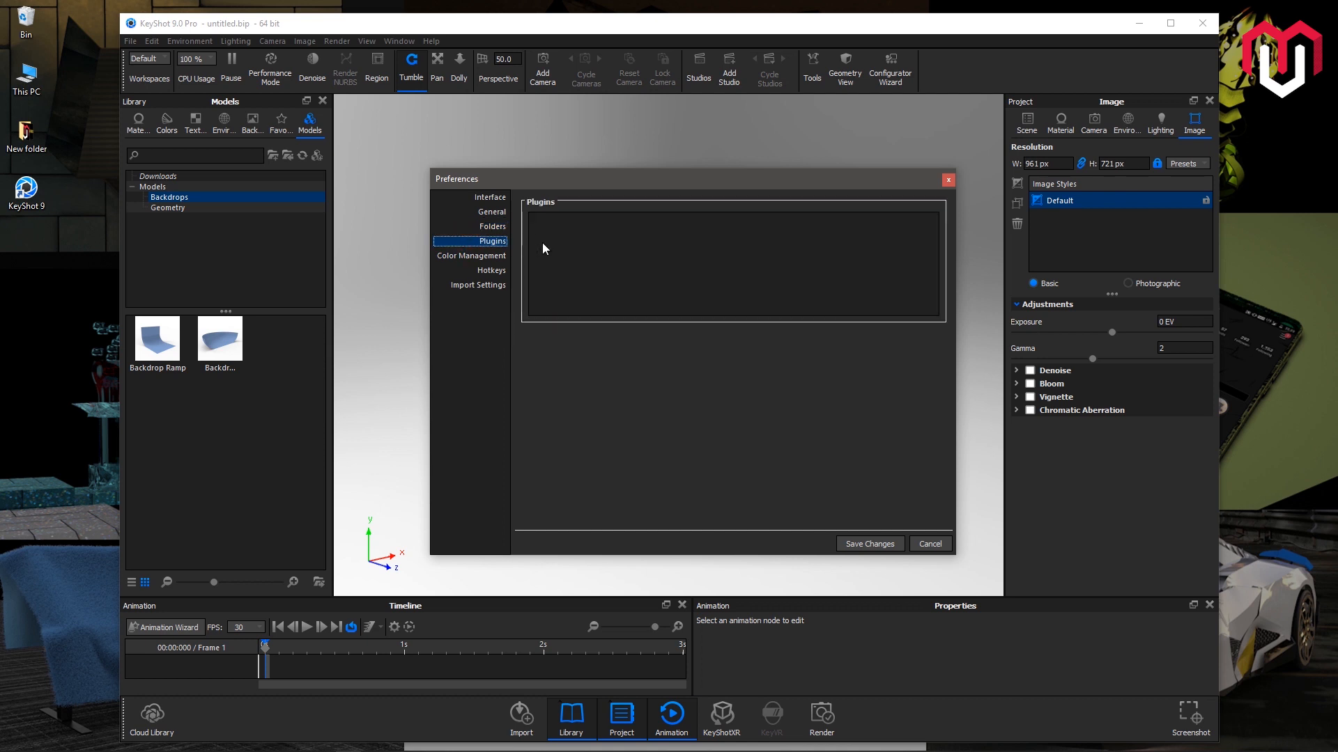
mouse_move(581, 238)
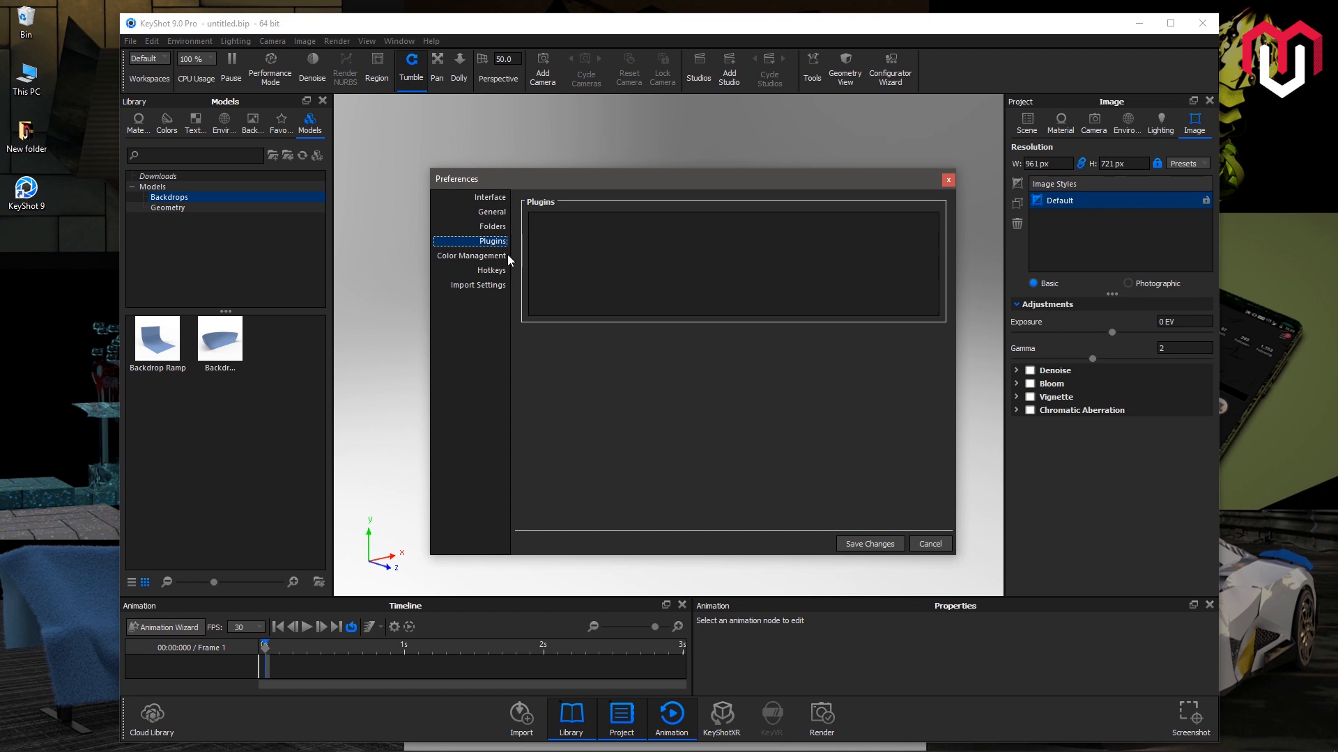
- Show the Color Management page with gamma compensation and color management enabled
click(470, 257)
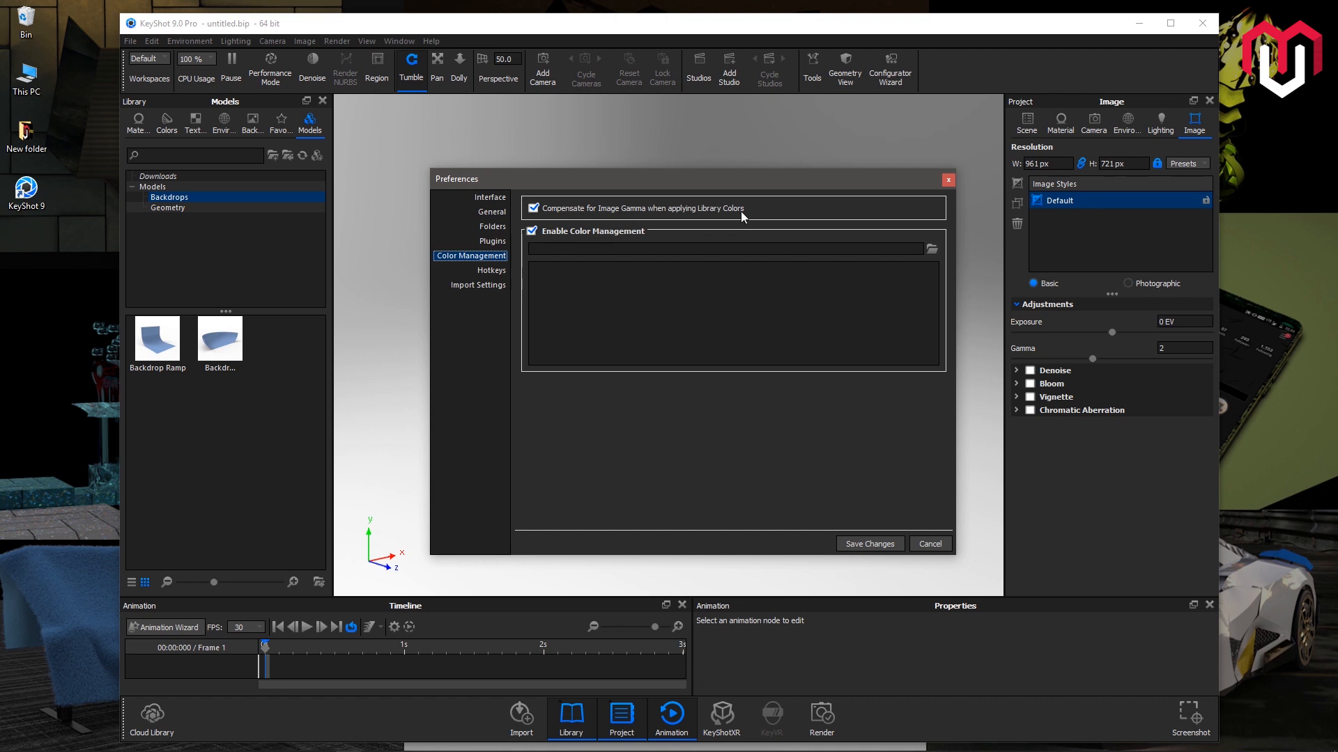
mouse_move(645, 219)
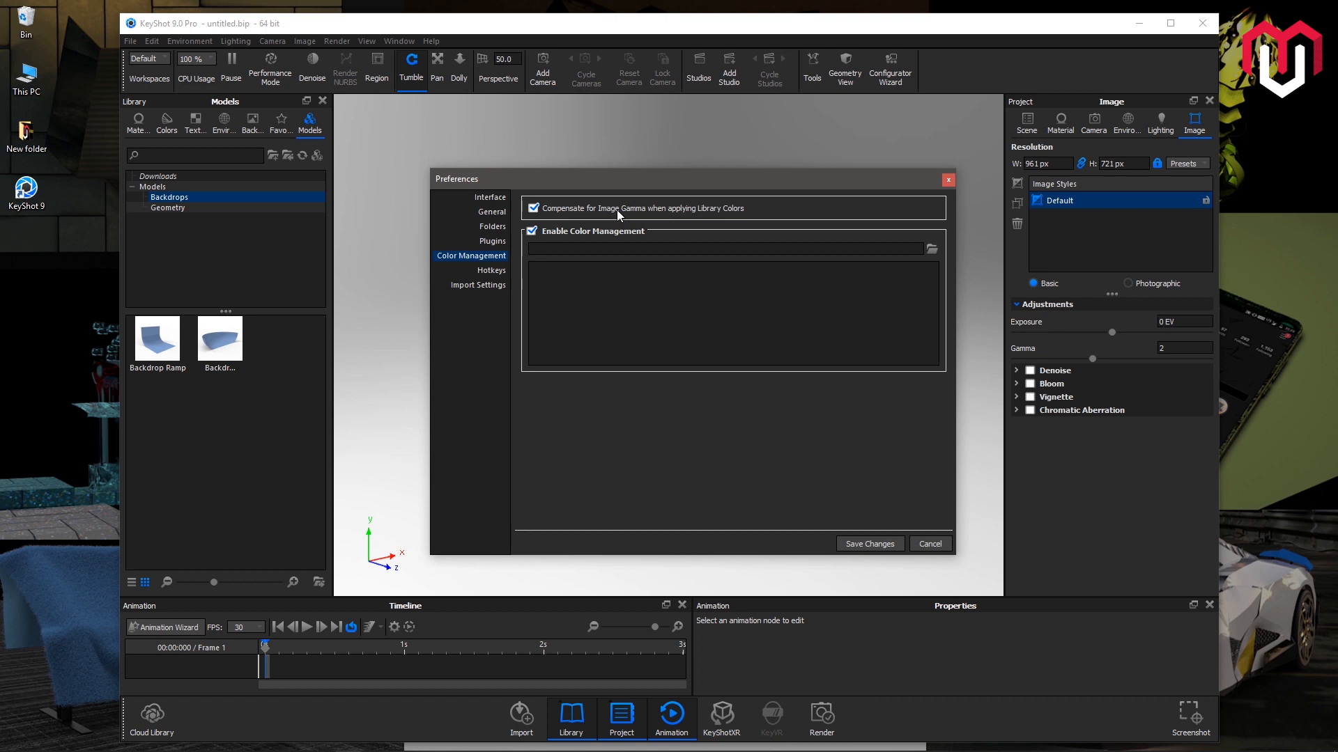
mouse_move(616, 215)
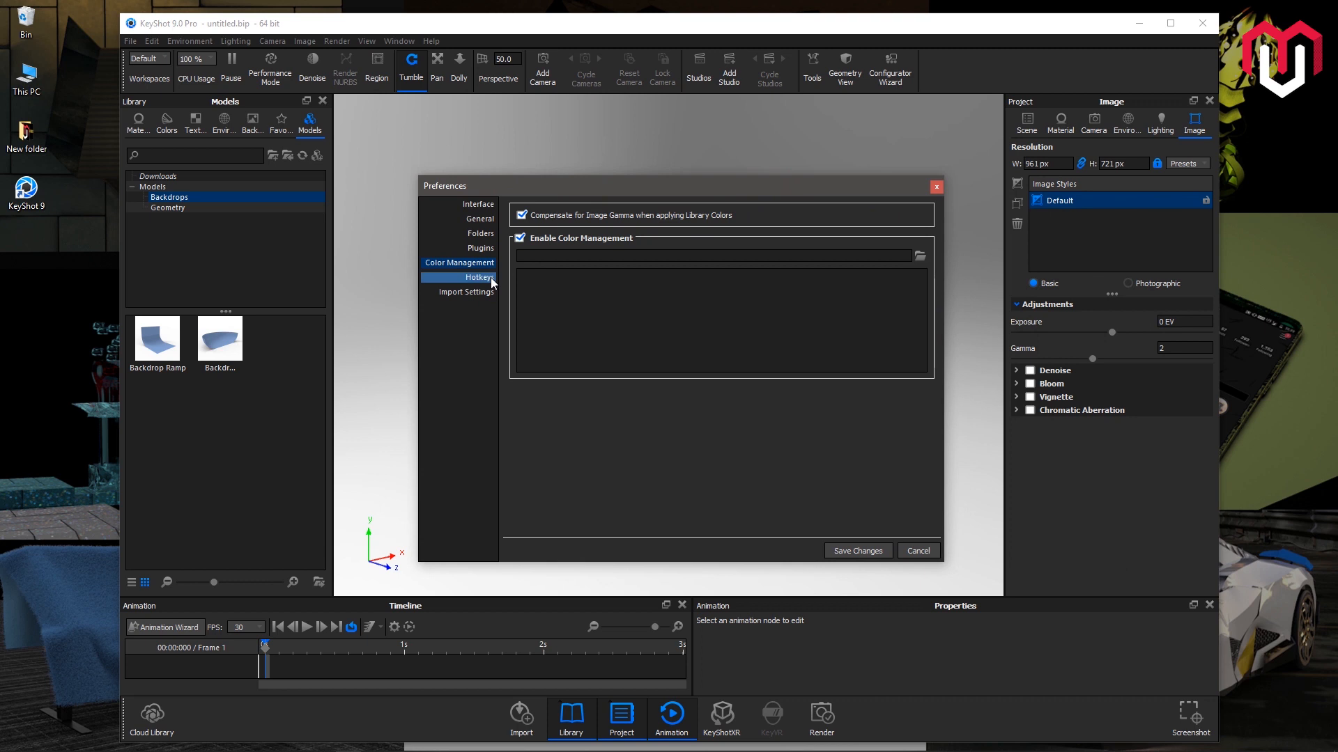
- On the Hotkeys page, try the SolidWorks camera preset and settle on KeyShot Default
click(469, 278)
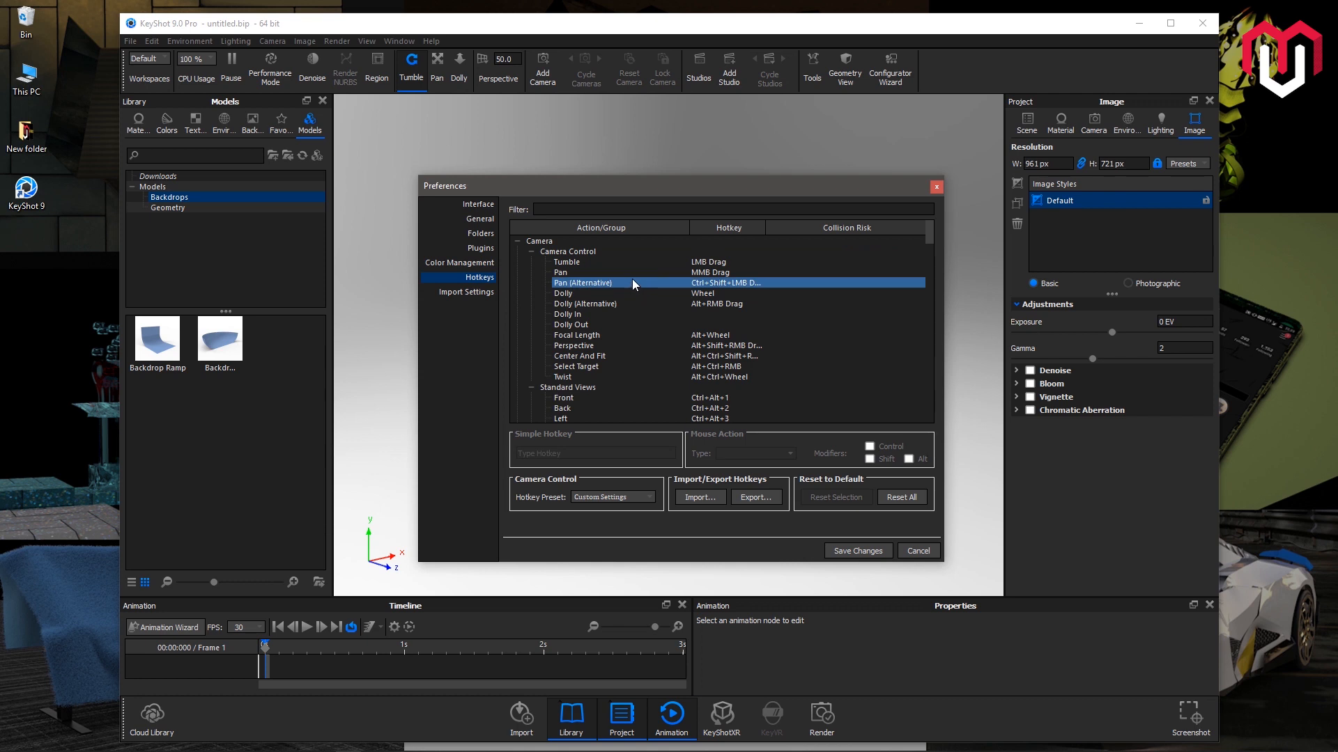
click(566, 262)
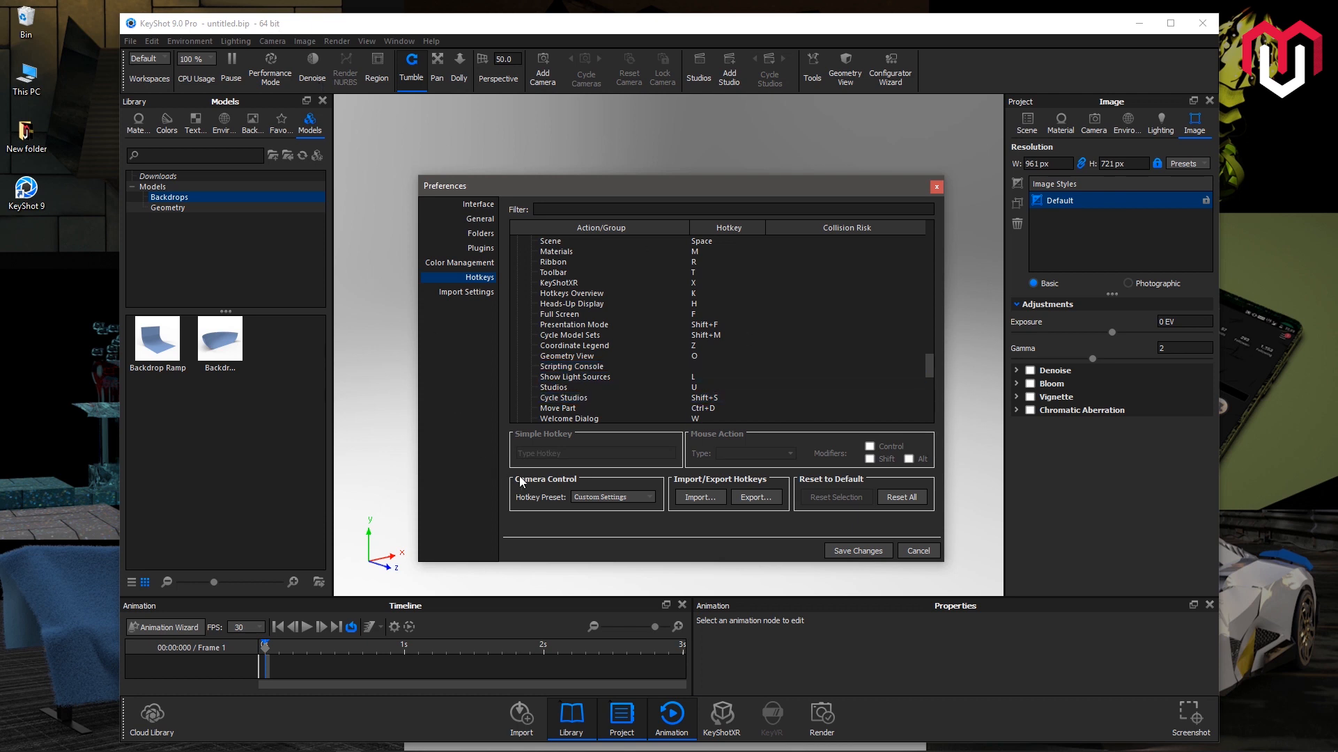
click(647, 499)
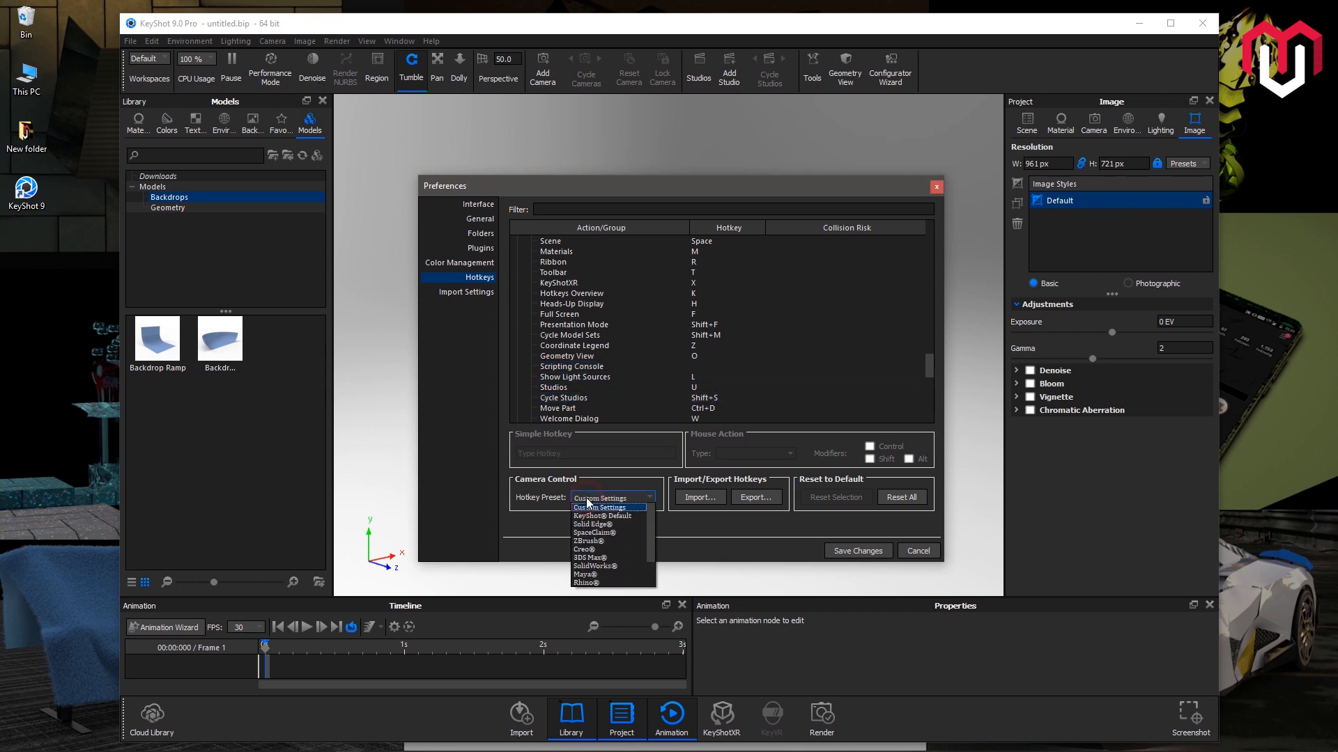
mouse_move(606, 515)
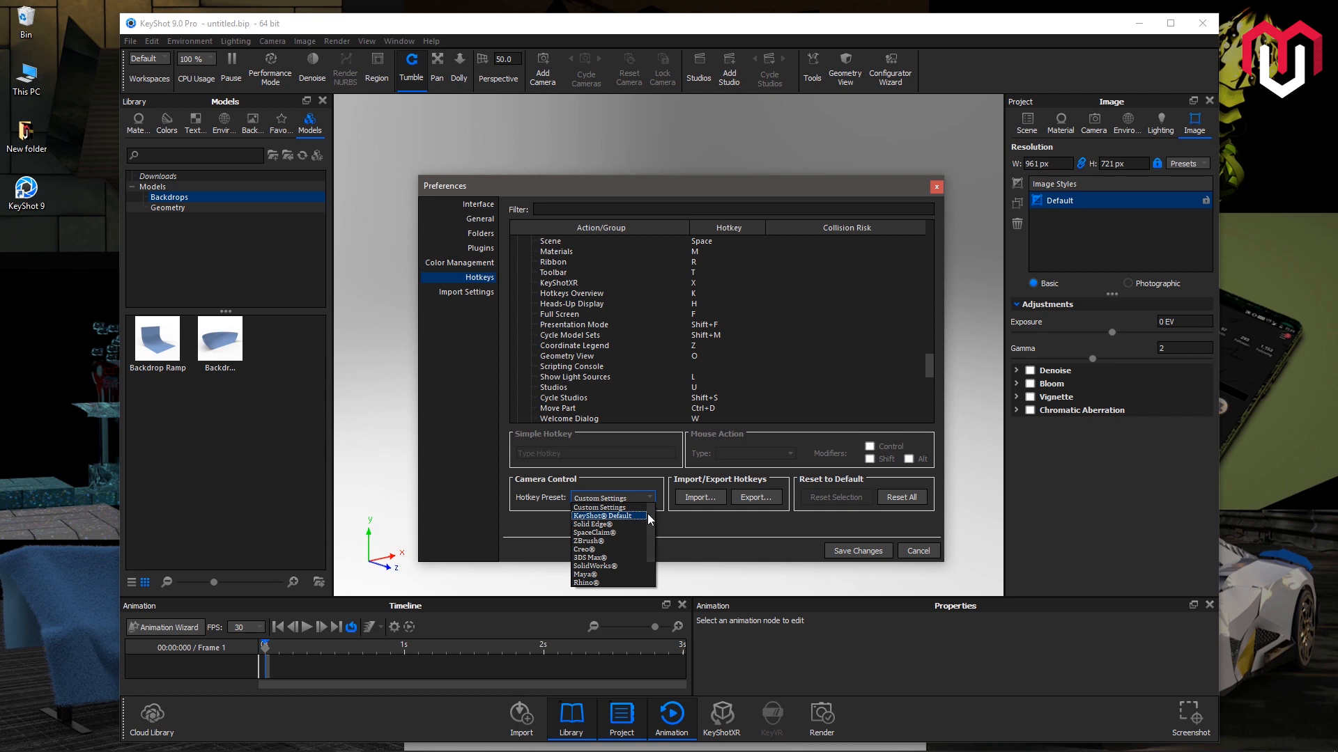
scroll(down, 3)
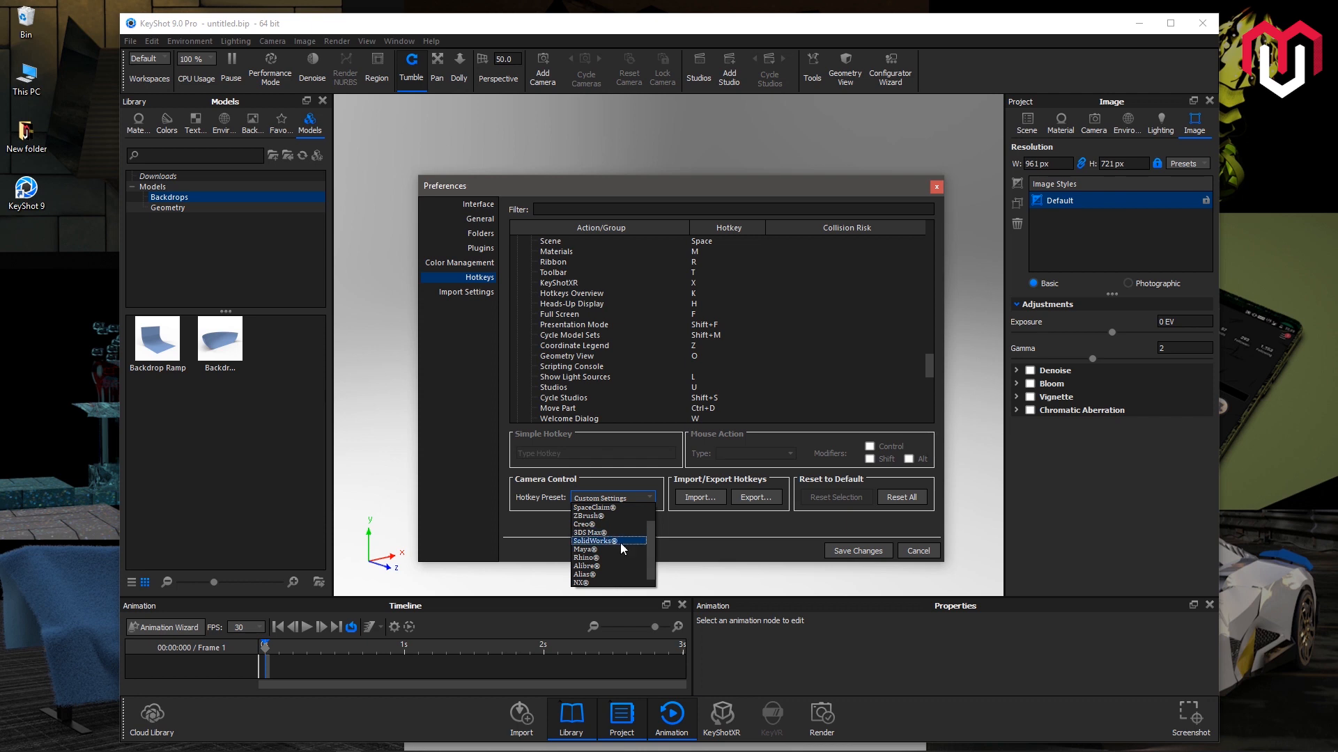
click(608, 541)
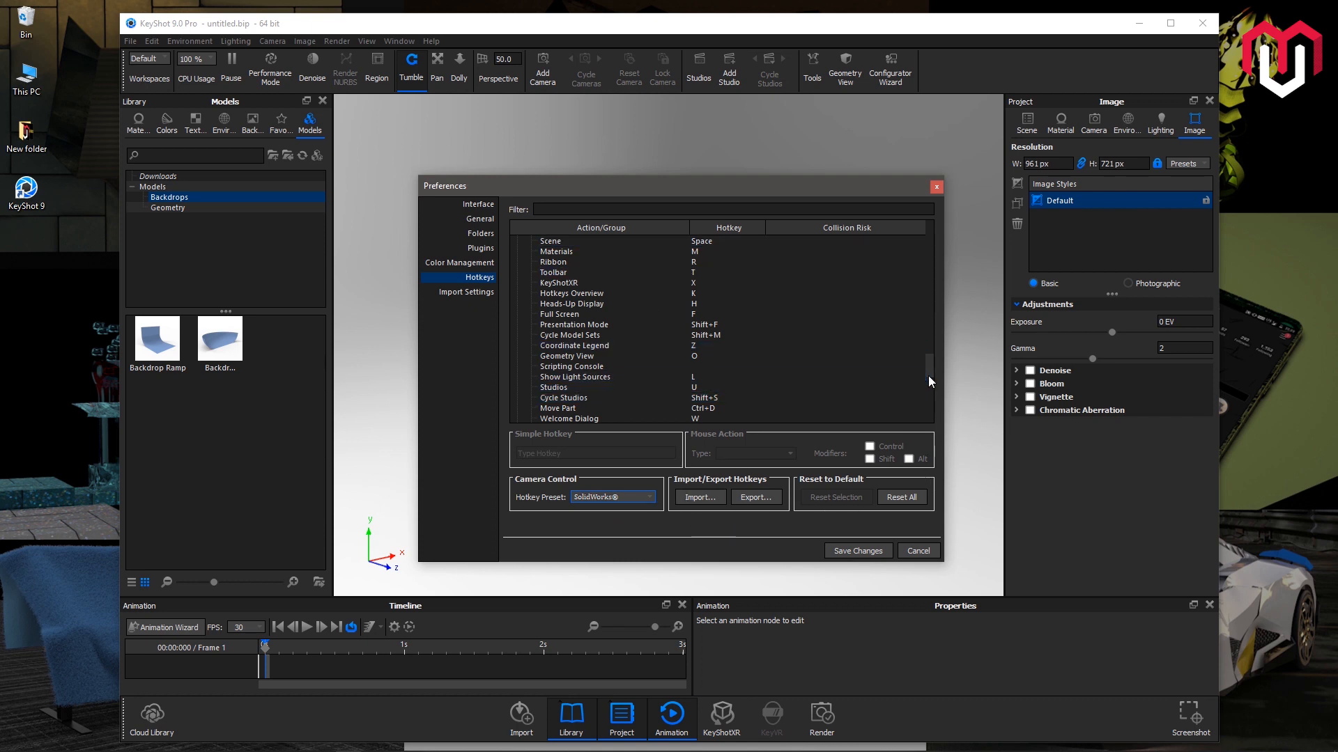
scroll(down, 3)
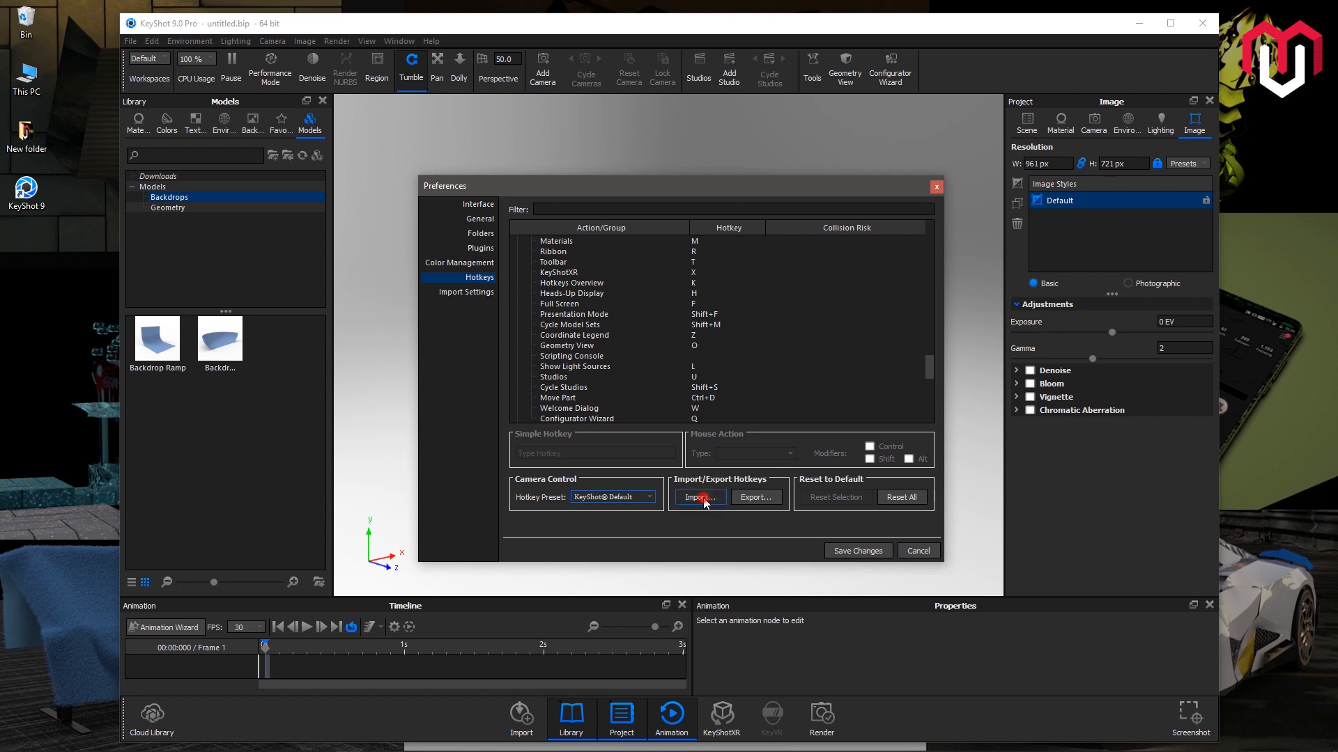
- Start importing a hotkeys file and cancel without importing
click(698, 498)
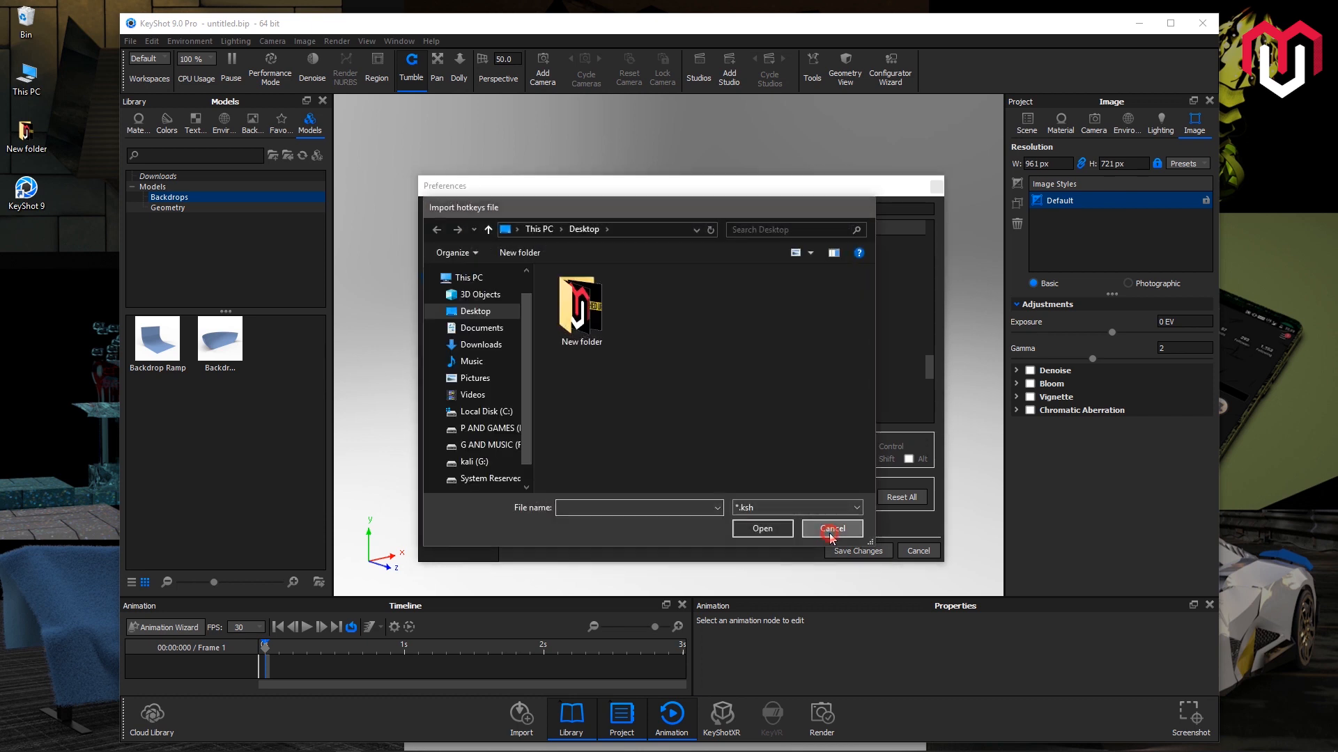
click(831, 529)
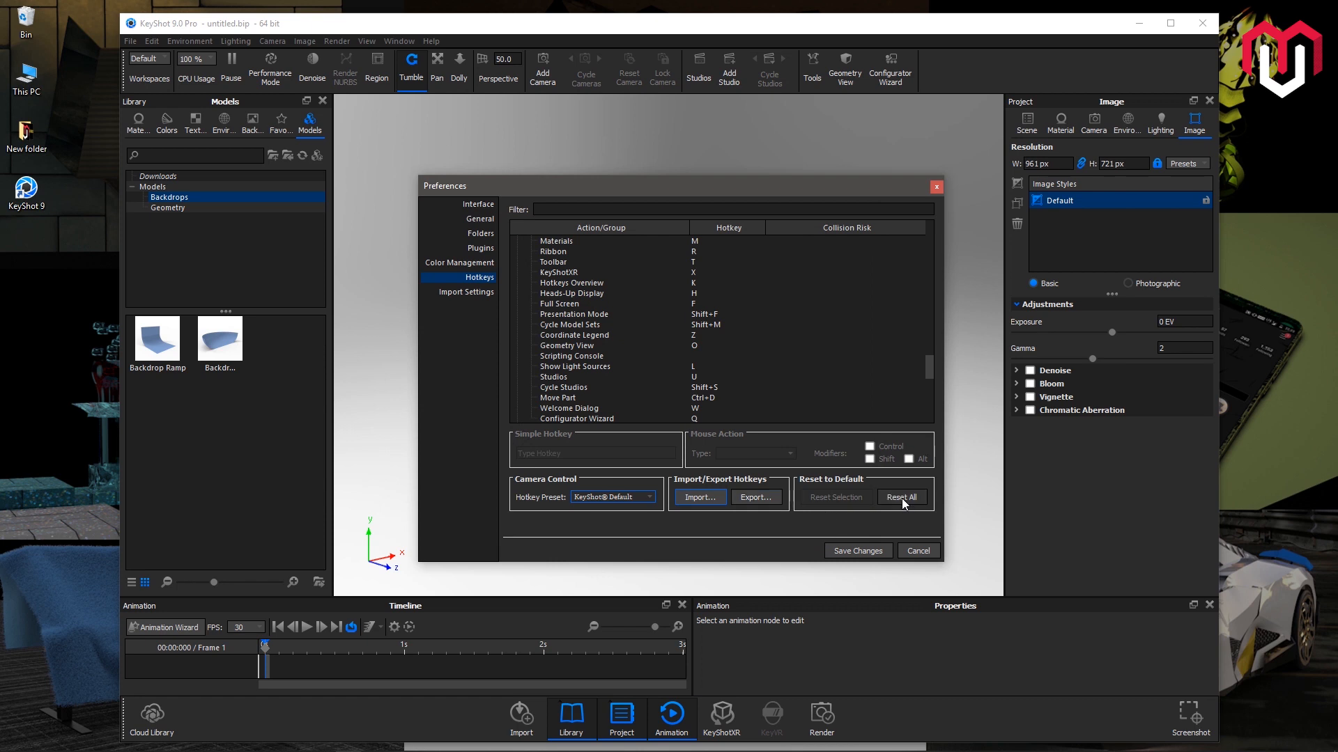
- Toggle KeyShot BIP Import between Open file and Import file, leaving it on Import file
click(474, 293)
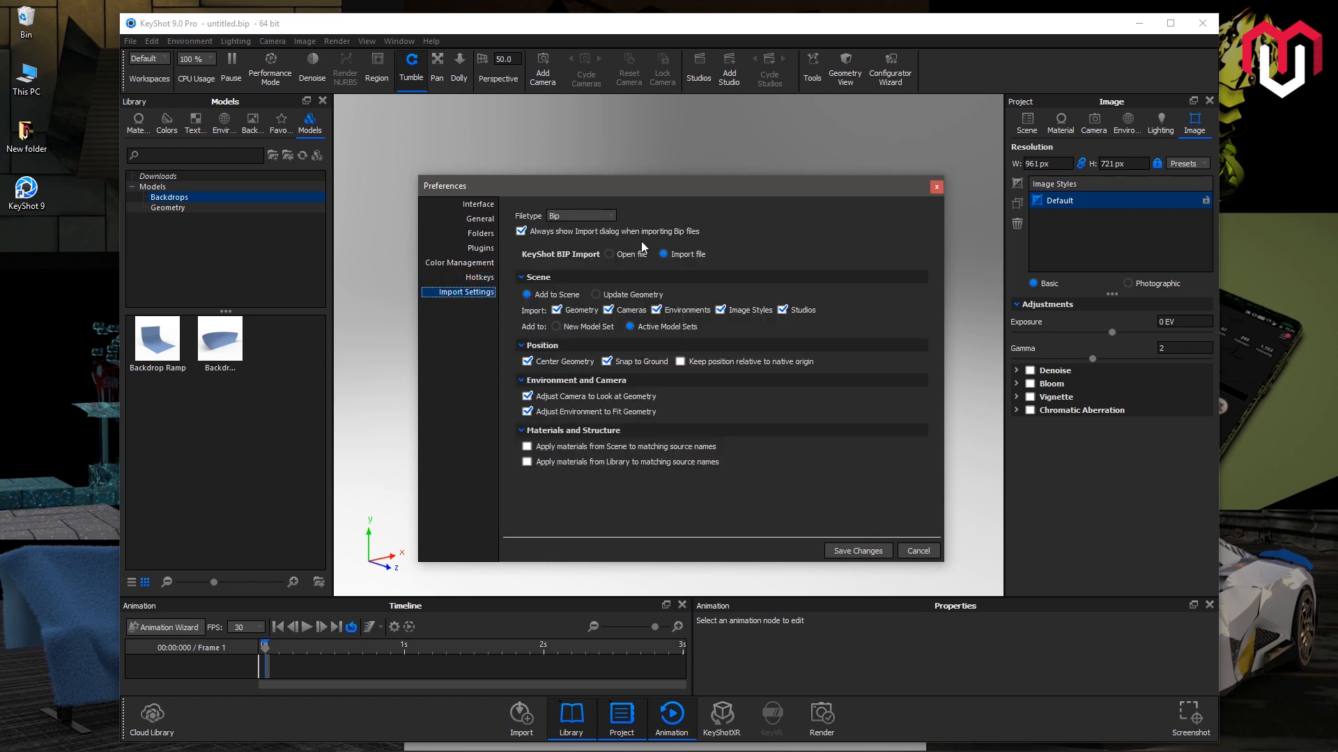
click(609, 215)
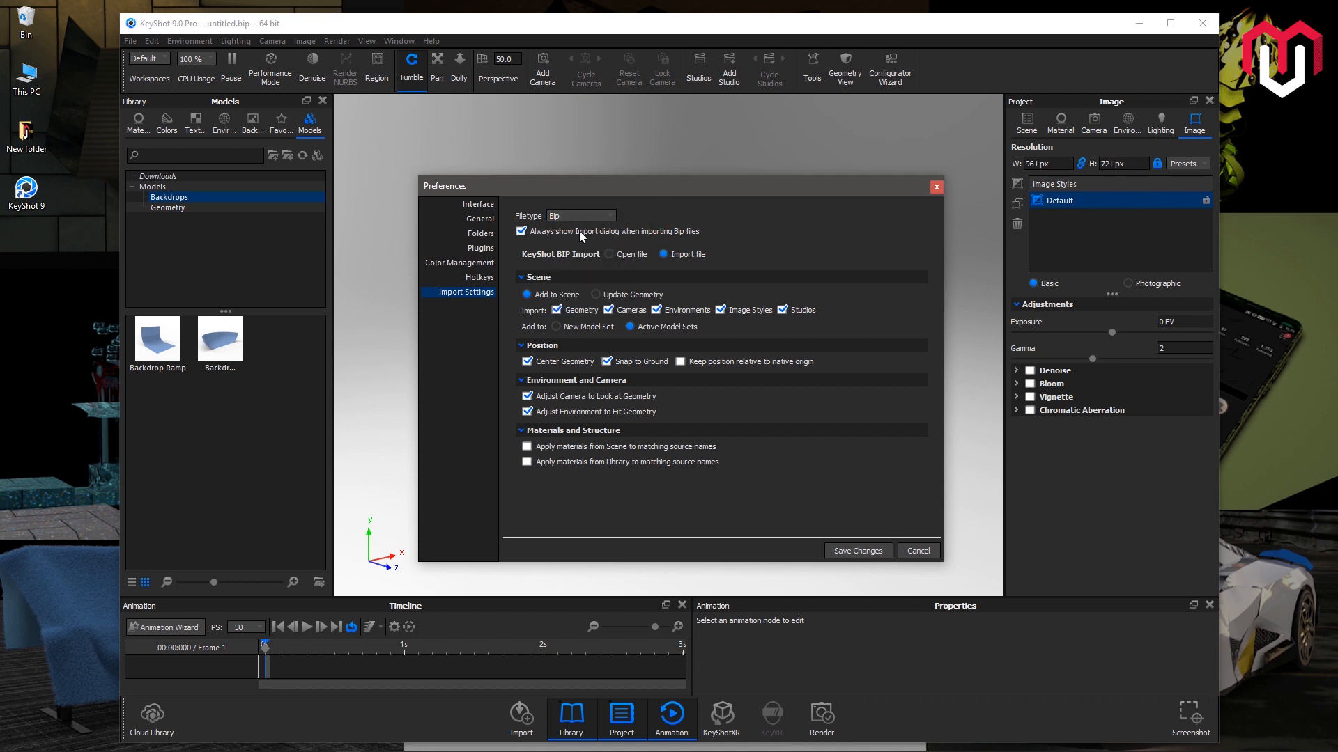
click(609, 254)
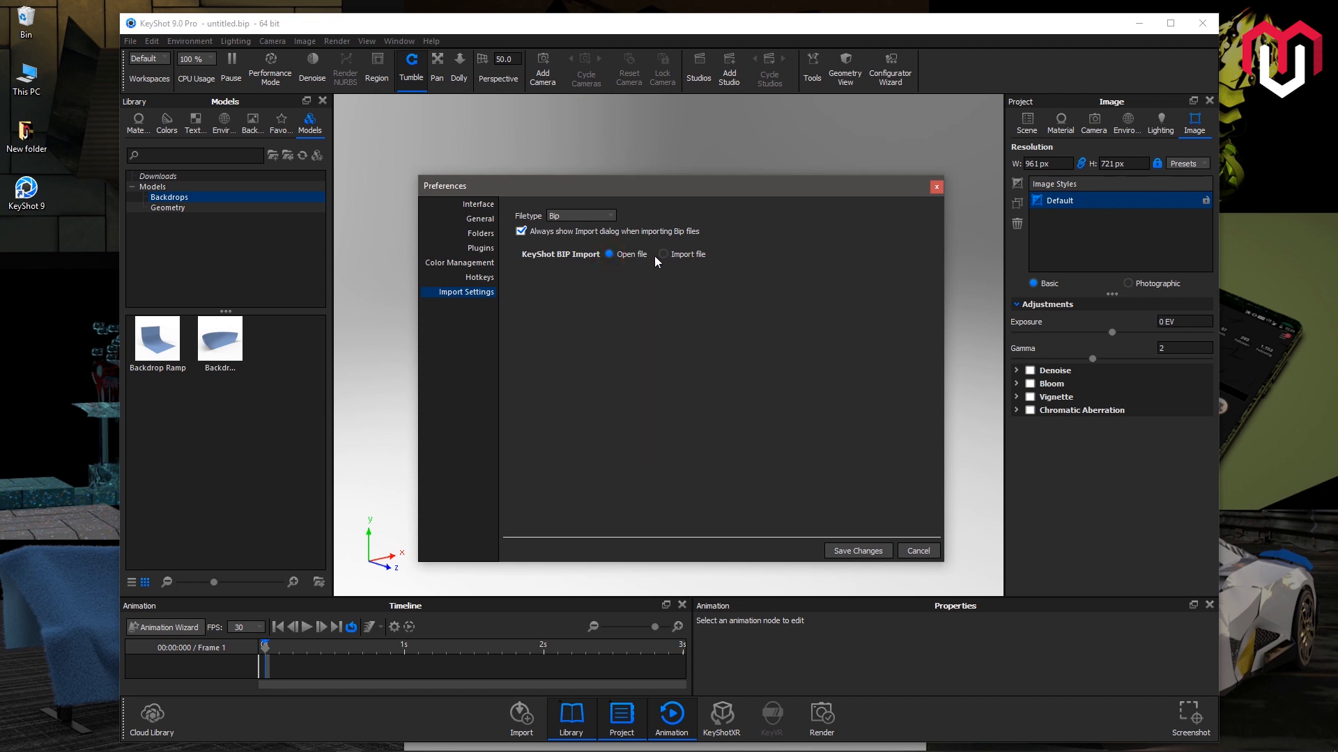
click(663, 253)
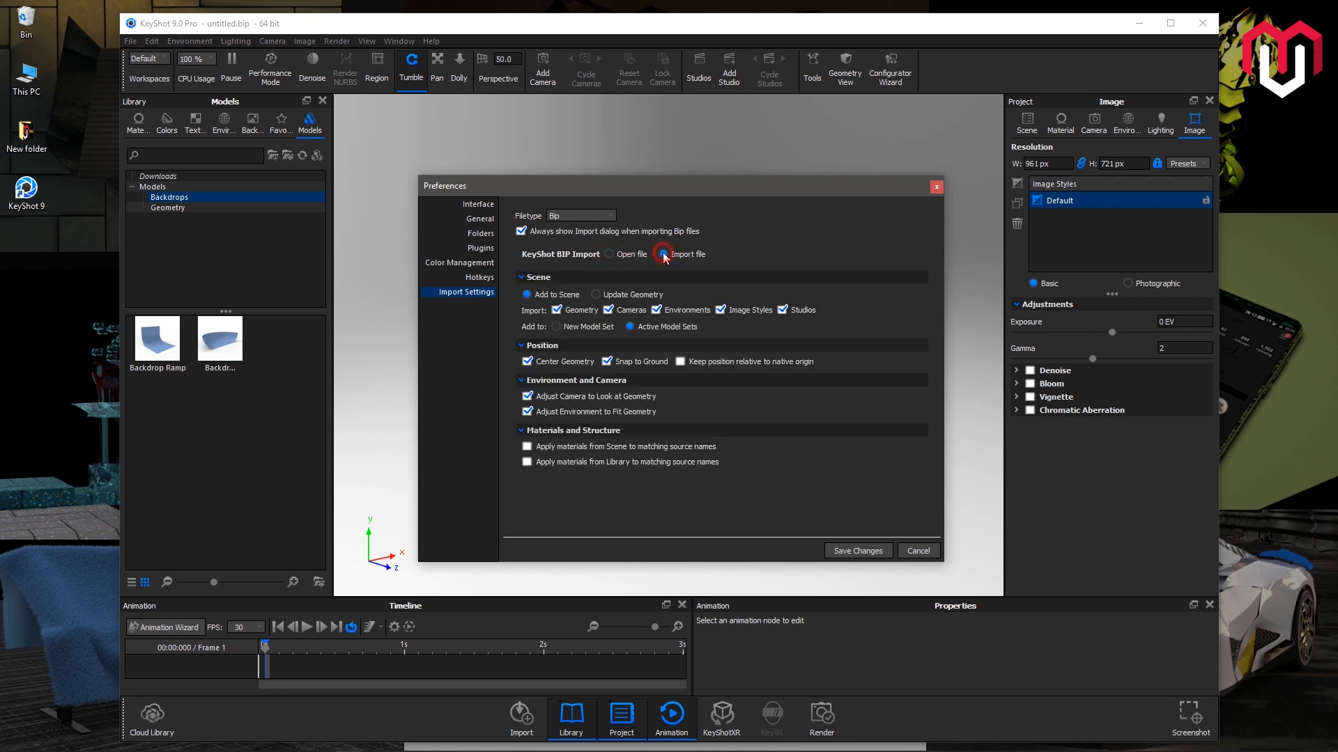
click(609, 253)
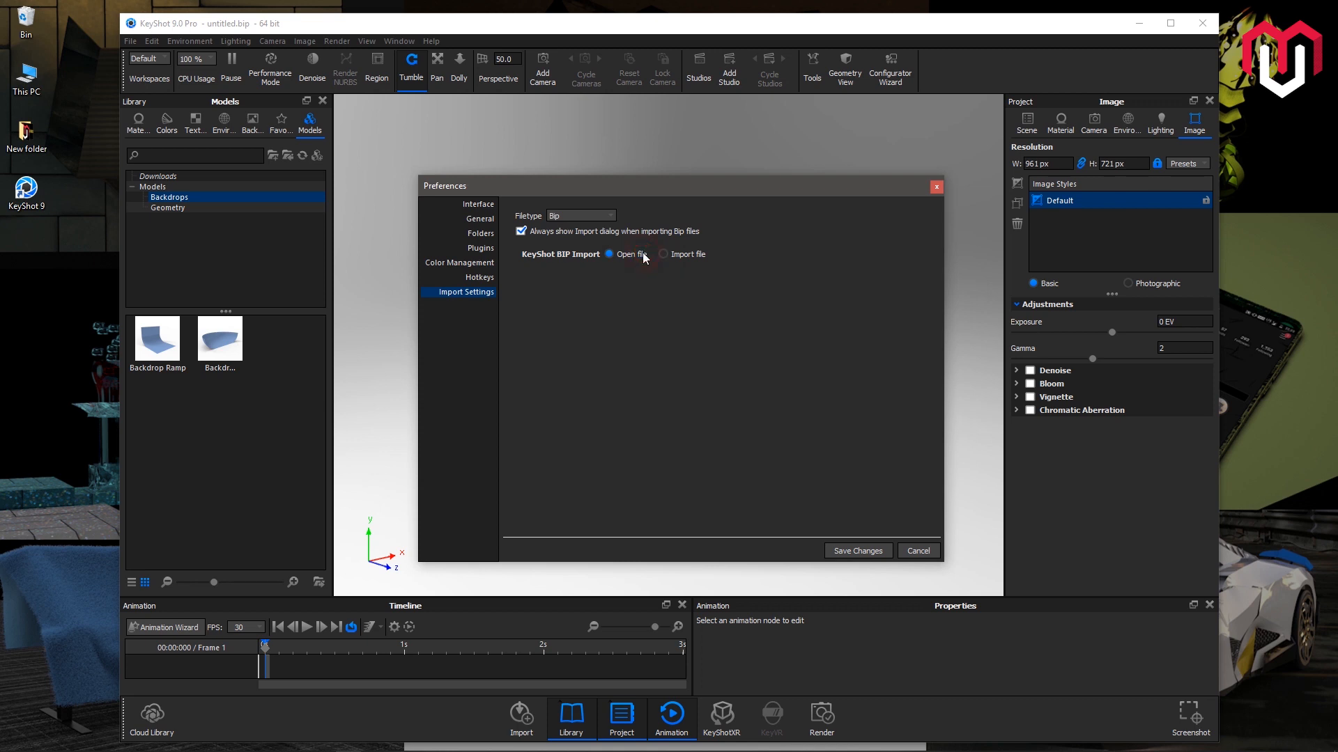
mouse_move(665, 253)
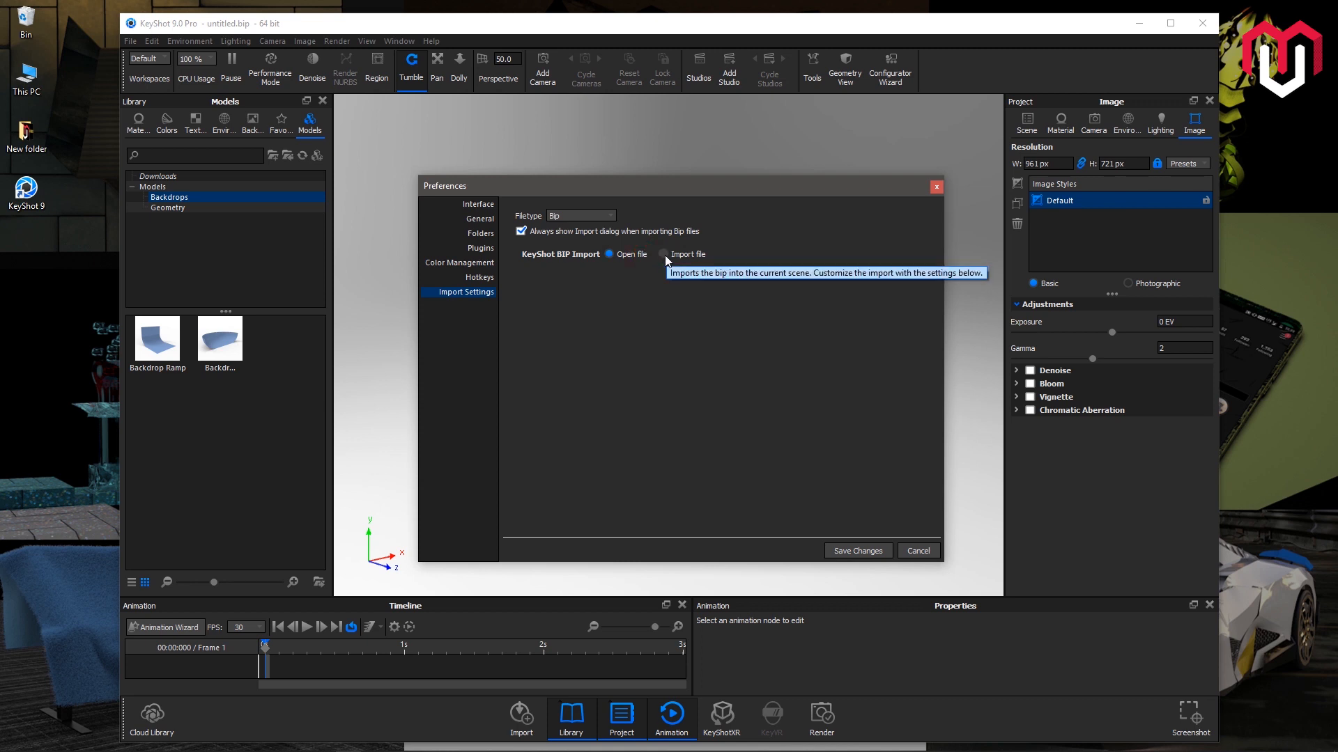
click(664, 254)
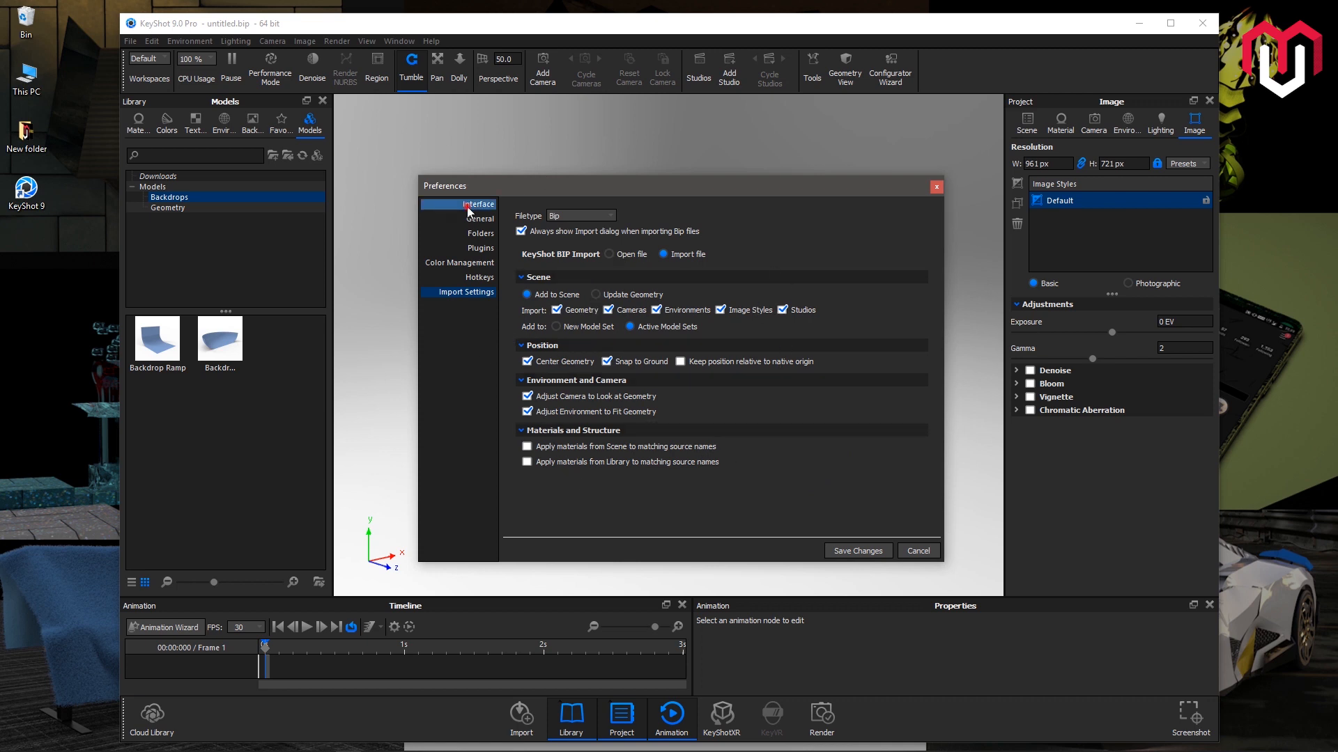
- Scroll through the Interface, Materials, Log and 3Dconnexion sections without changing anything
click(481, 204)
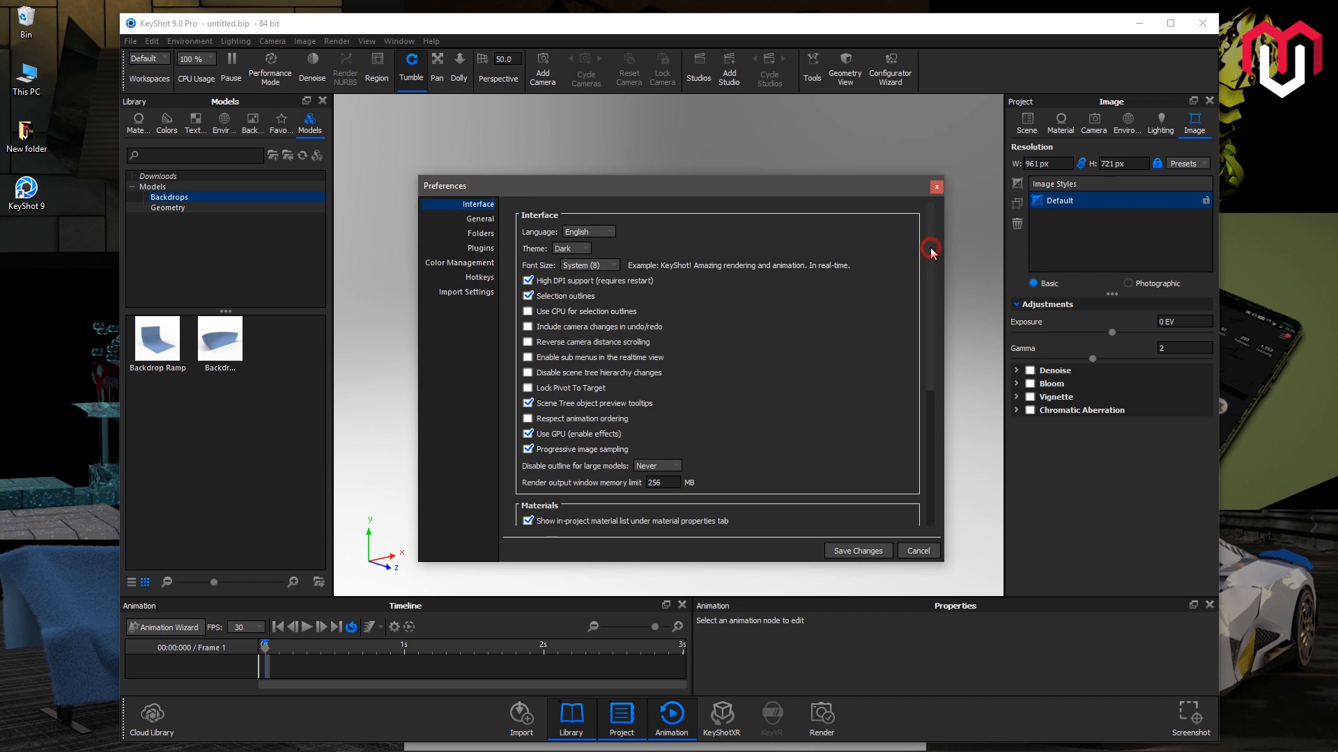
mouse_move(897, 257)
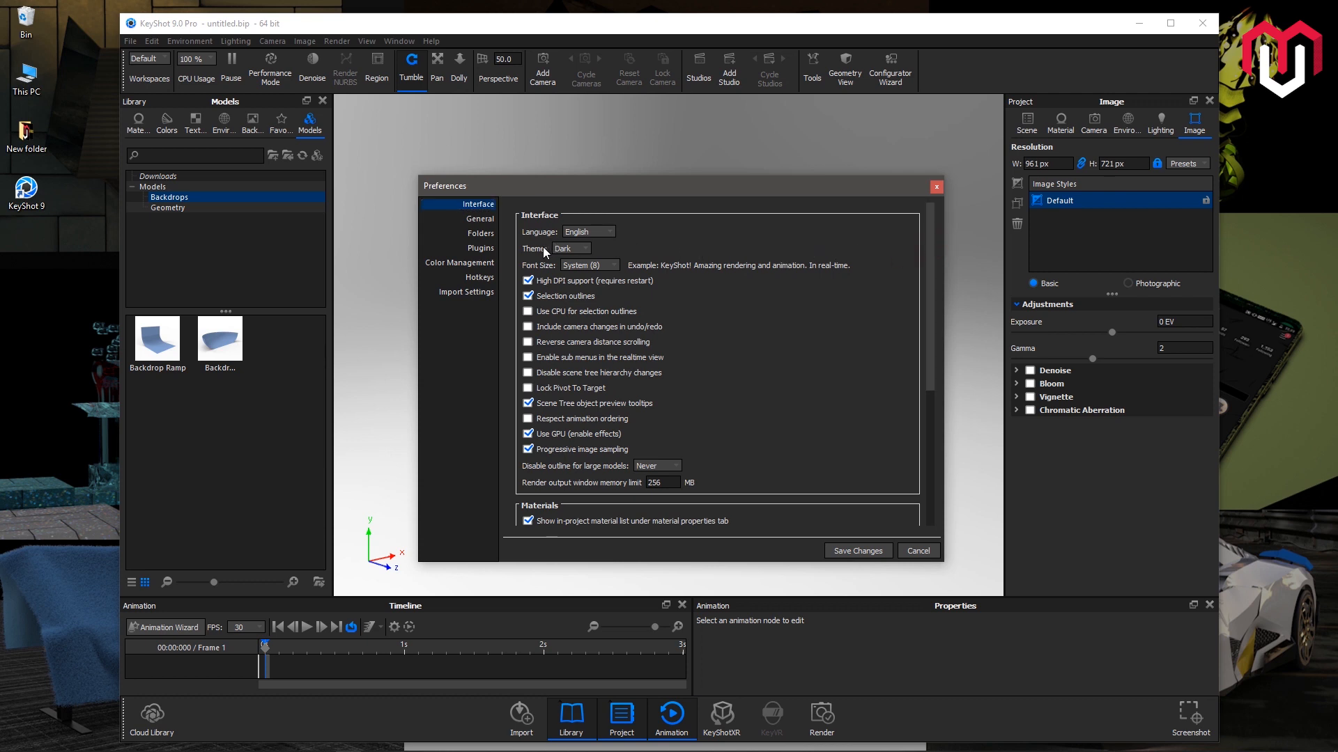
click(571, 248)
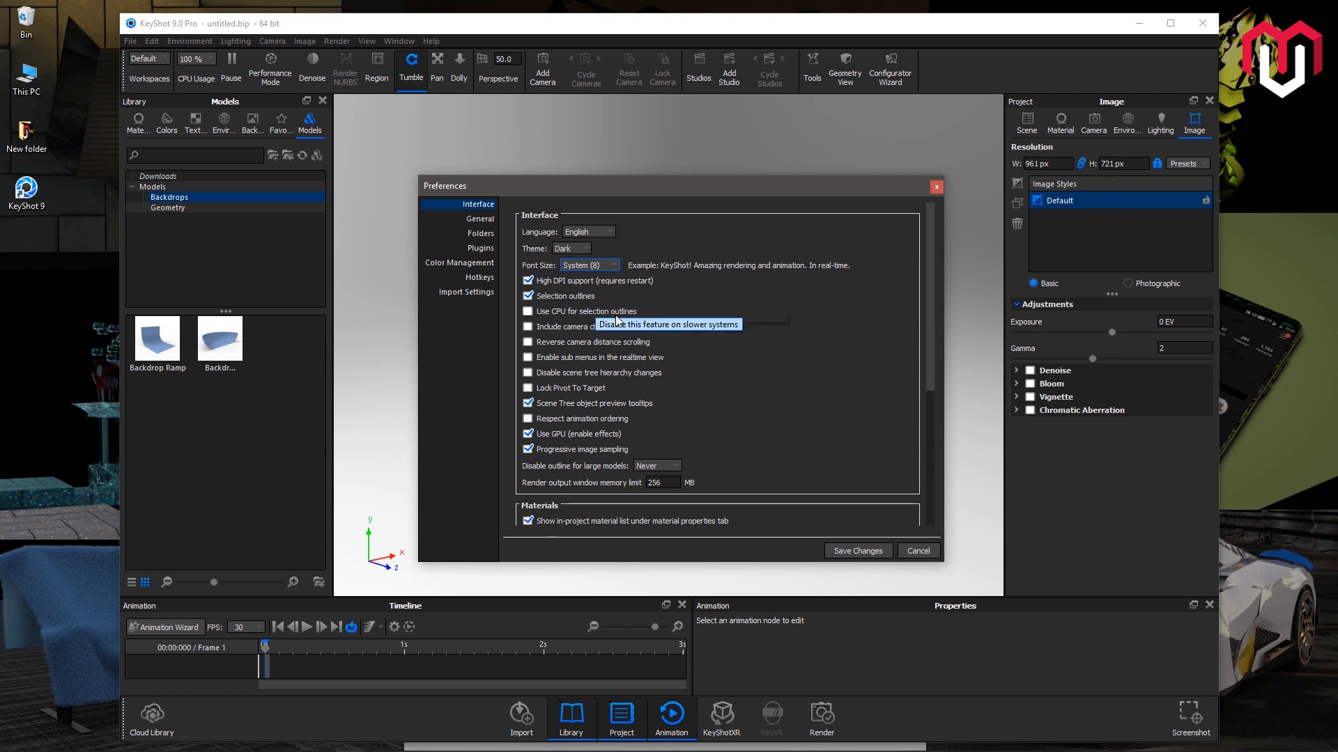
mouse_move(610, 346)
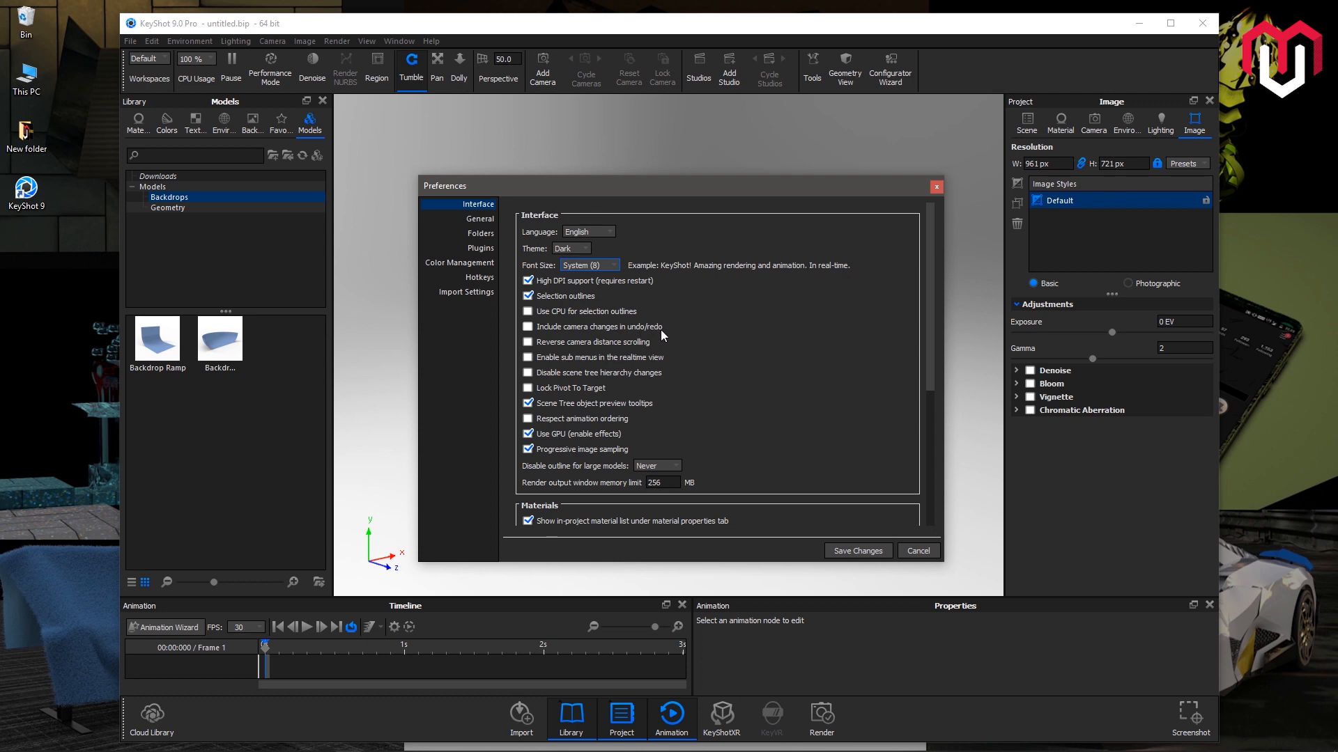
scroll(down, 3)
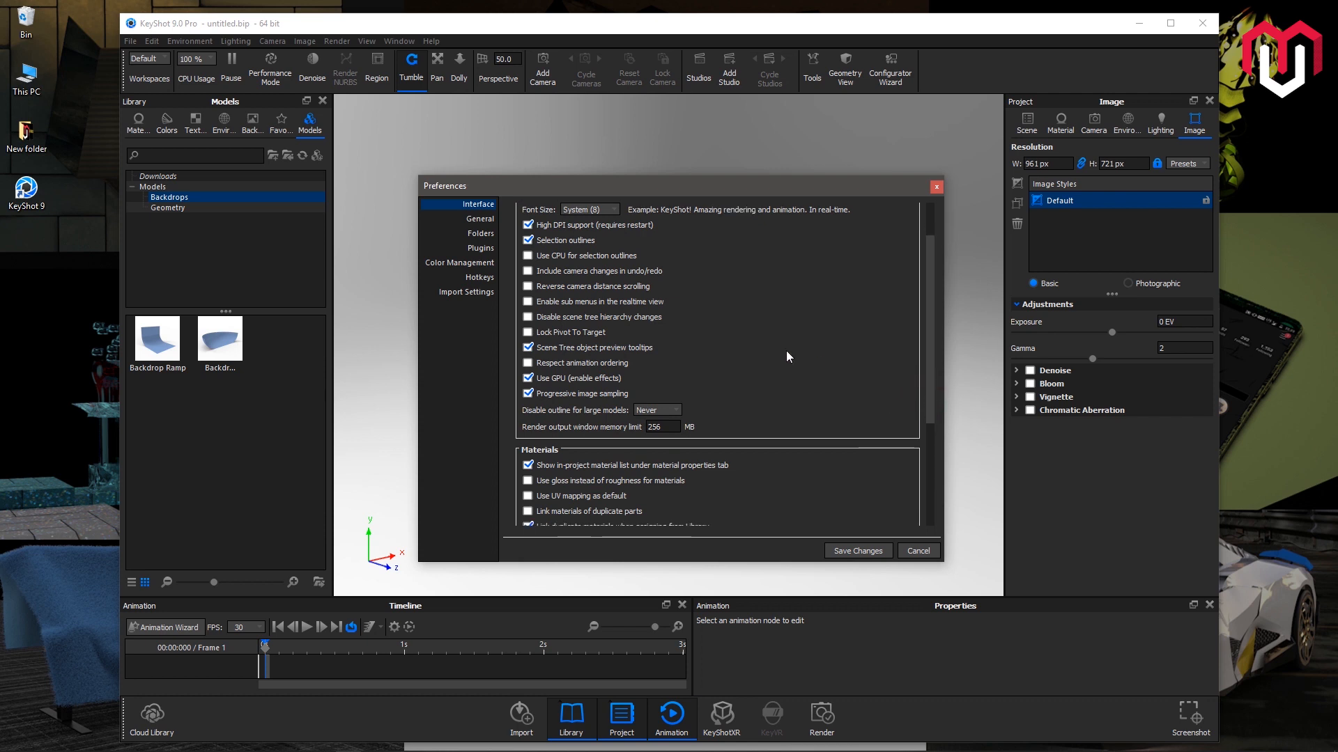
mouse_move(919, 362)
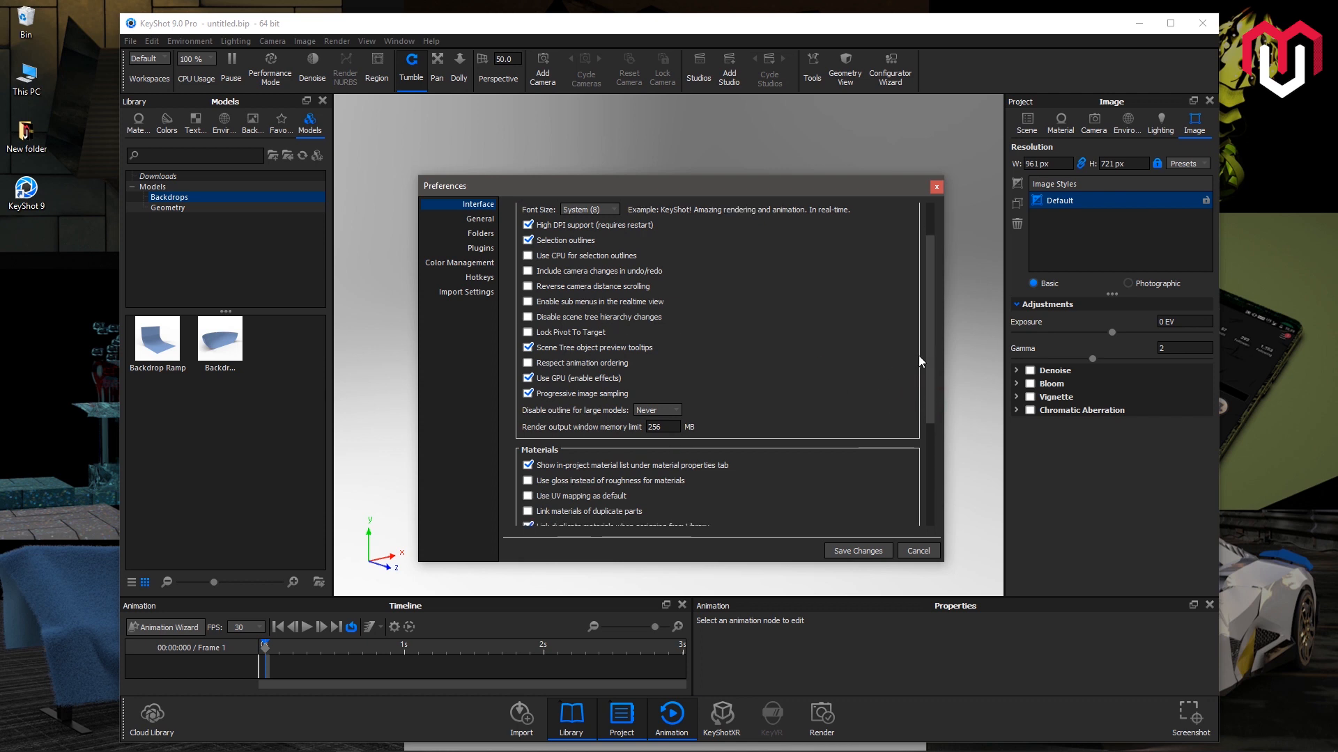
scroll(down, 3)
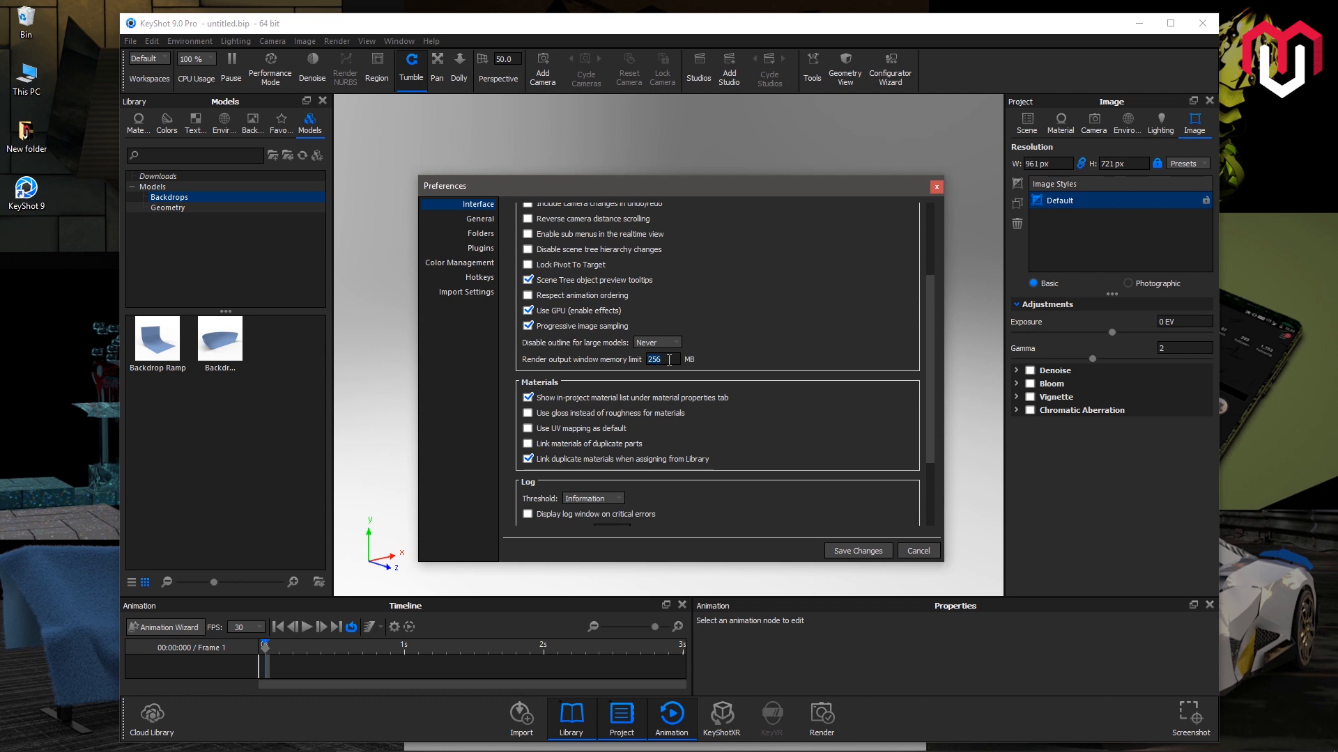
mouse_move(932, 400)
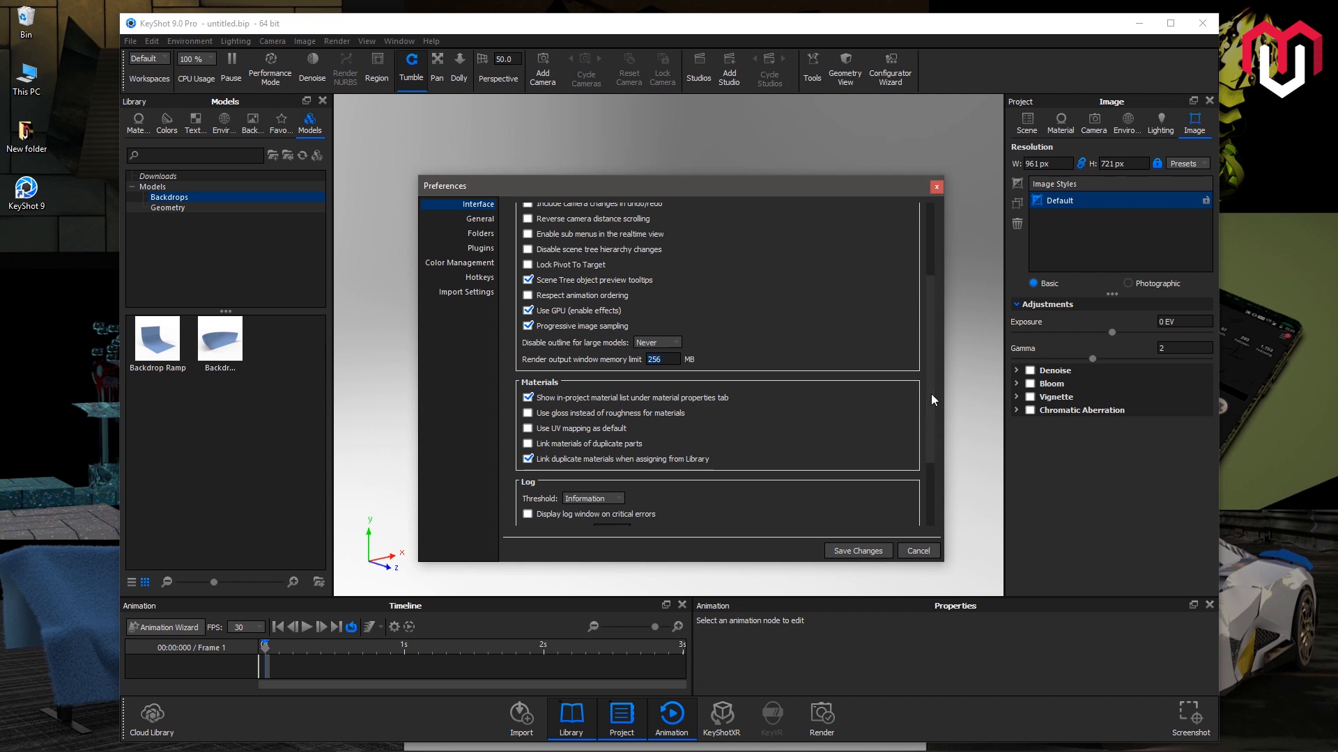
scroll(down, 3)
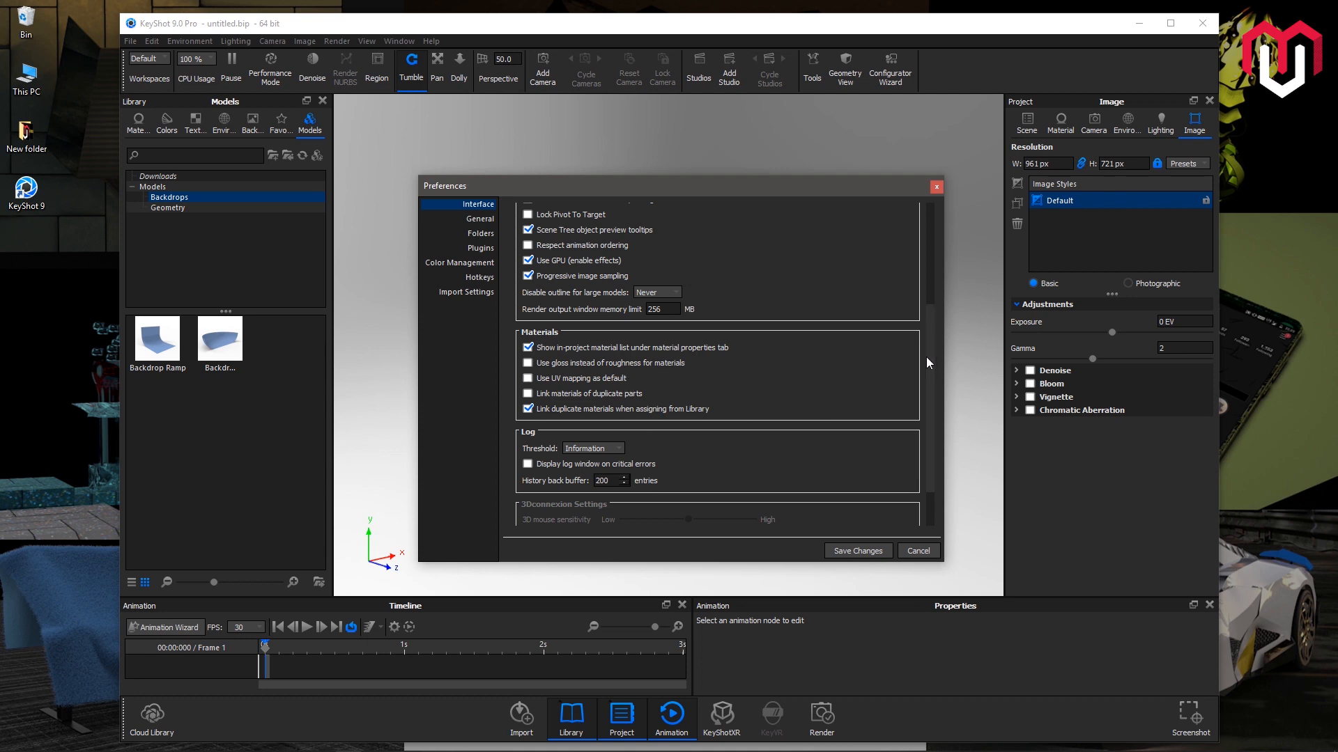
scroll(down, 3)
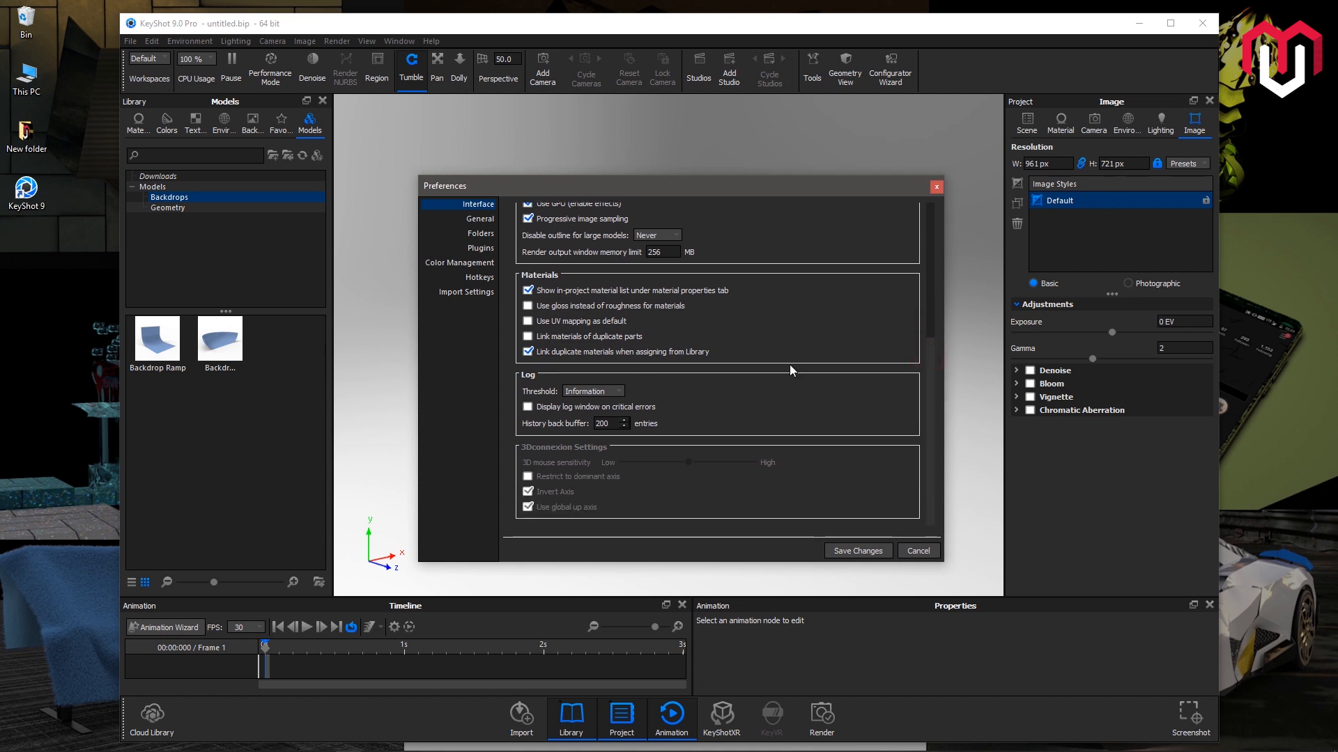